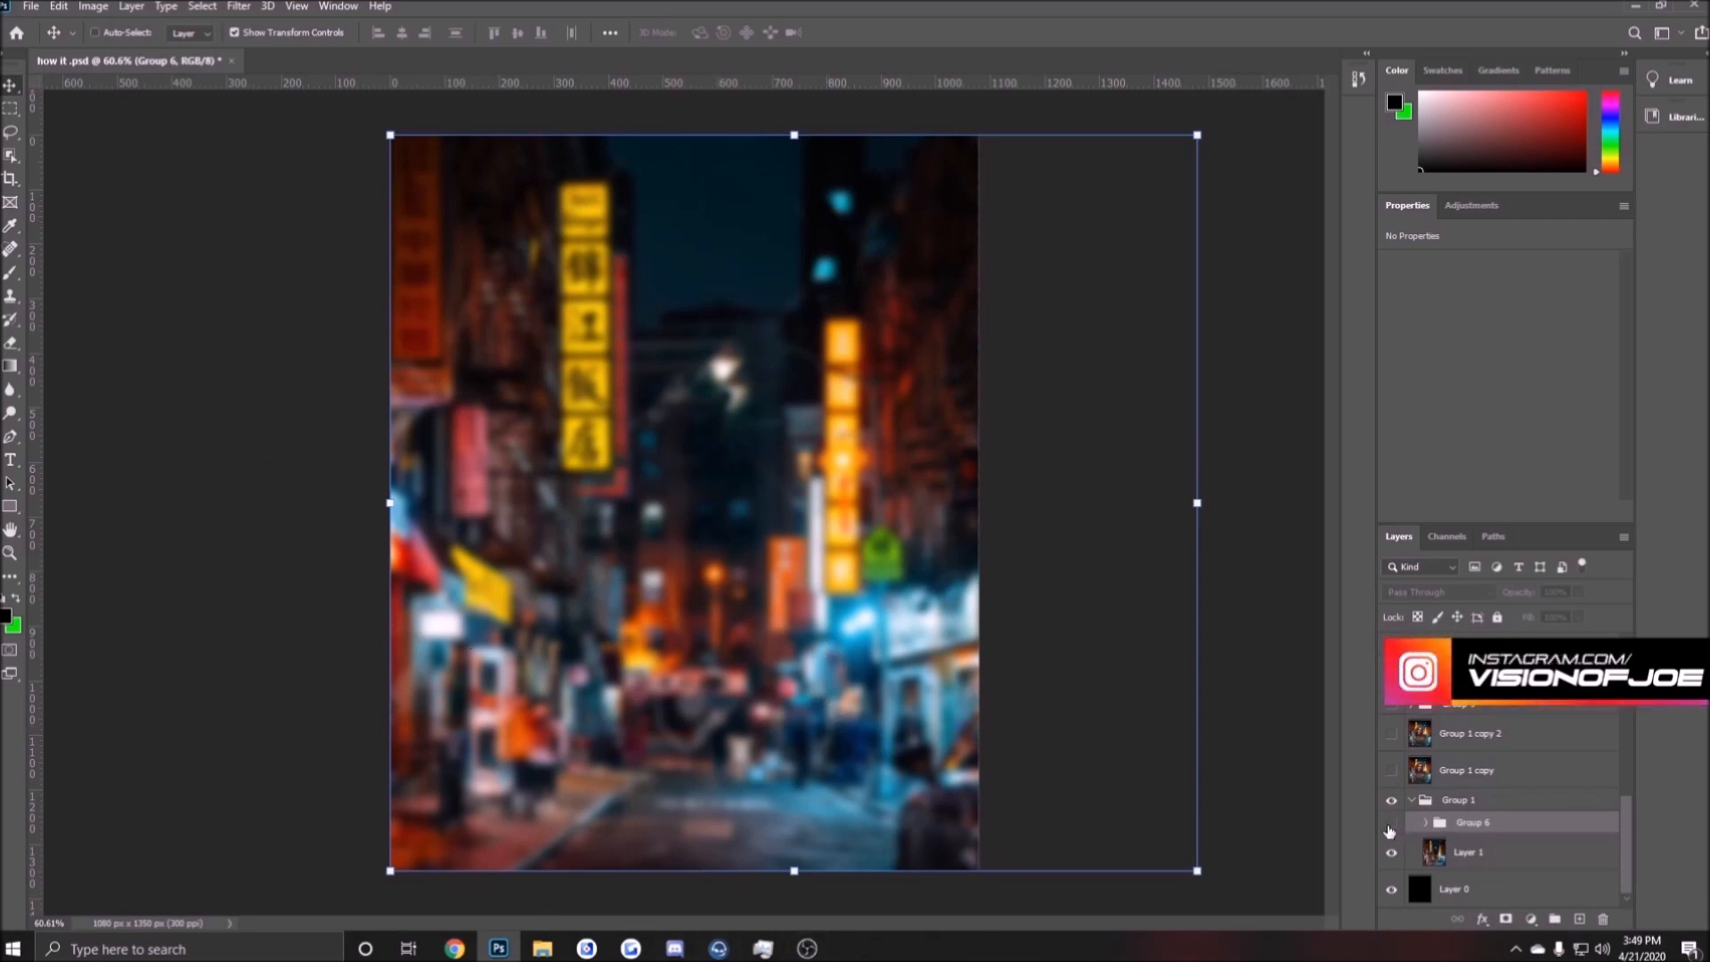
- Reveal the hidden group holding the woman's portrait over the neon street background
left_click(1389, 823)
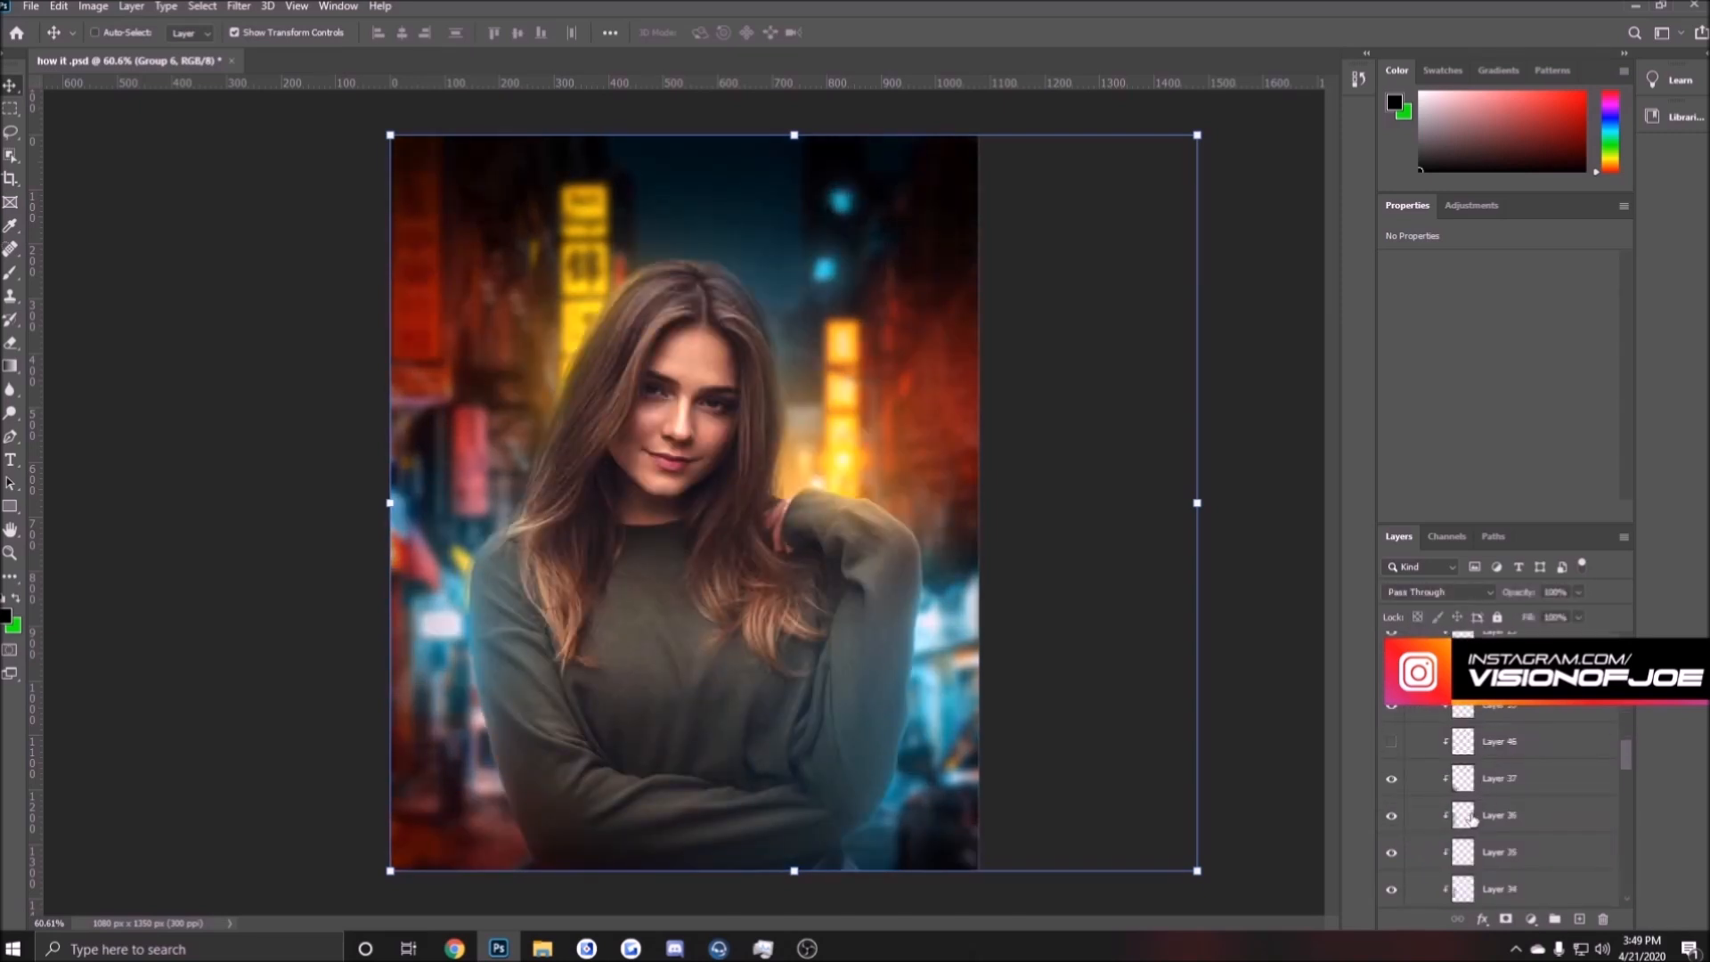
scroll("down", 3)
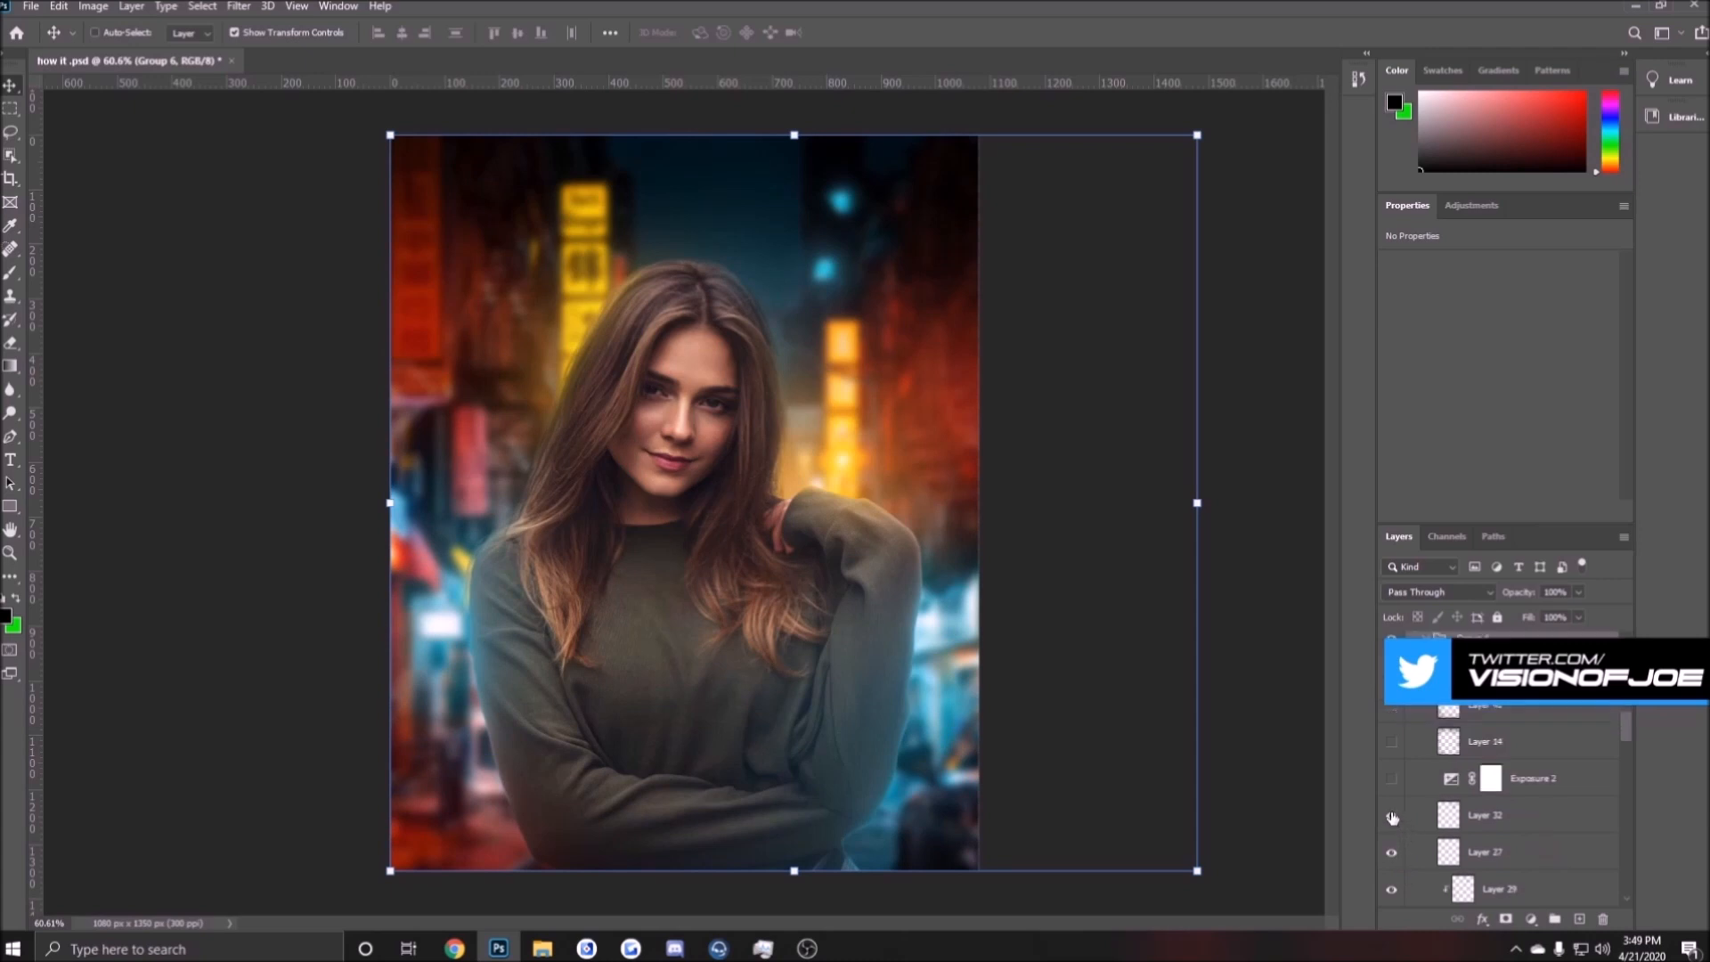
scroll("down", 3)
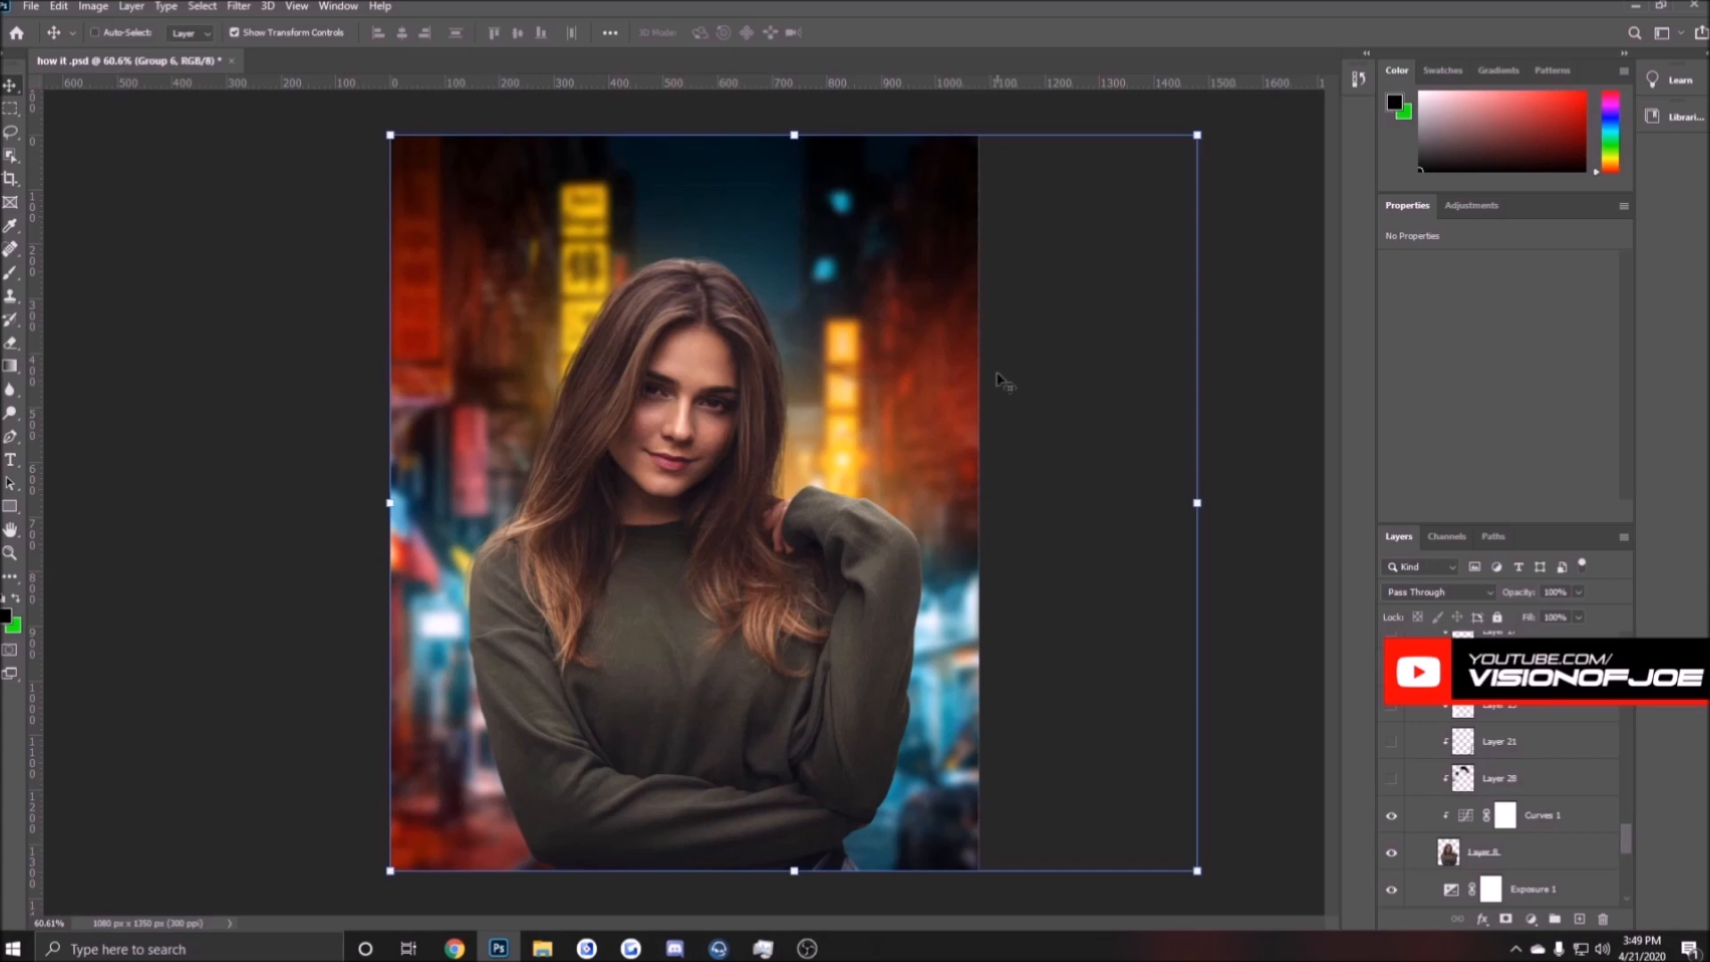
mouse_move(930, 424)
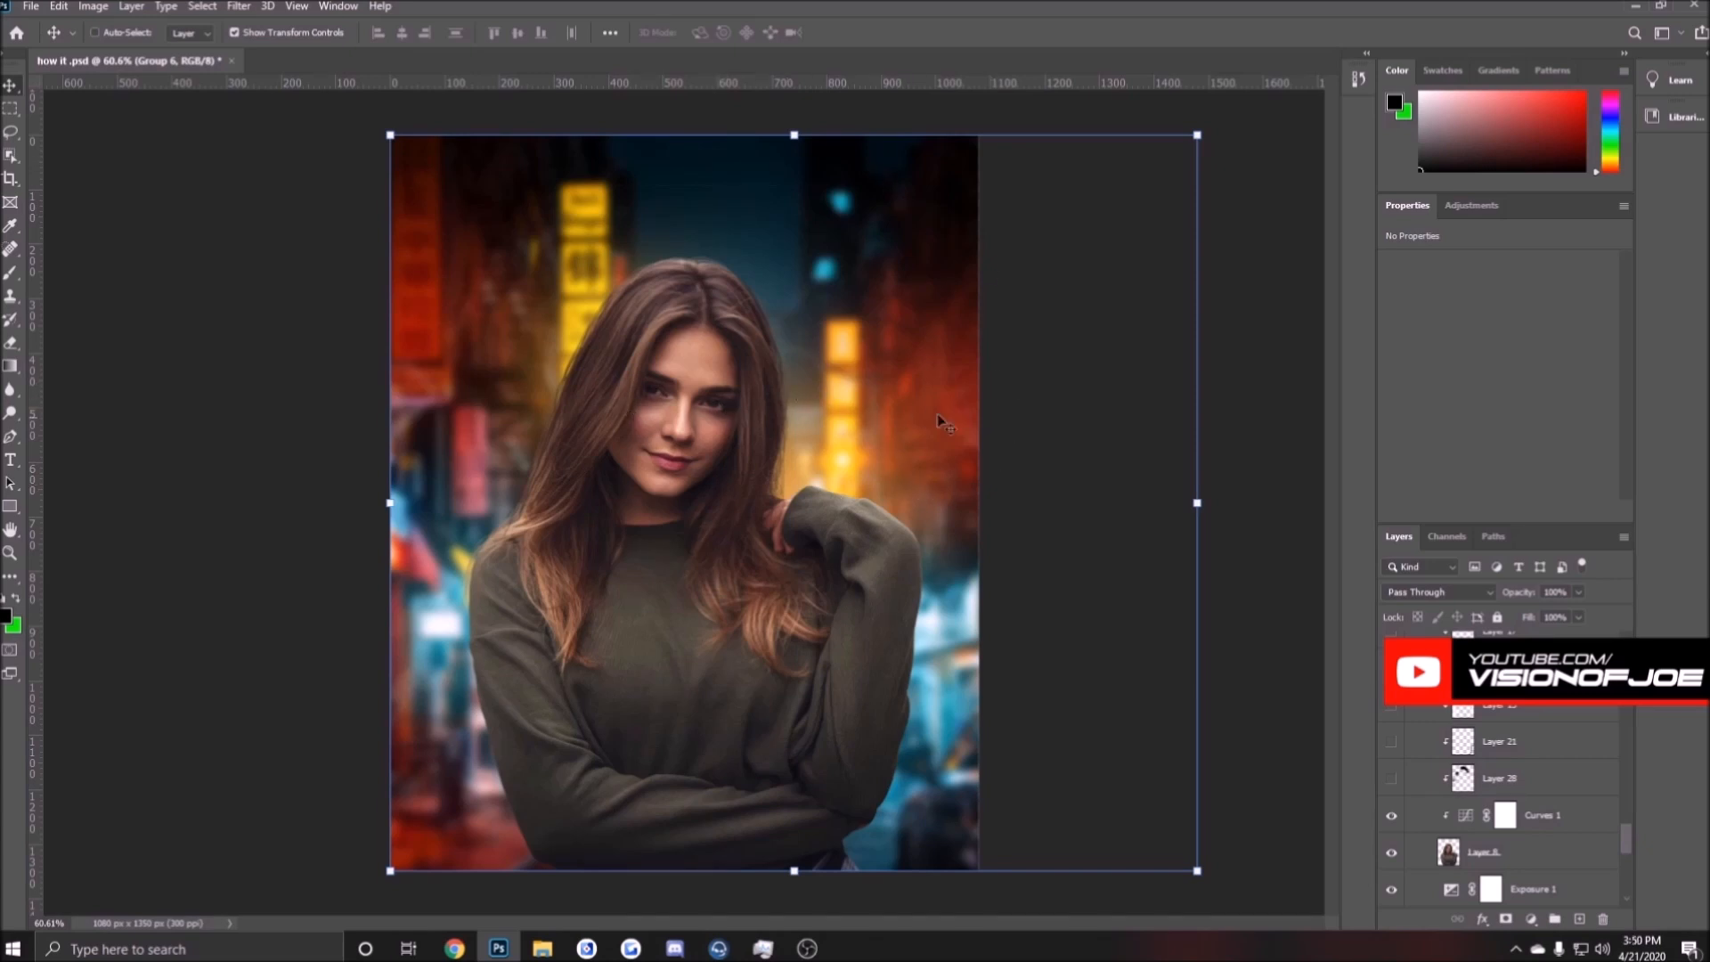
scroll("down", 3)
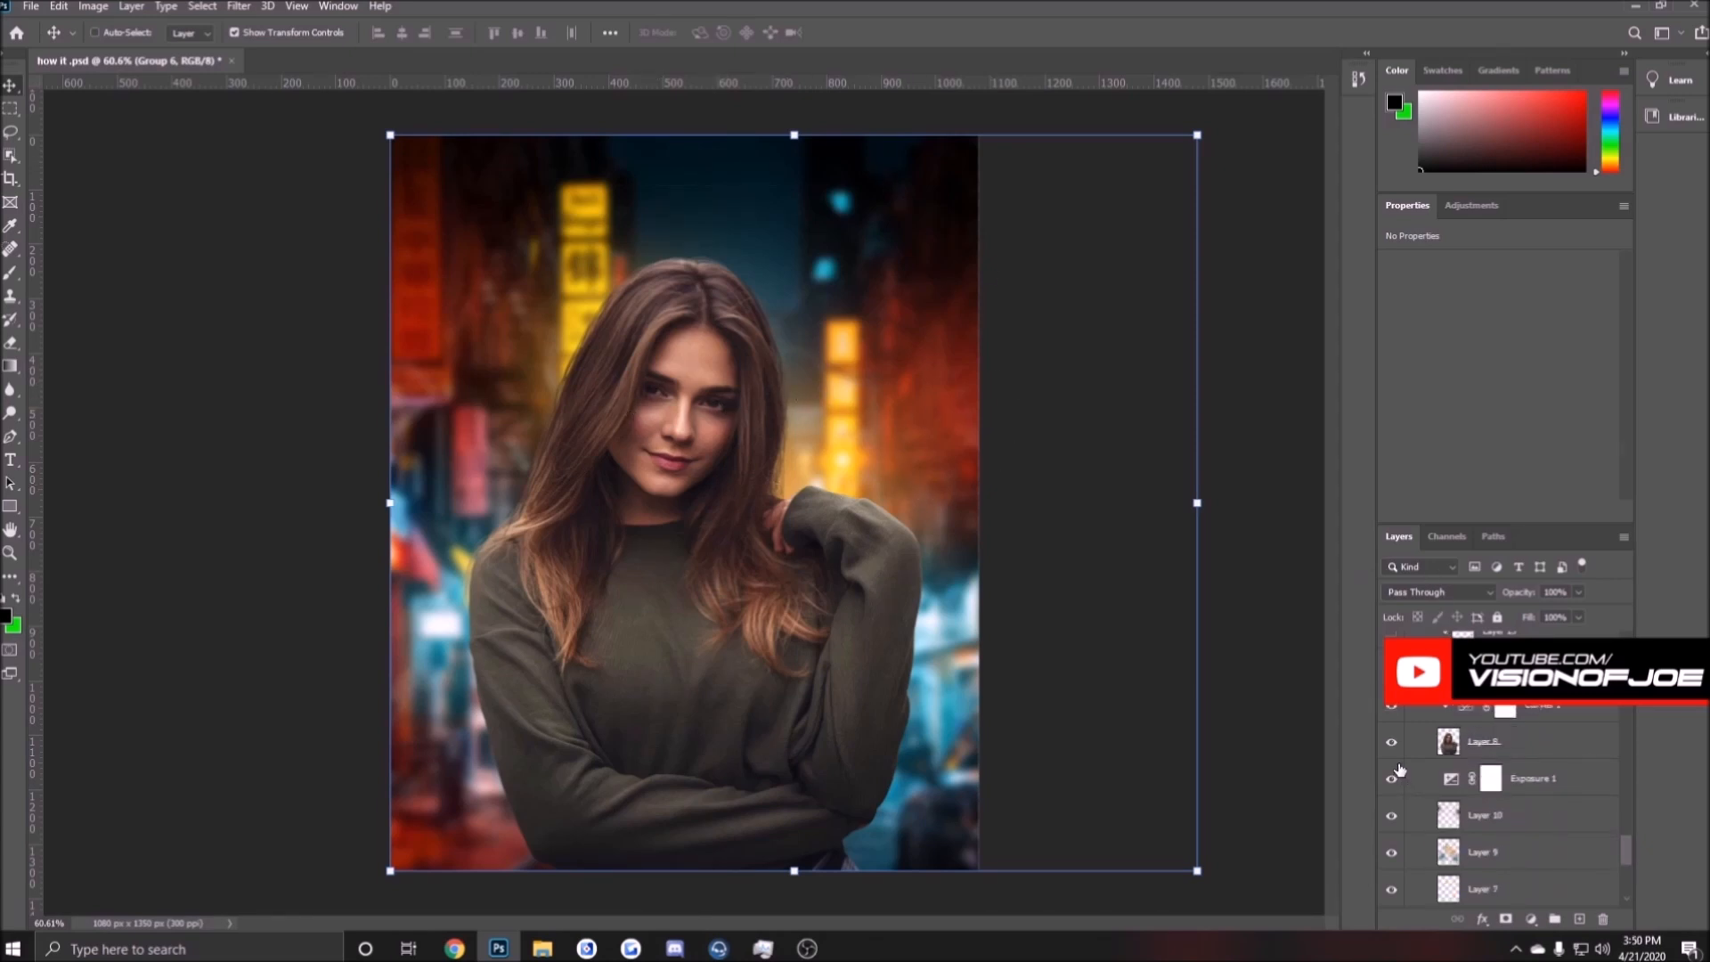
- Toggle the woman's cut-out layer and the Curves 1 adjustment to compare the composite
left_click(1389, 741)
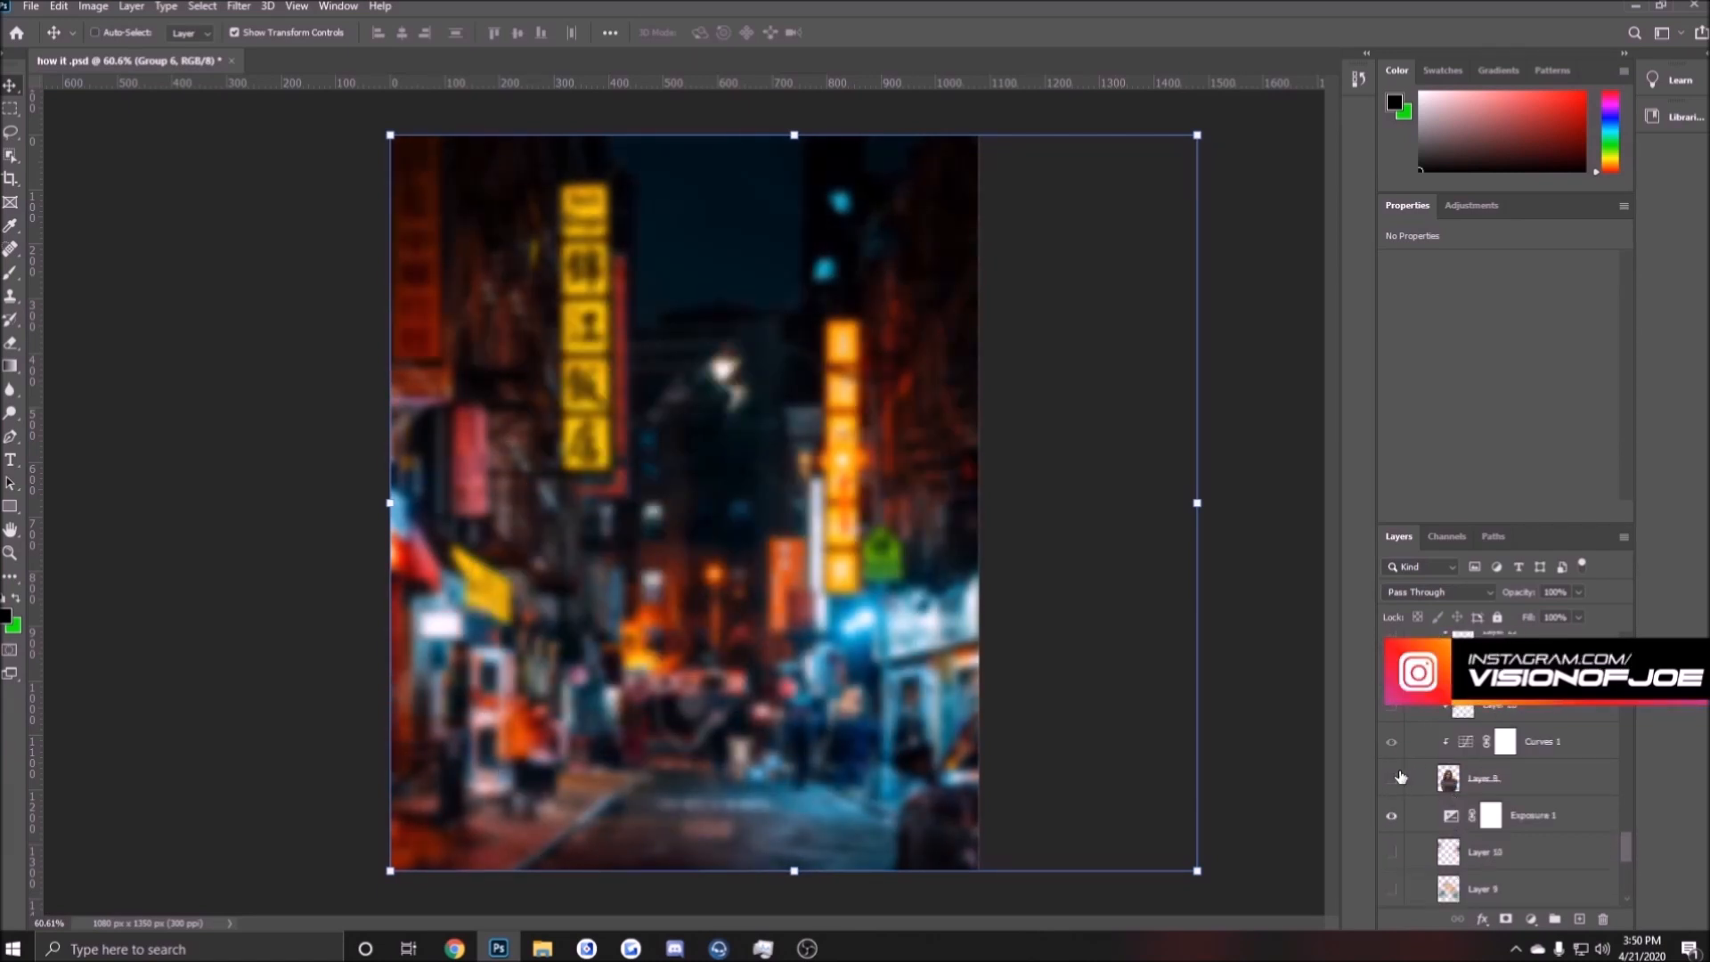
left_click(1391, 778)
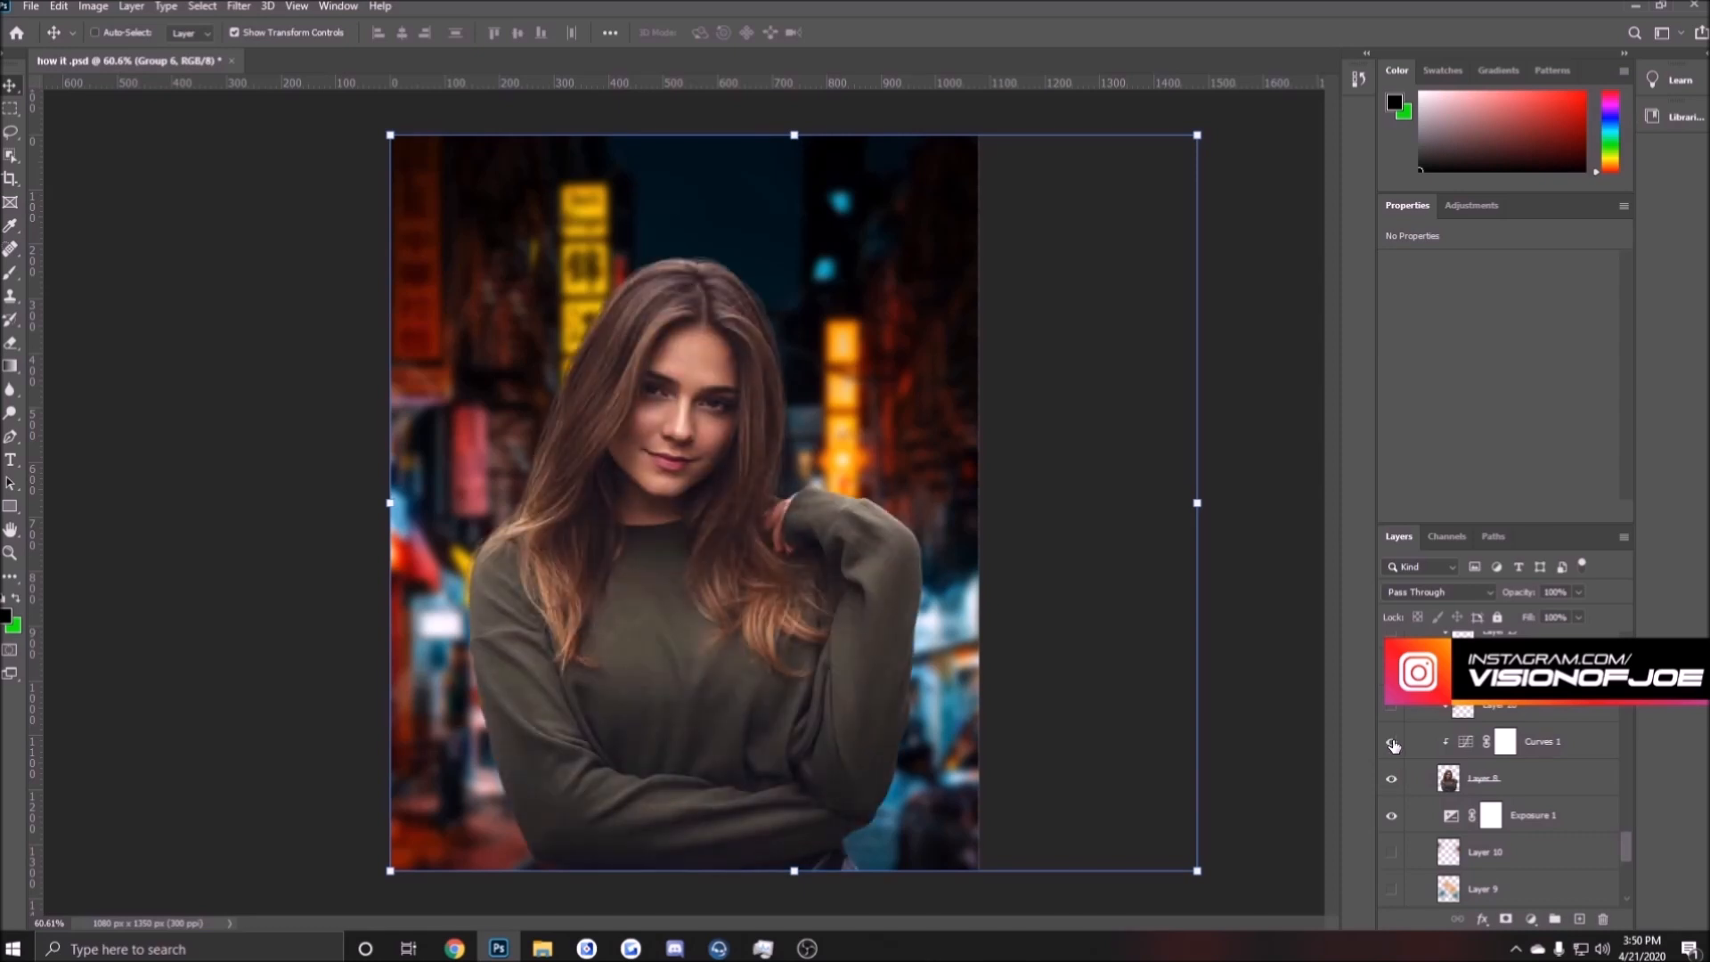
left_click(1391, 741)
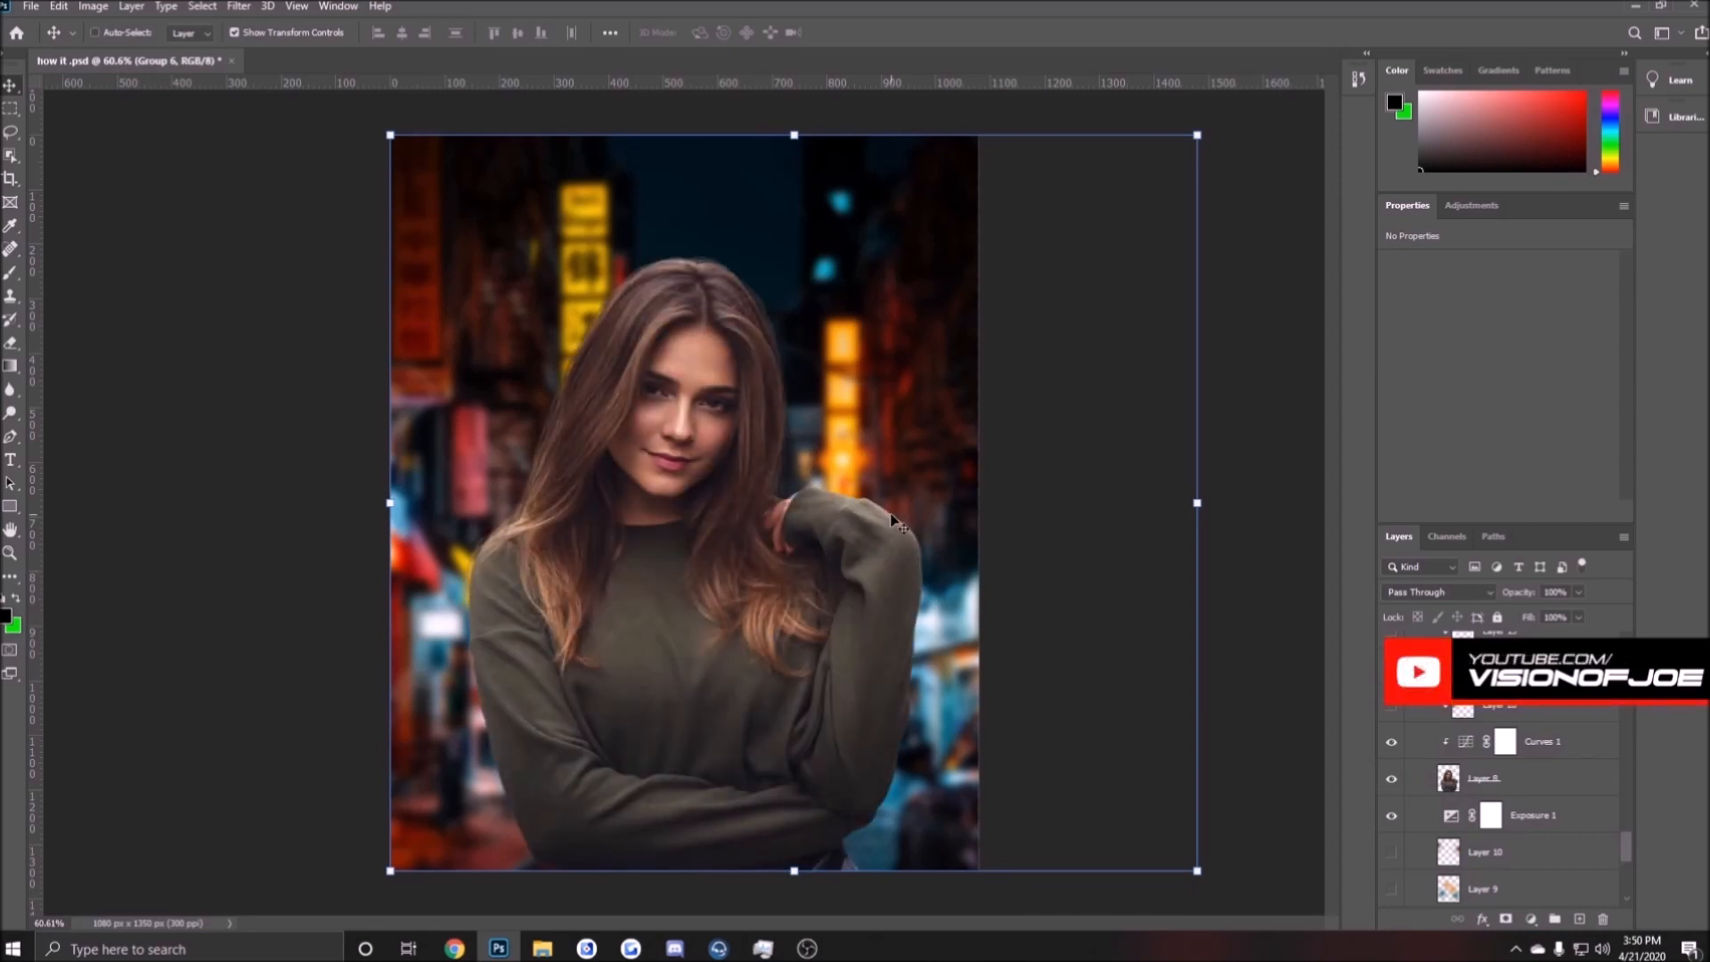
- Select the Exposure 1 adjustment to show its settings with Gamma Correction 0.87
scroll("down", 3)
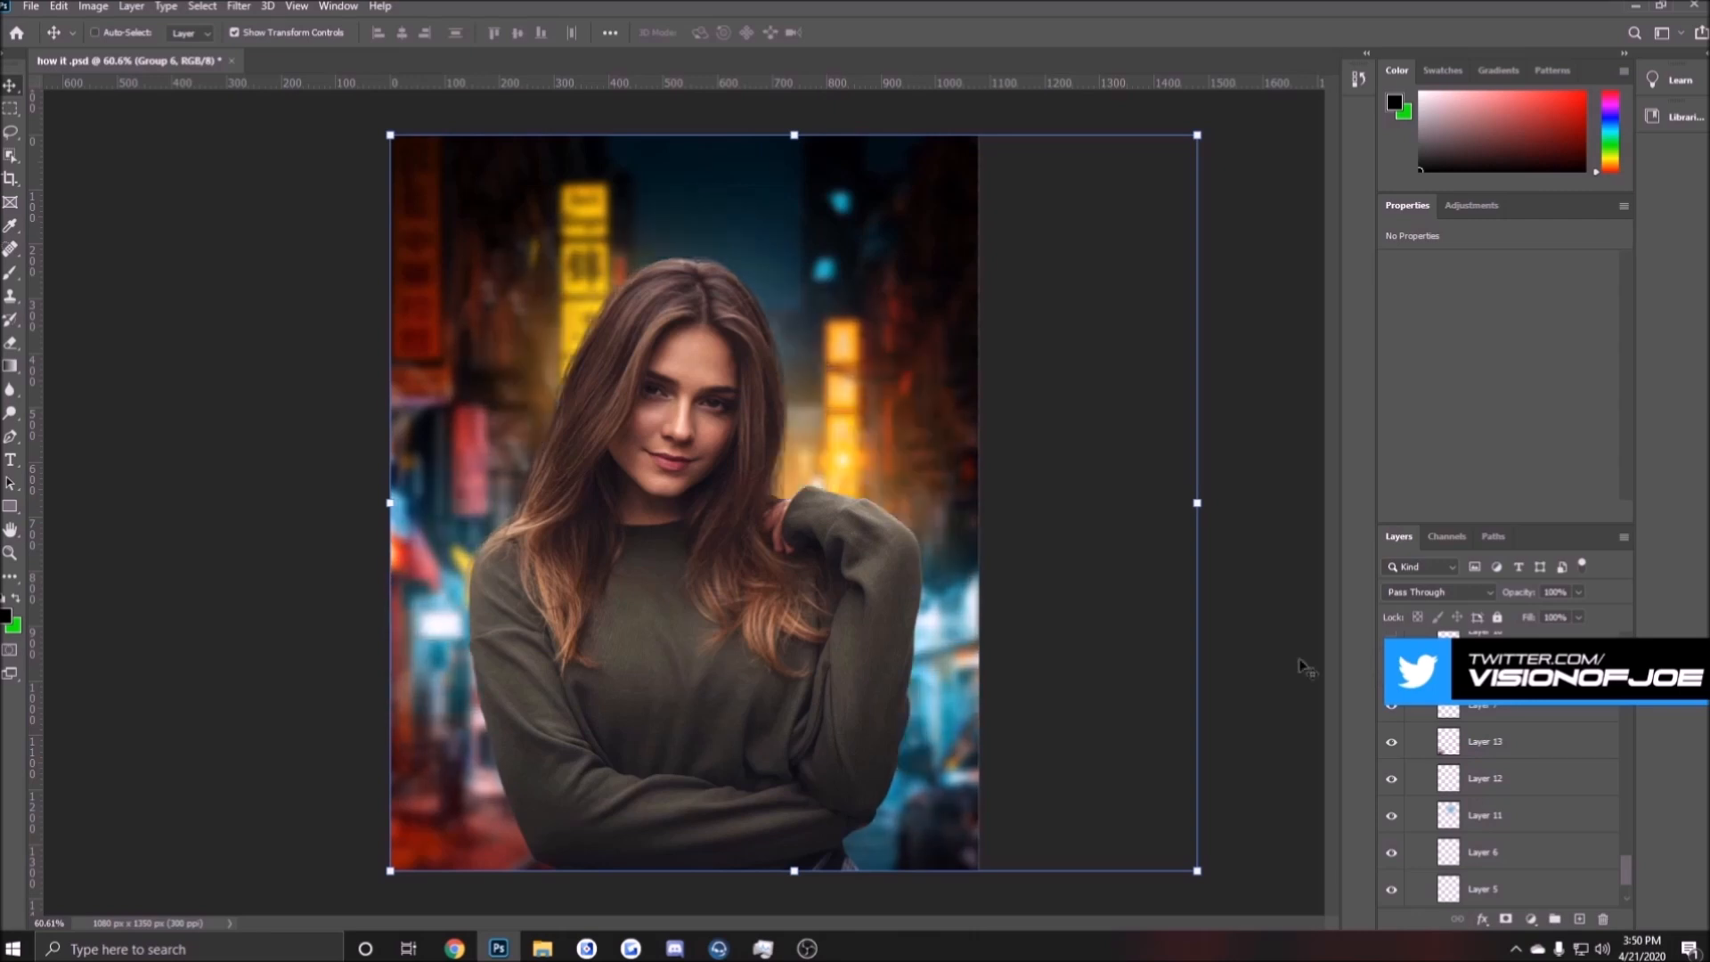
mouse_move(539, 293)
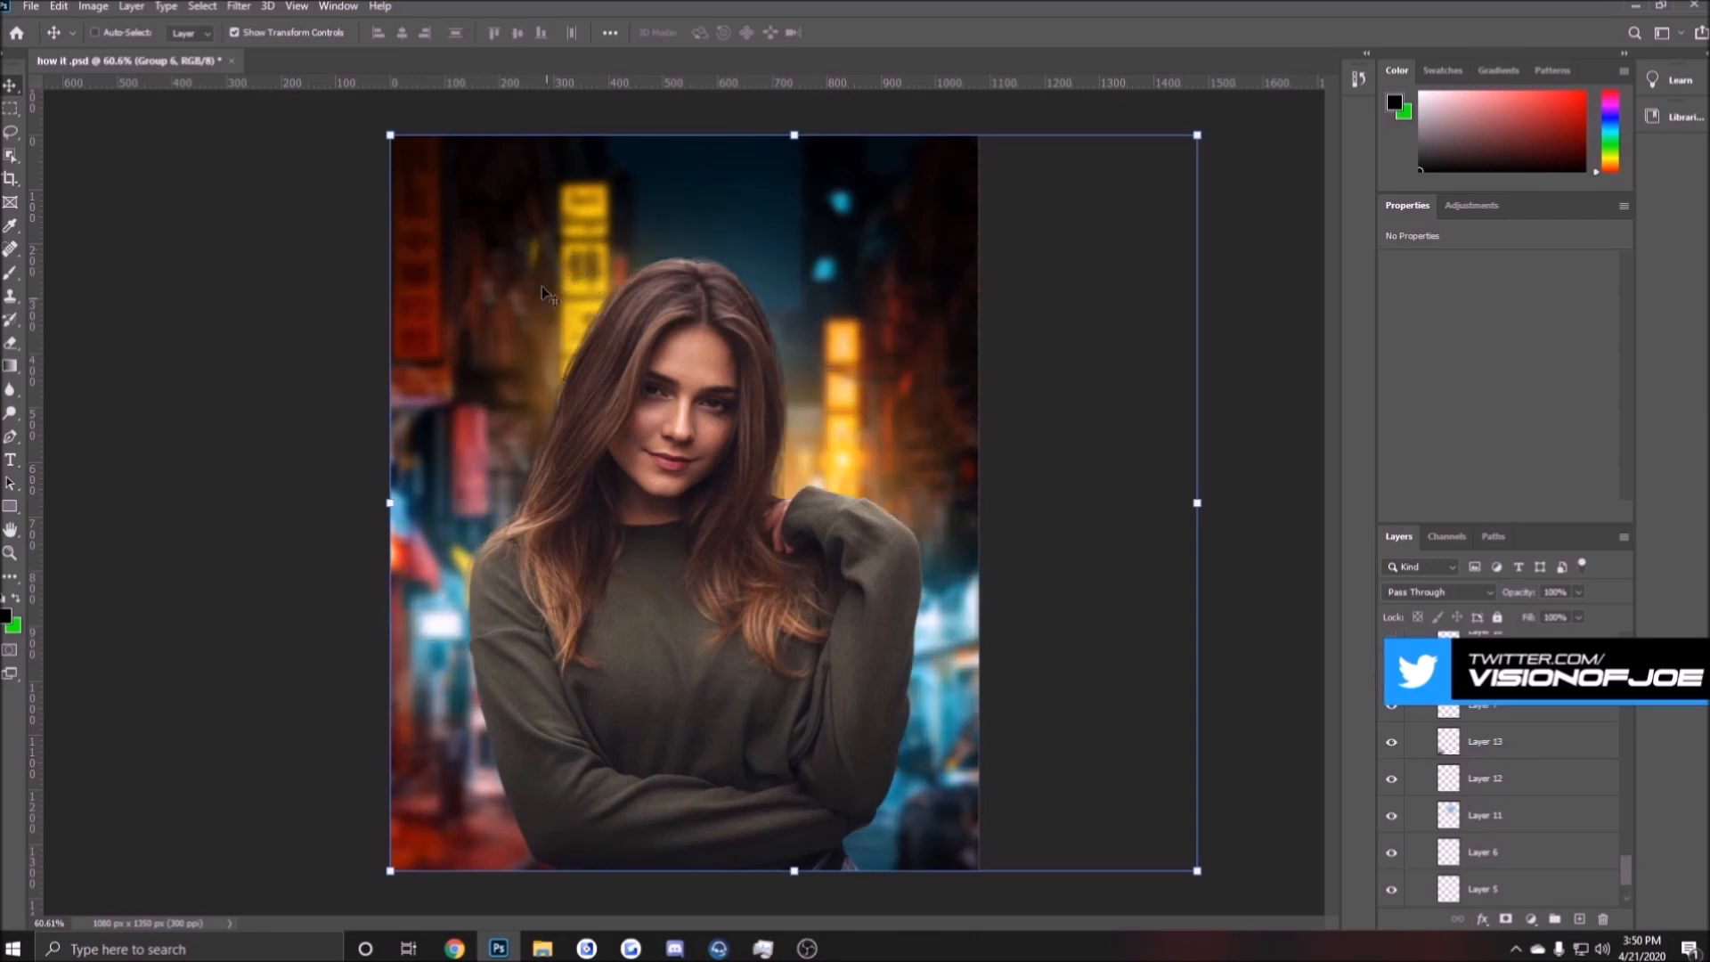
mouse_move(919, 698)
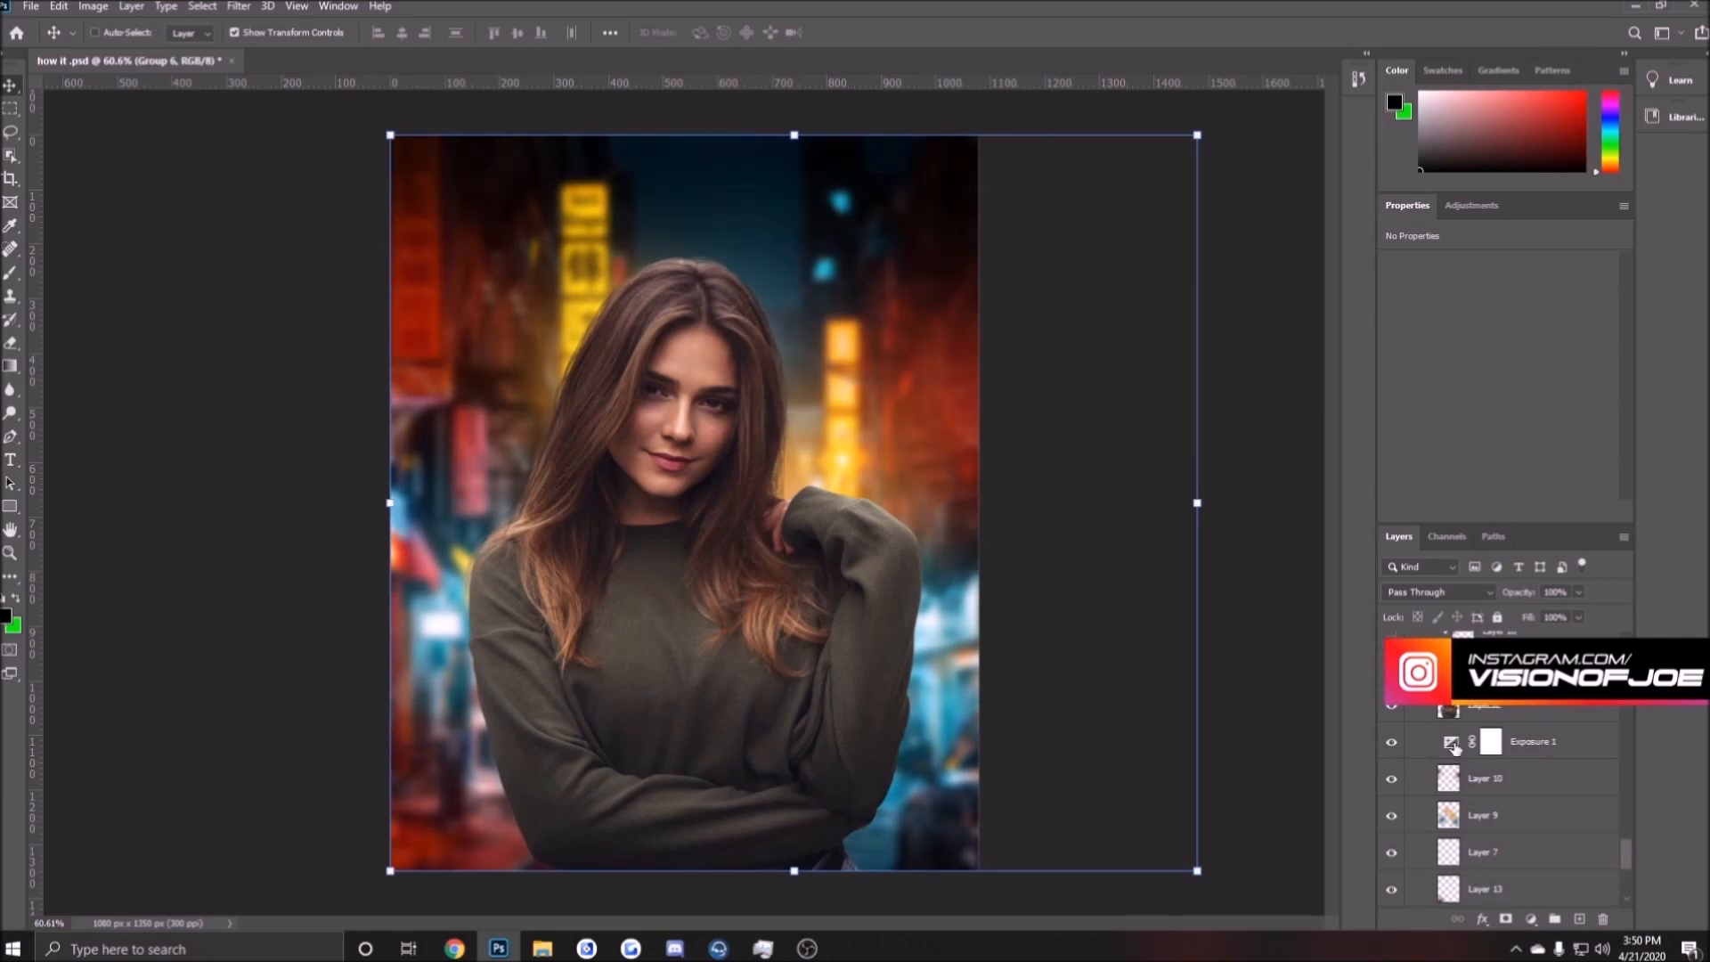
left_click(1489, 741)
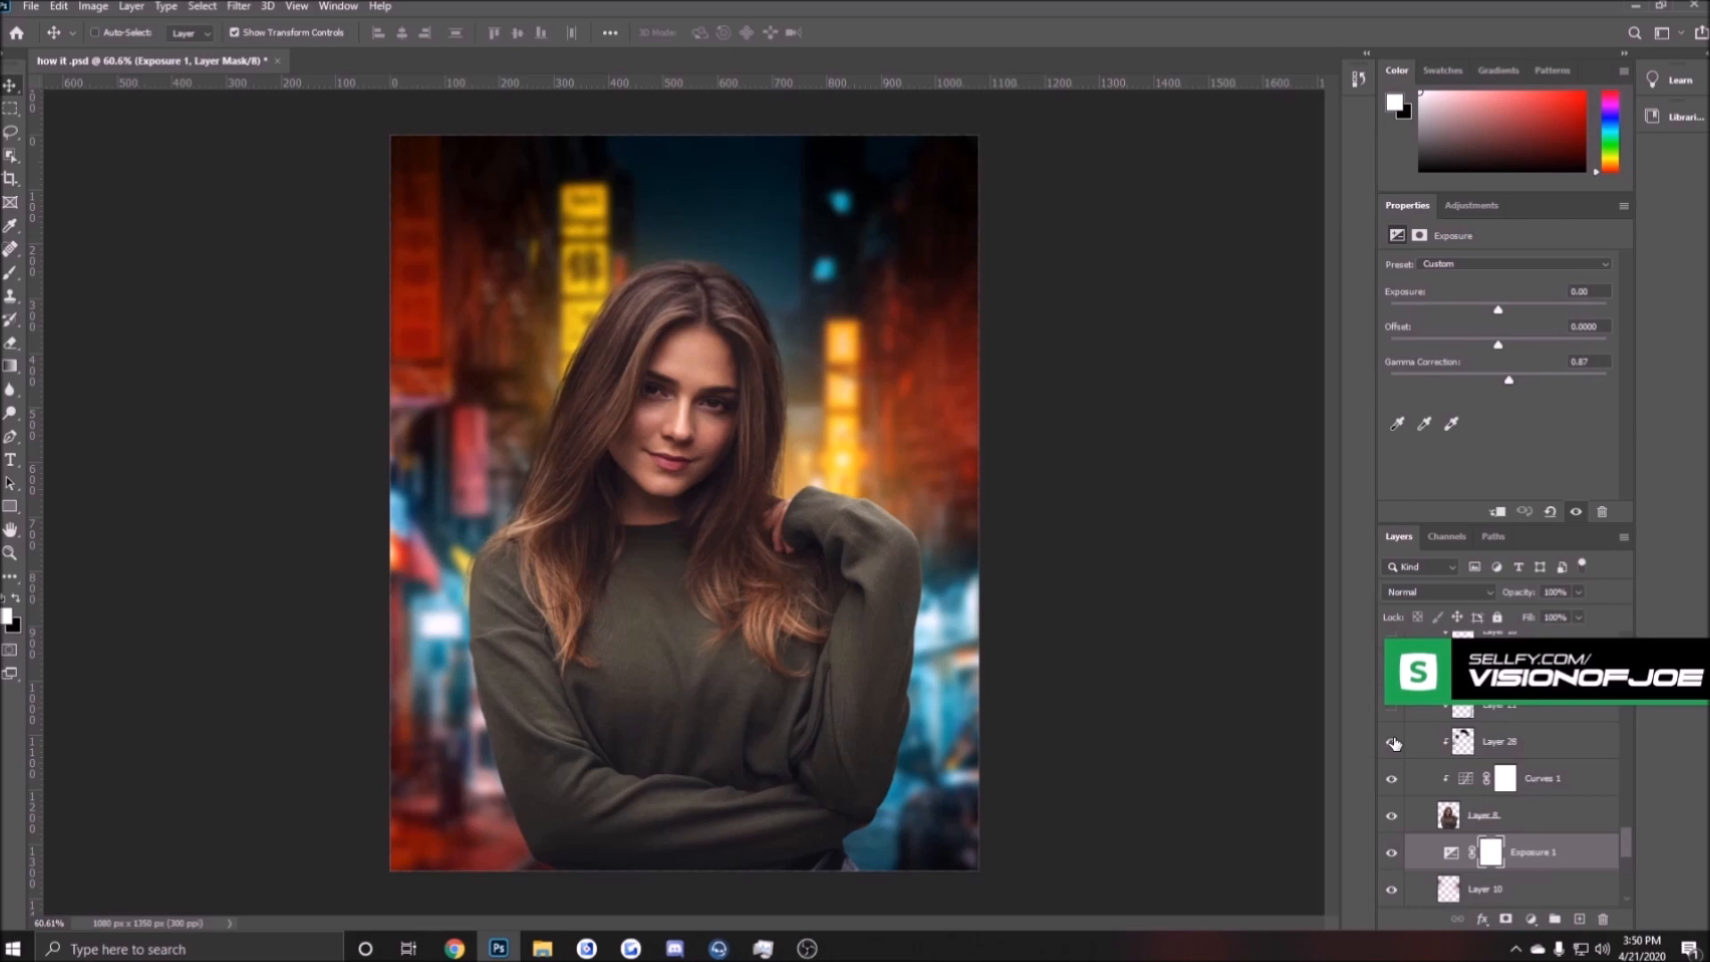
scroll("down", 3)
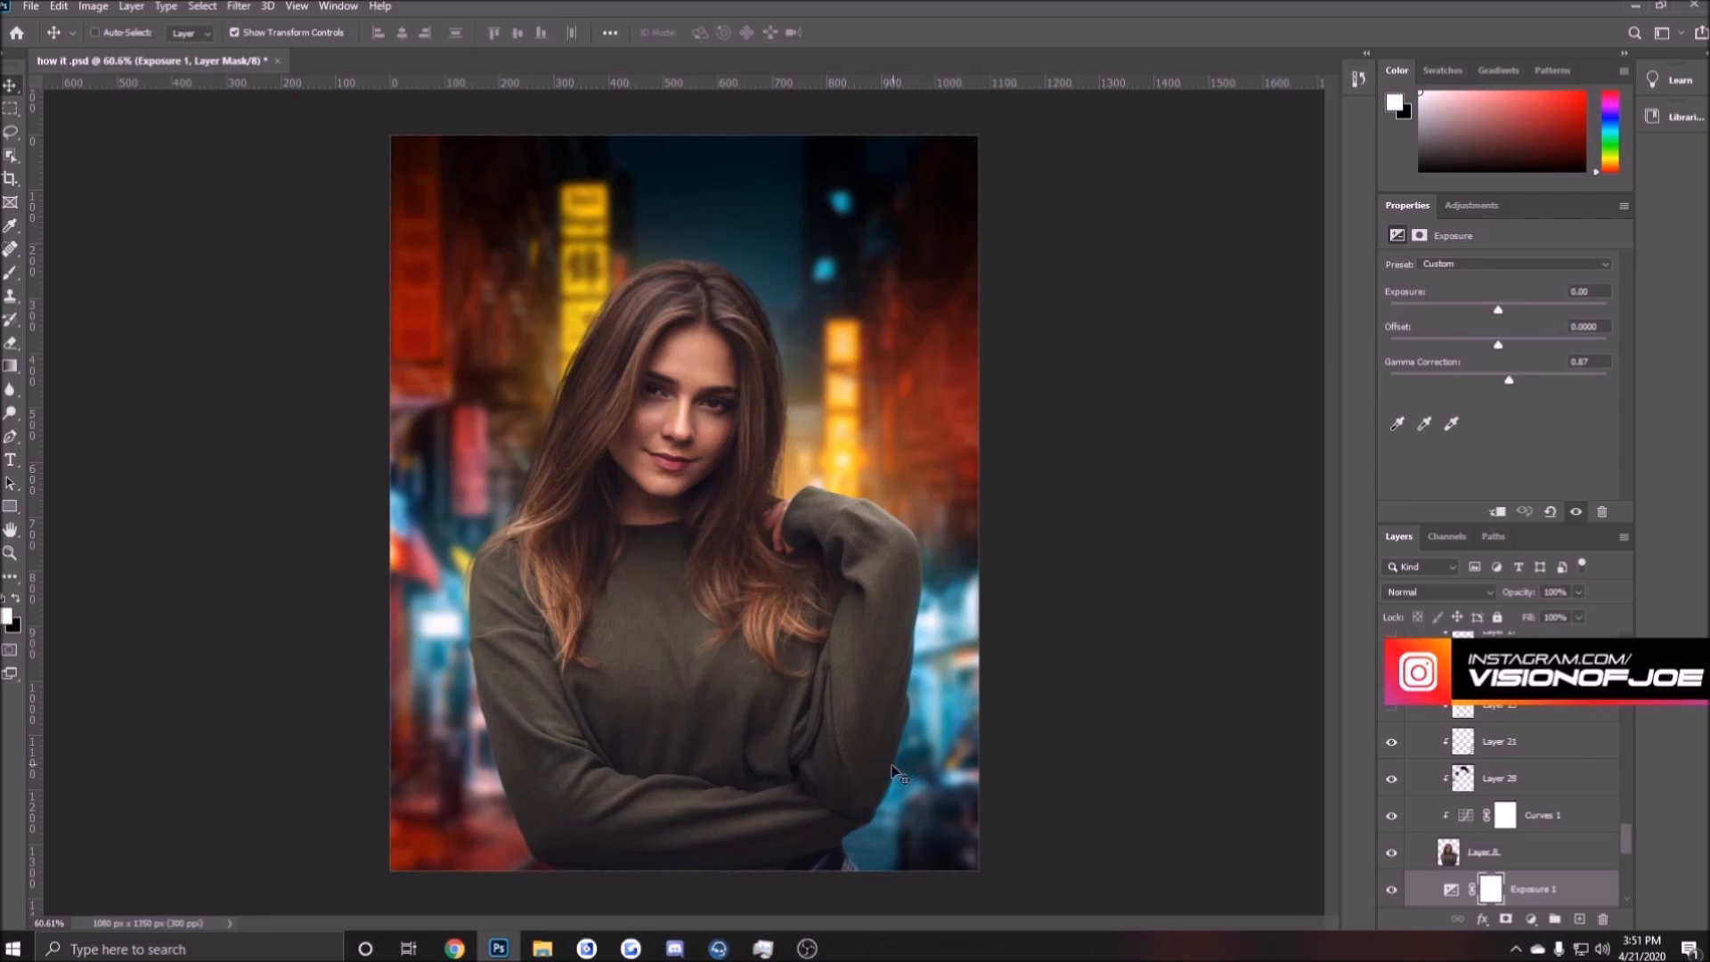
mouse_move(1304, 673)
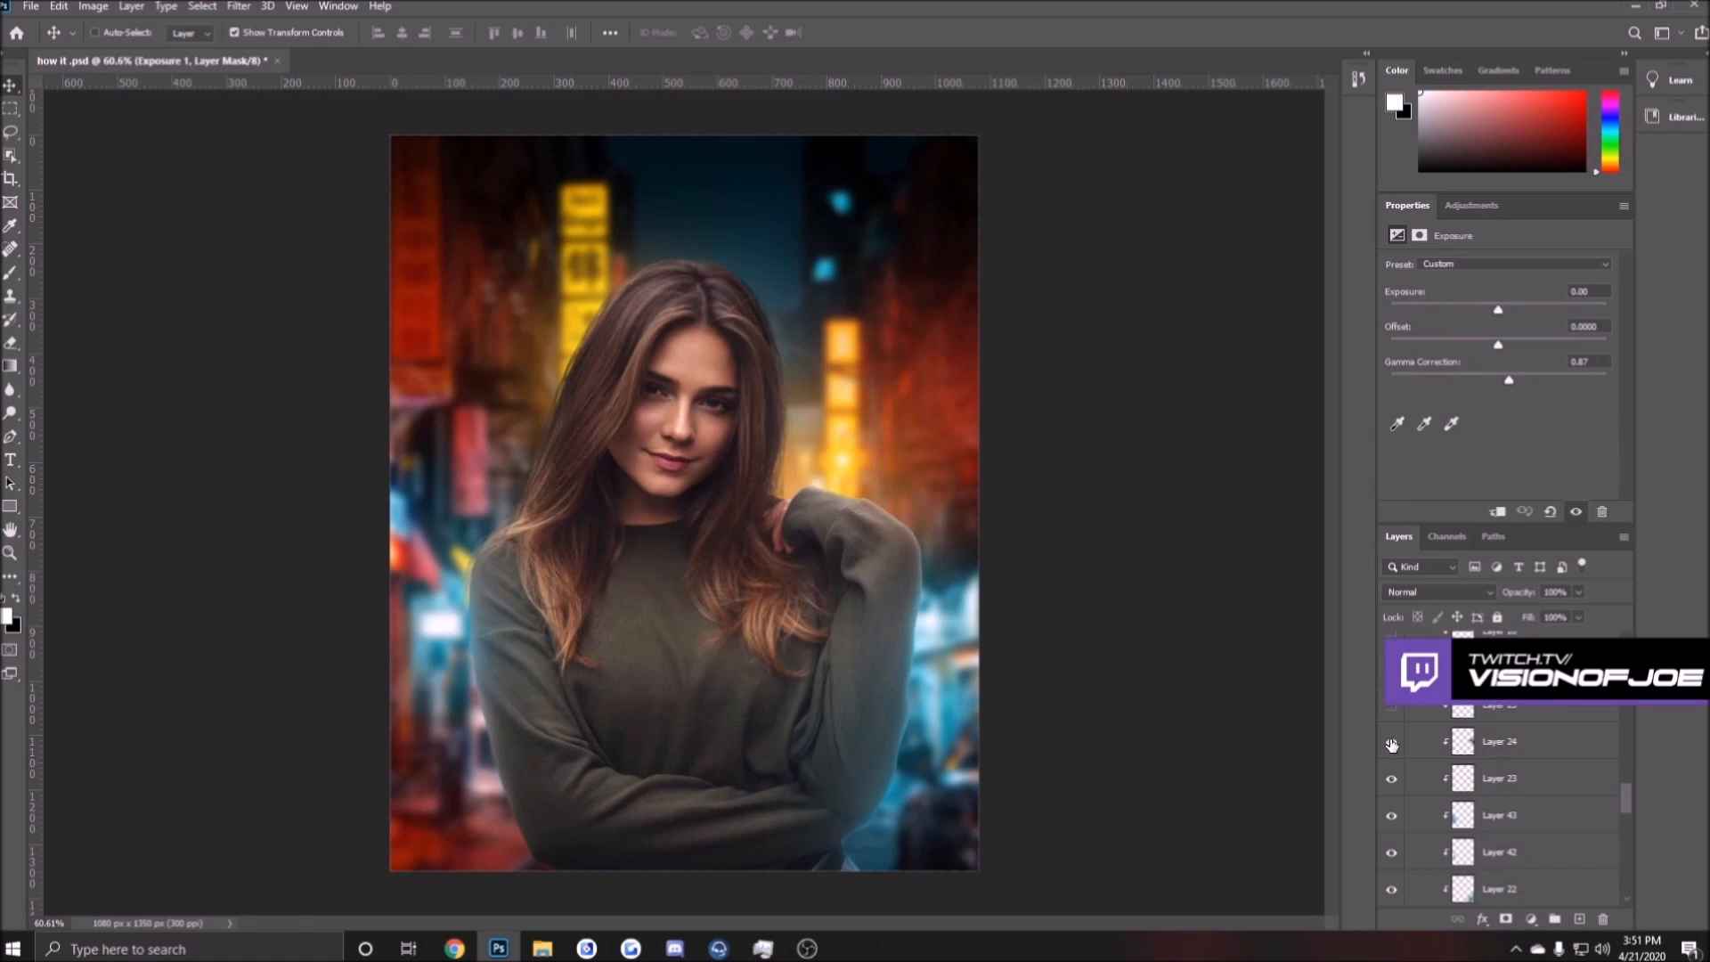
left_click(1389, 741)
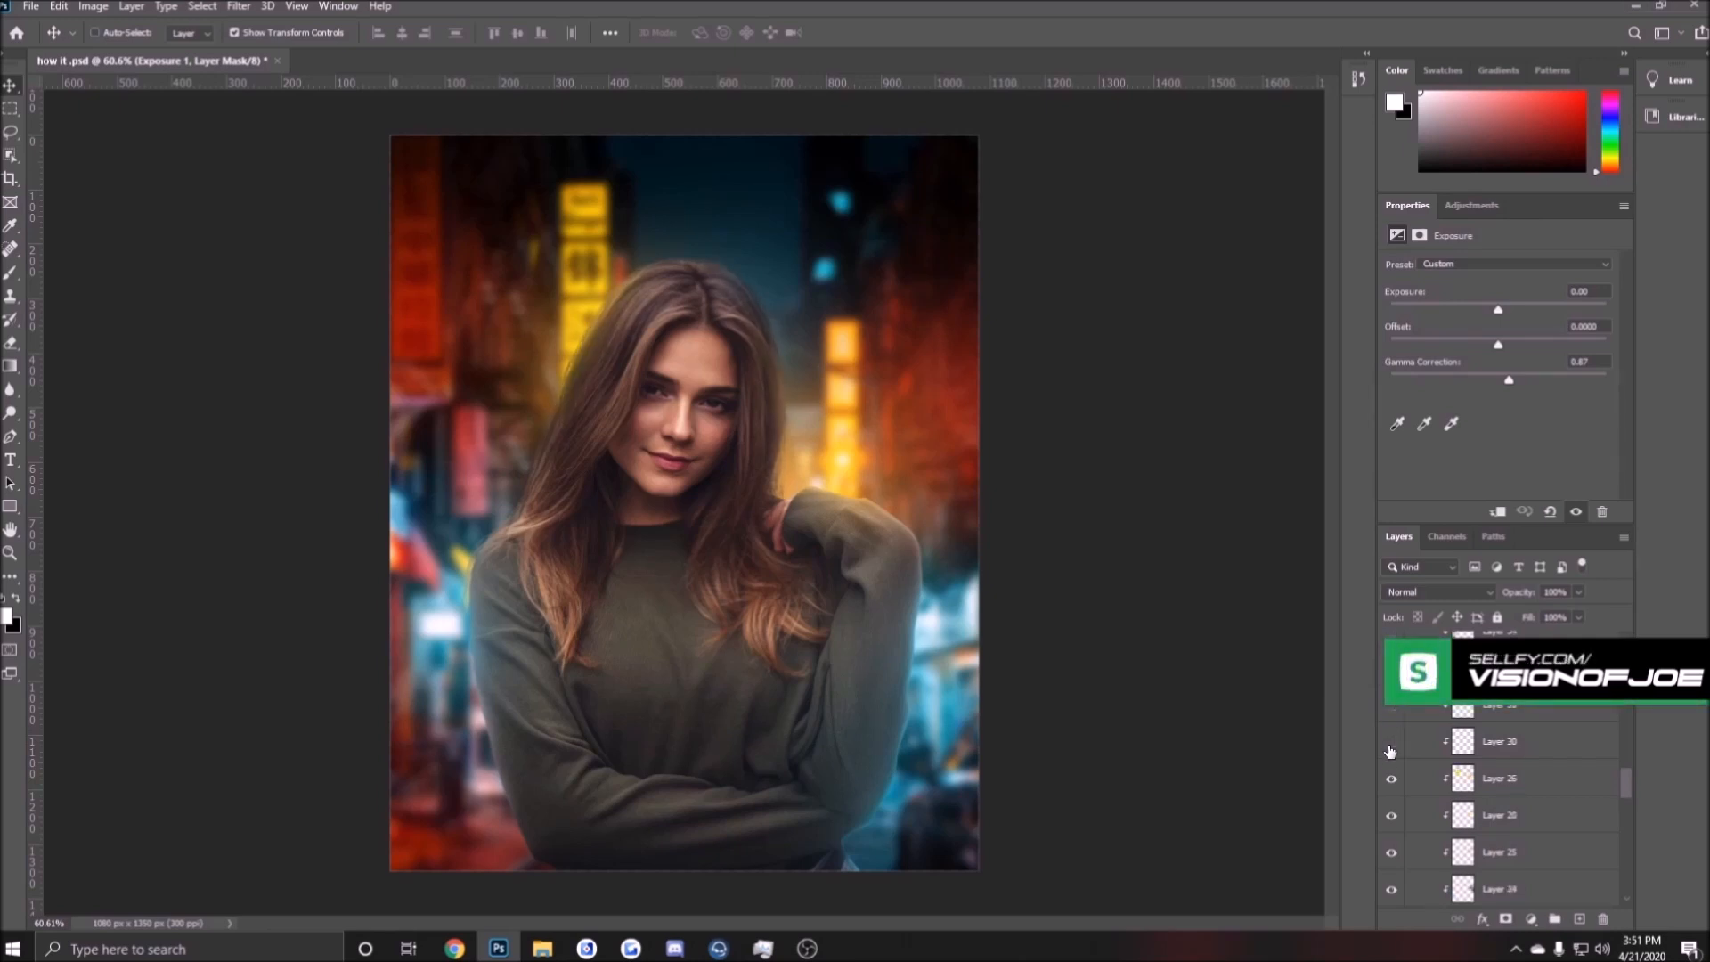
left_click(1389, 741)
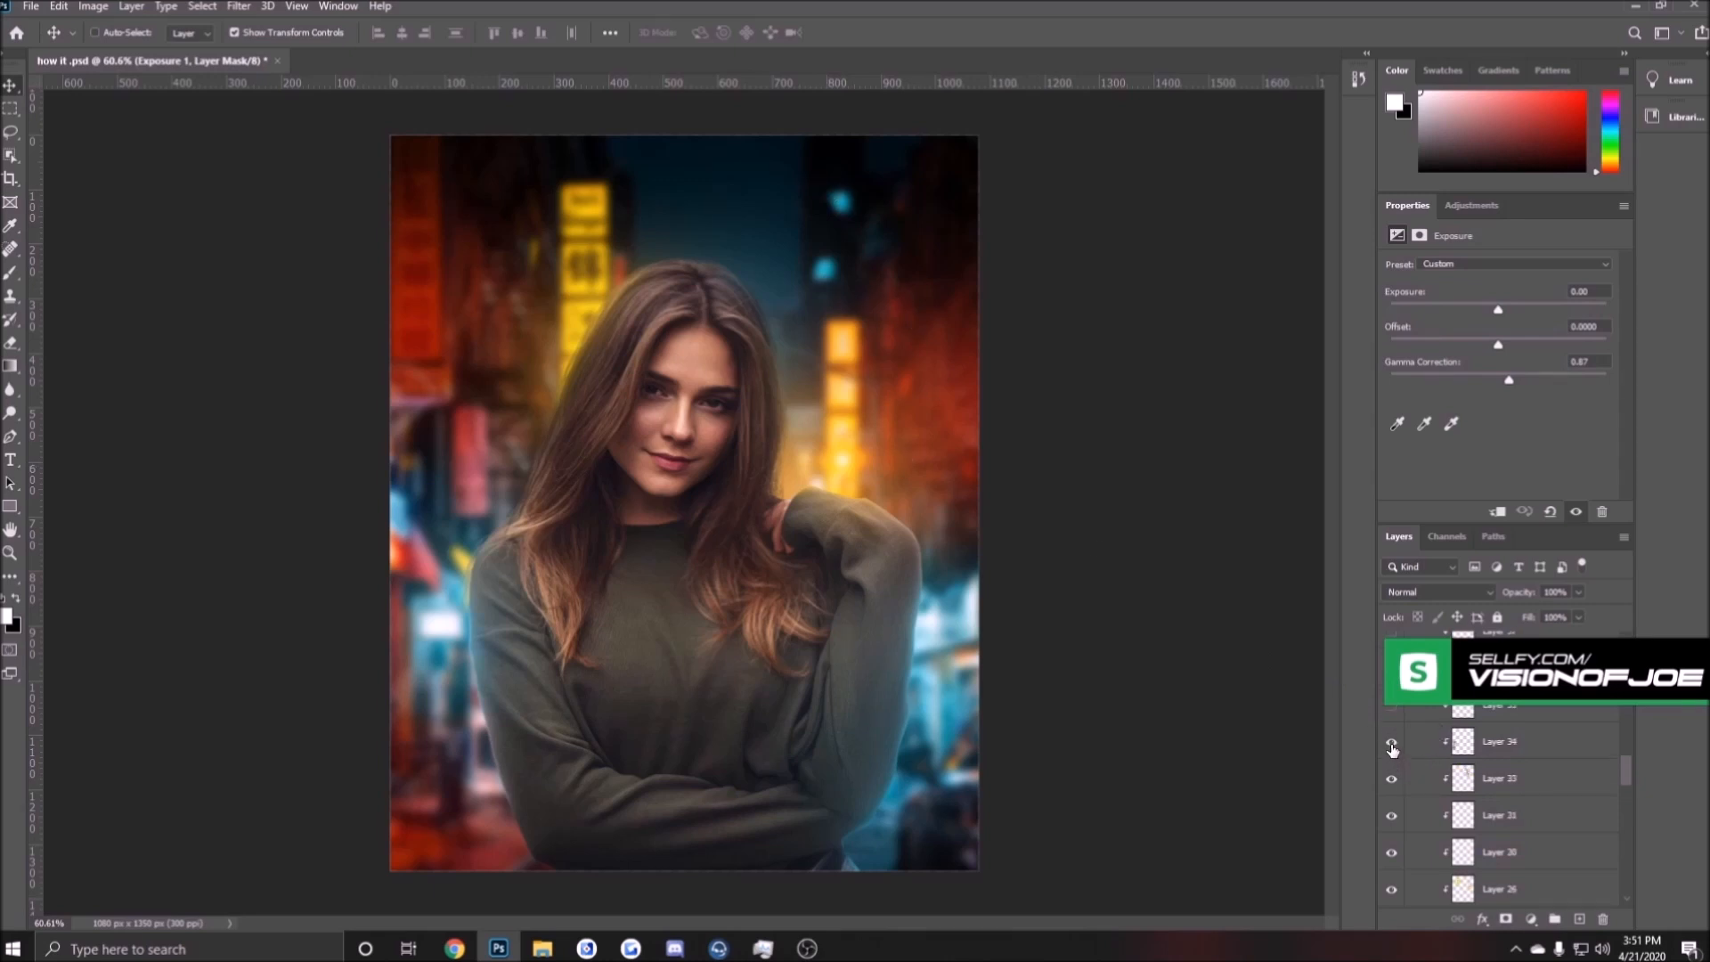
left_click(1391, 745)
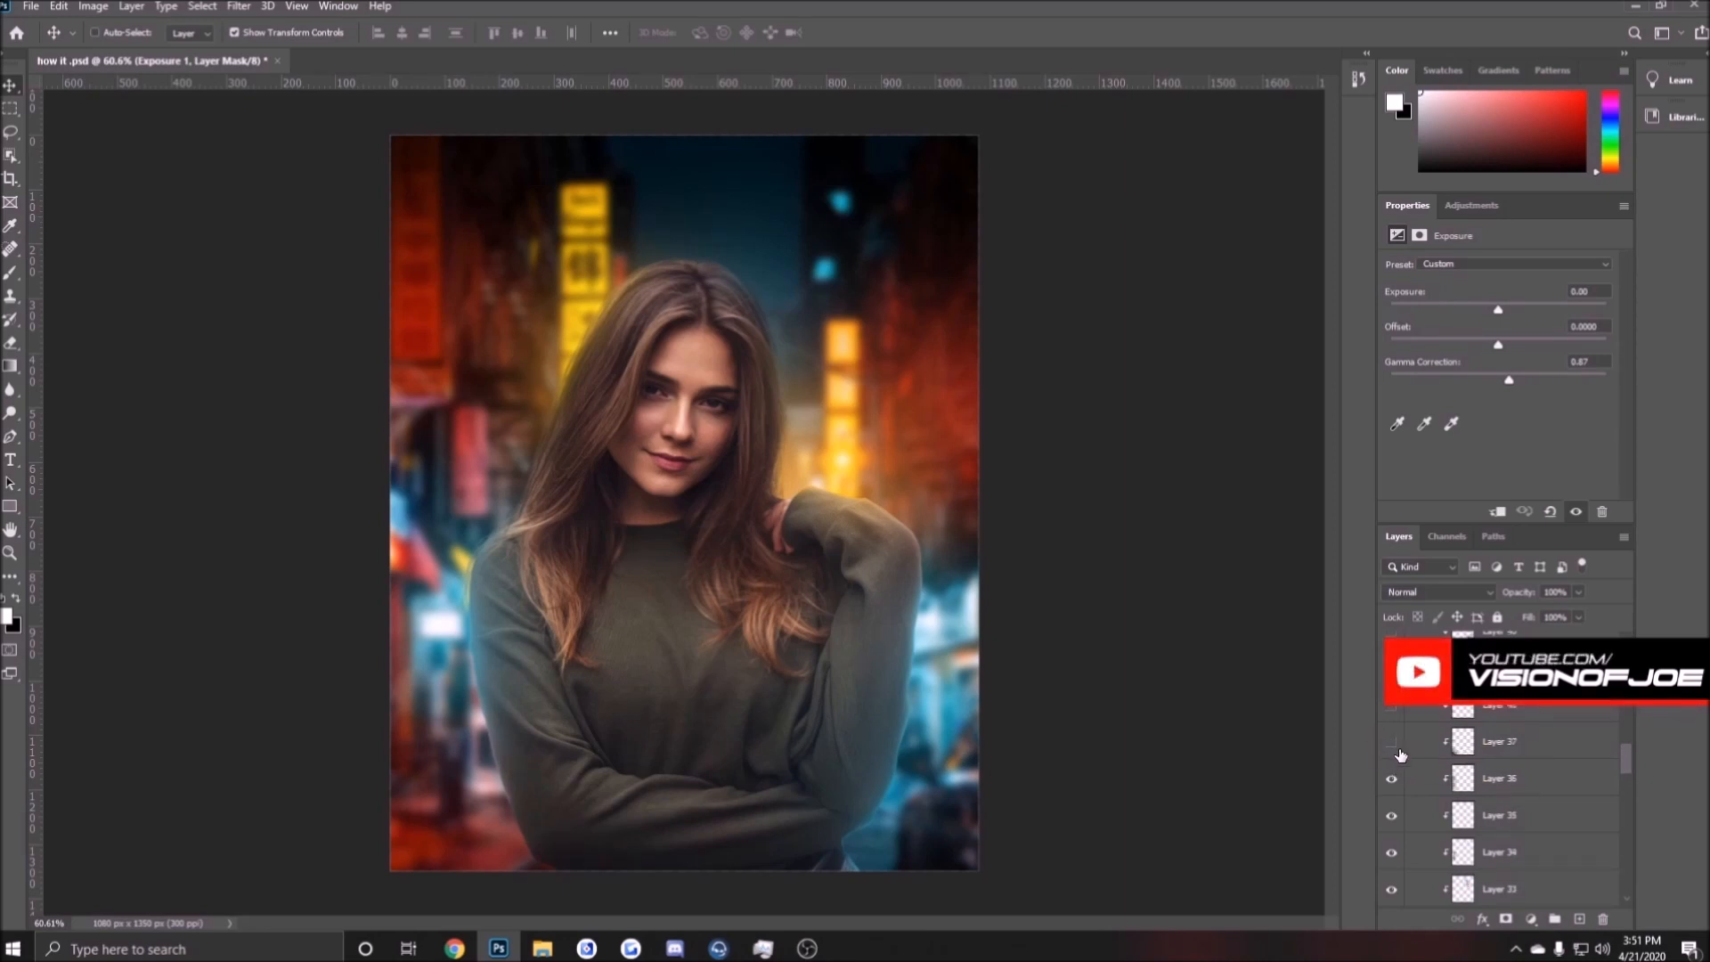
left_click(1391, 741)
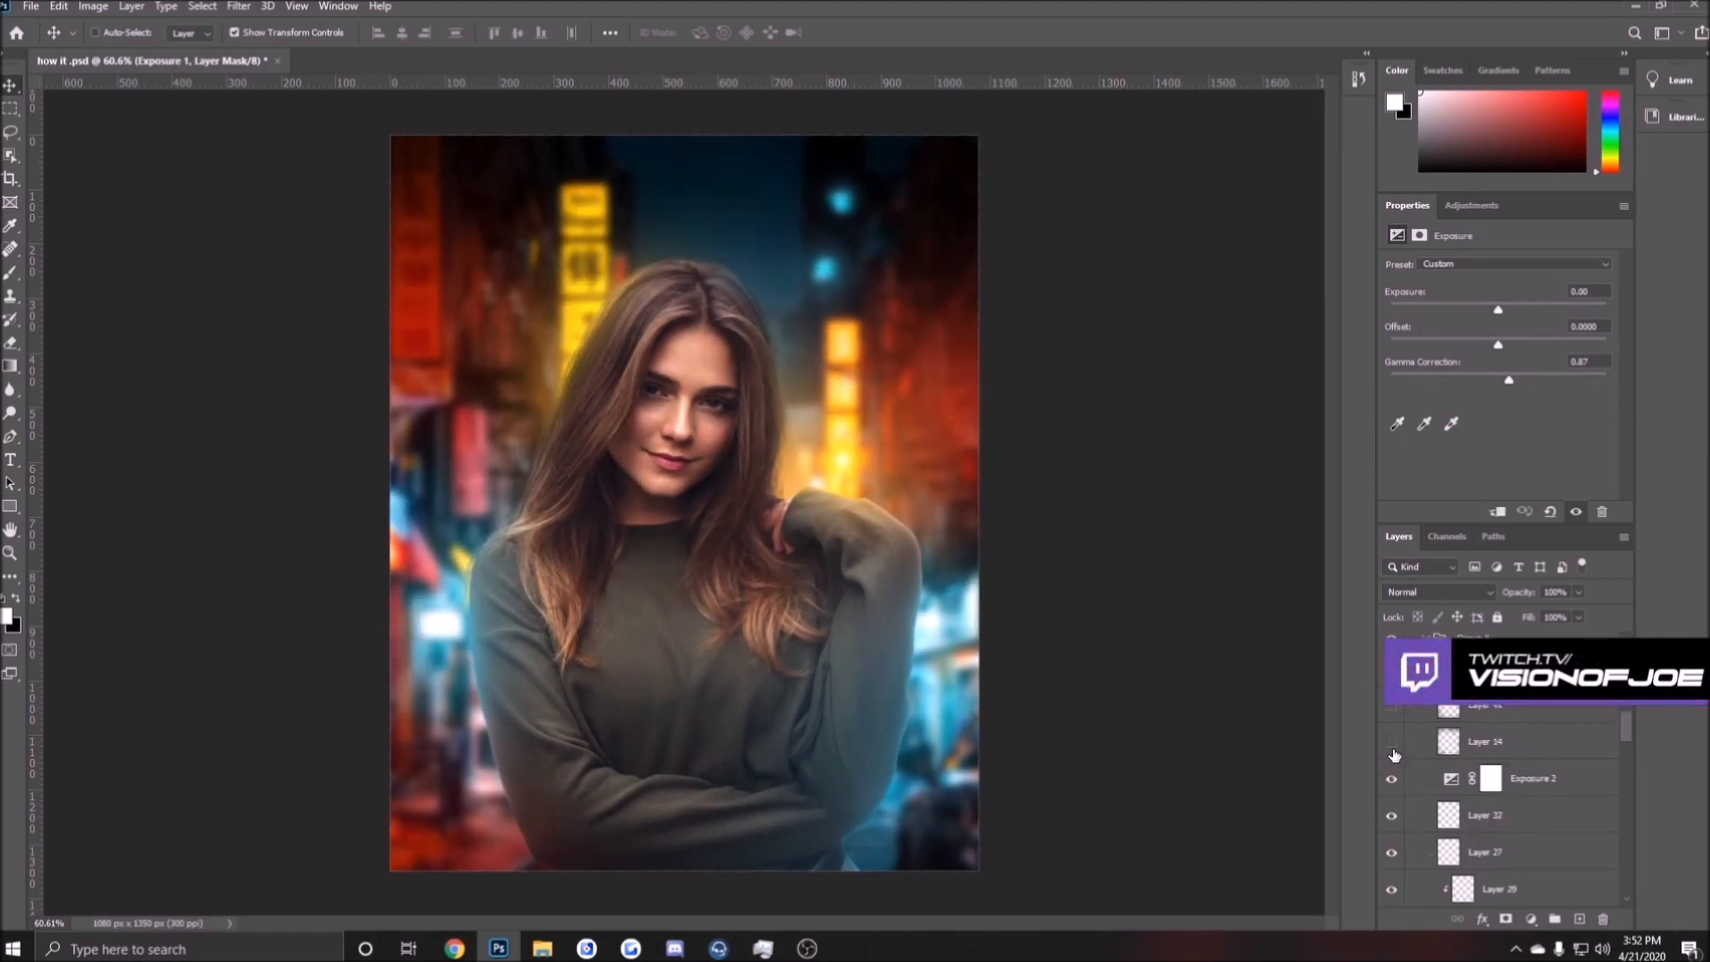
left_click(1392, 741)
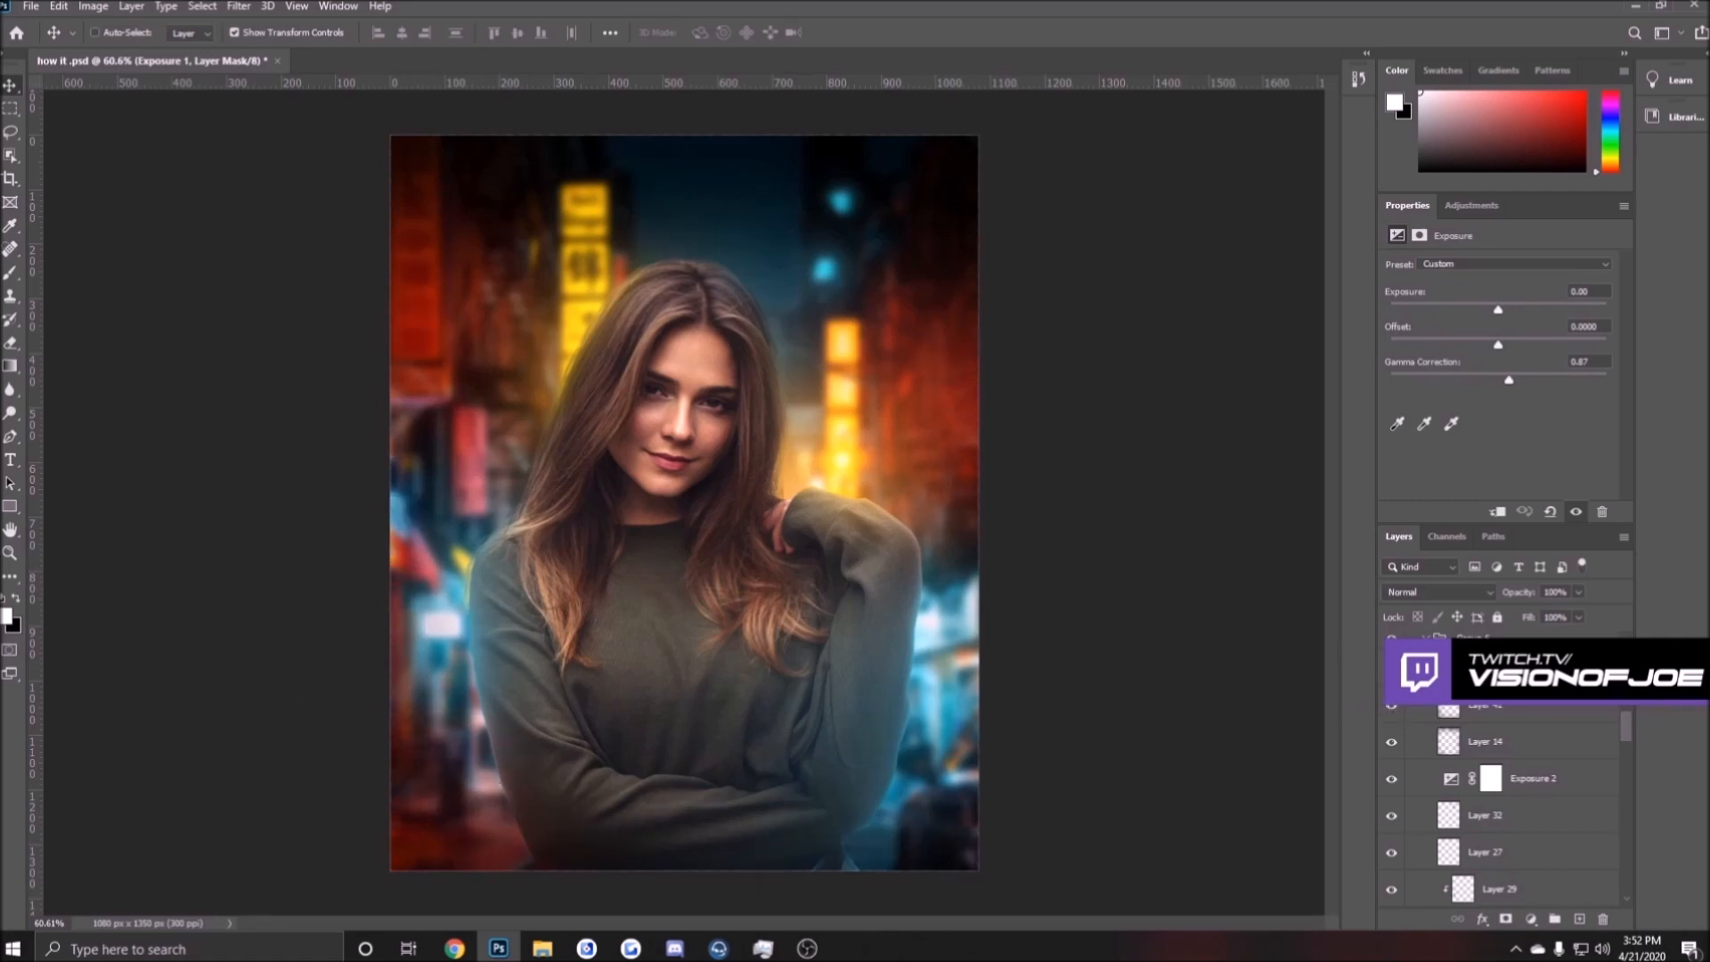
left_click(1482, 791)
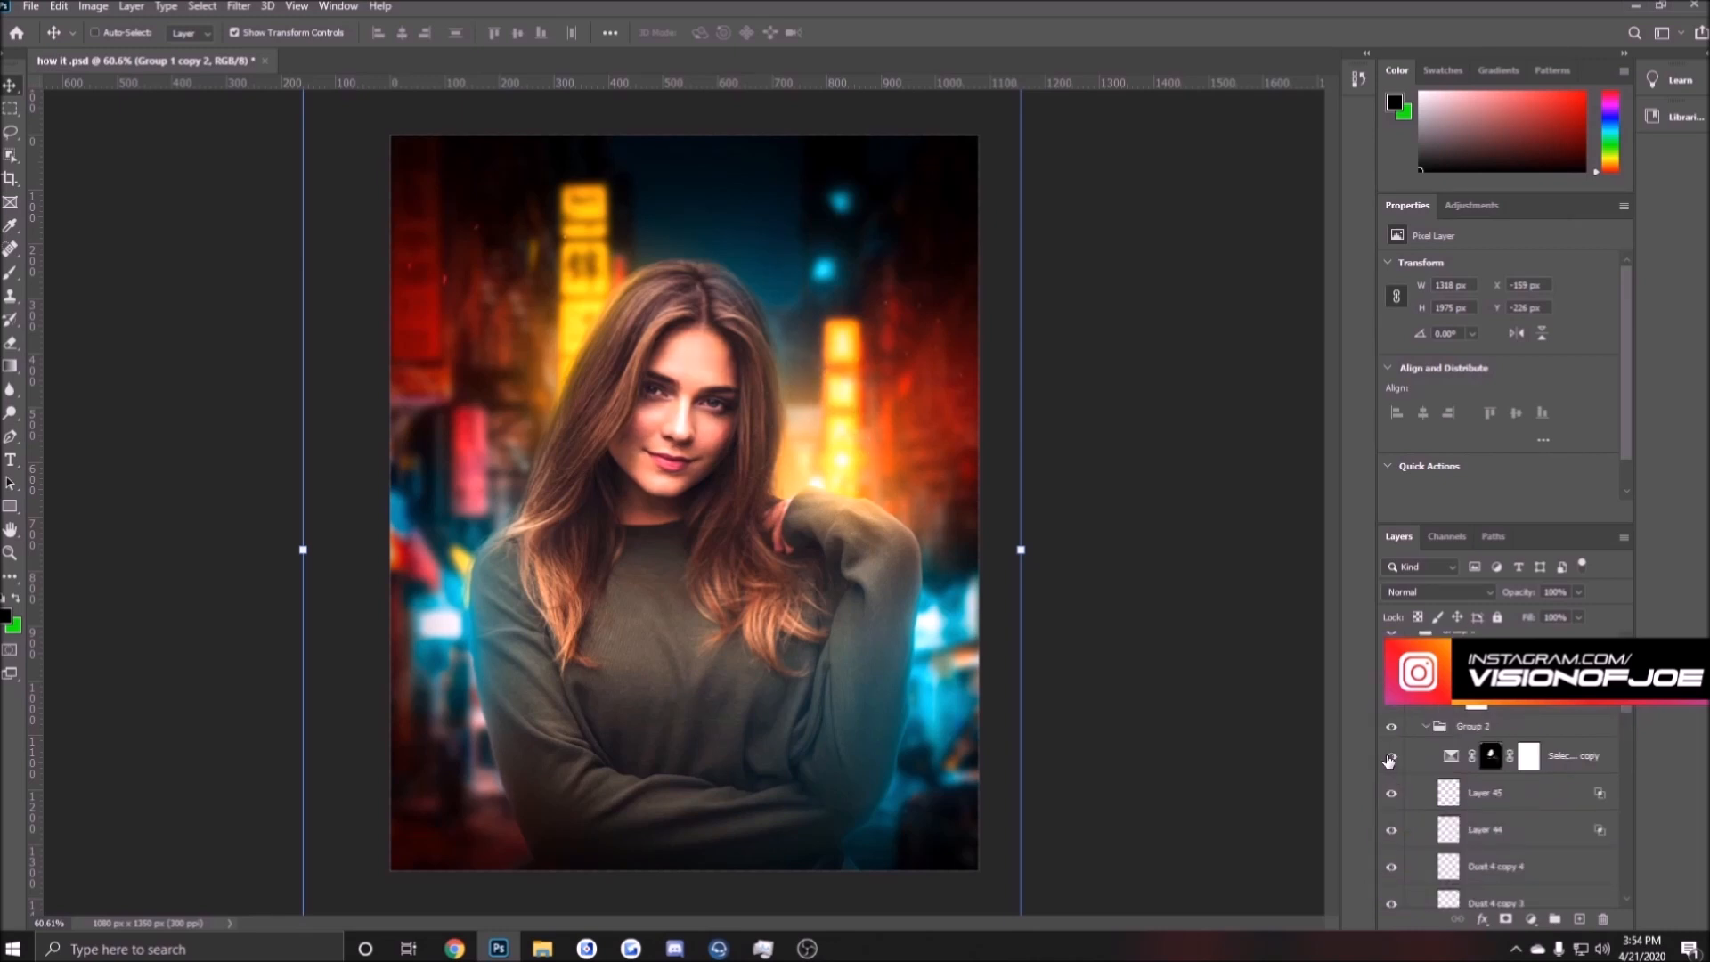
left_click(1389, 756)
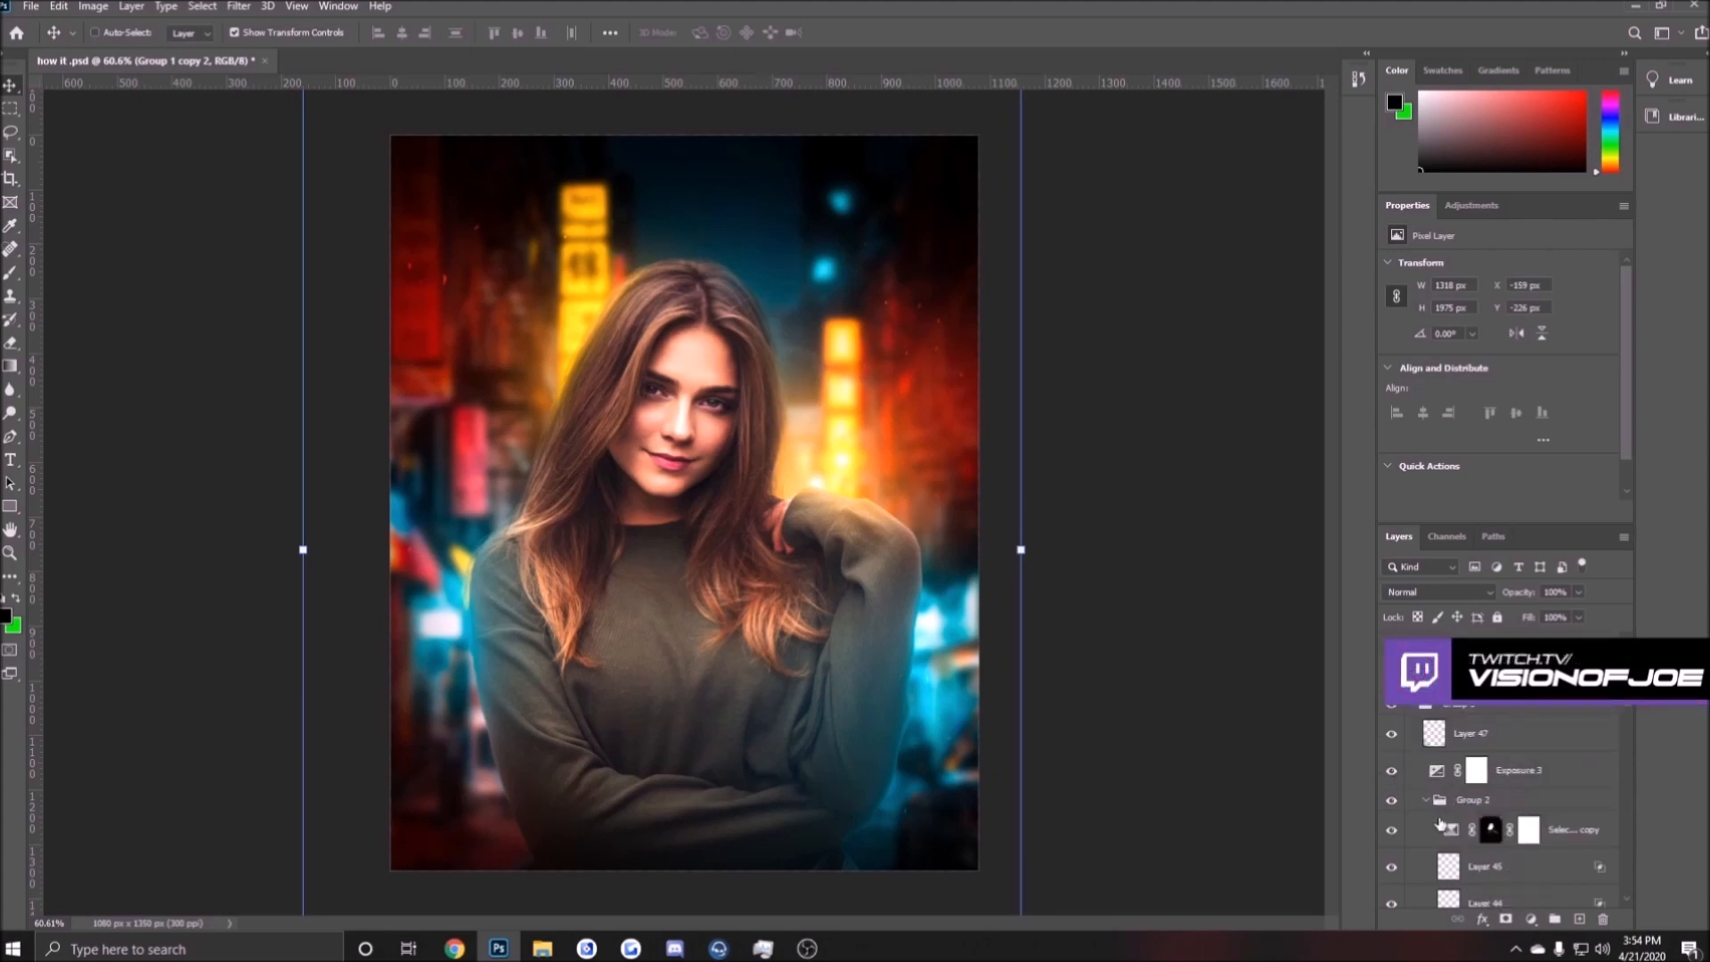
mouse_move(1441, 828)
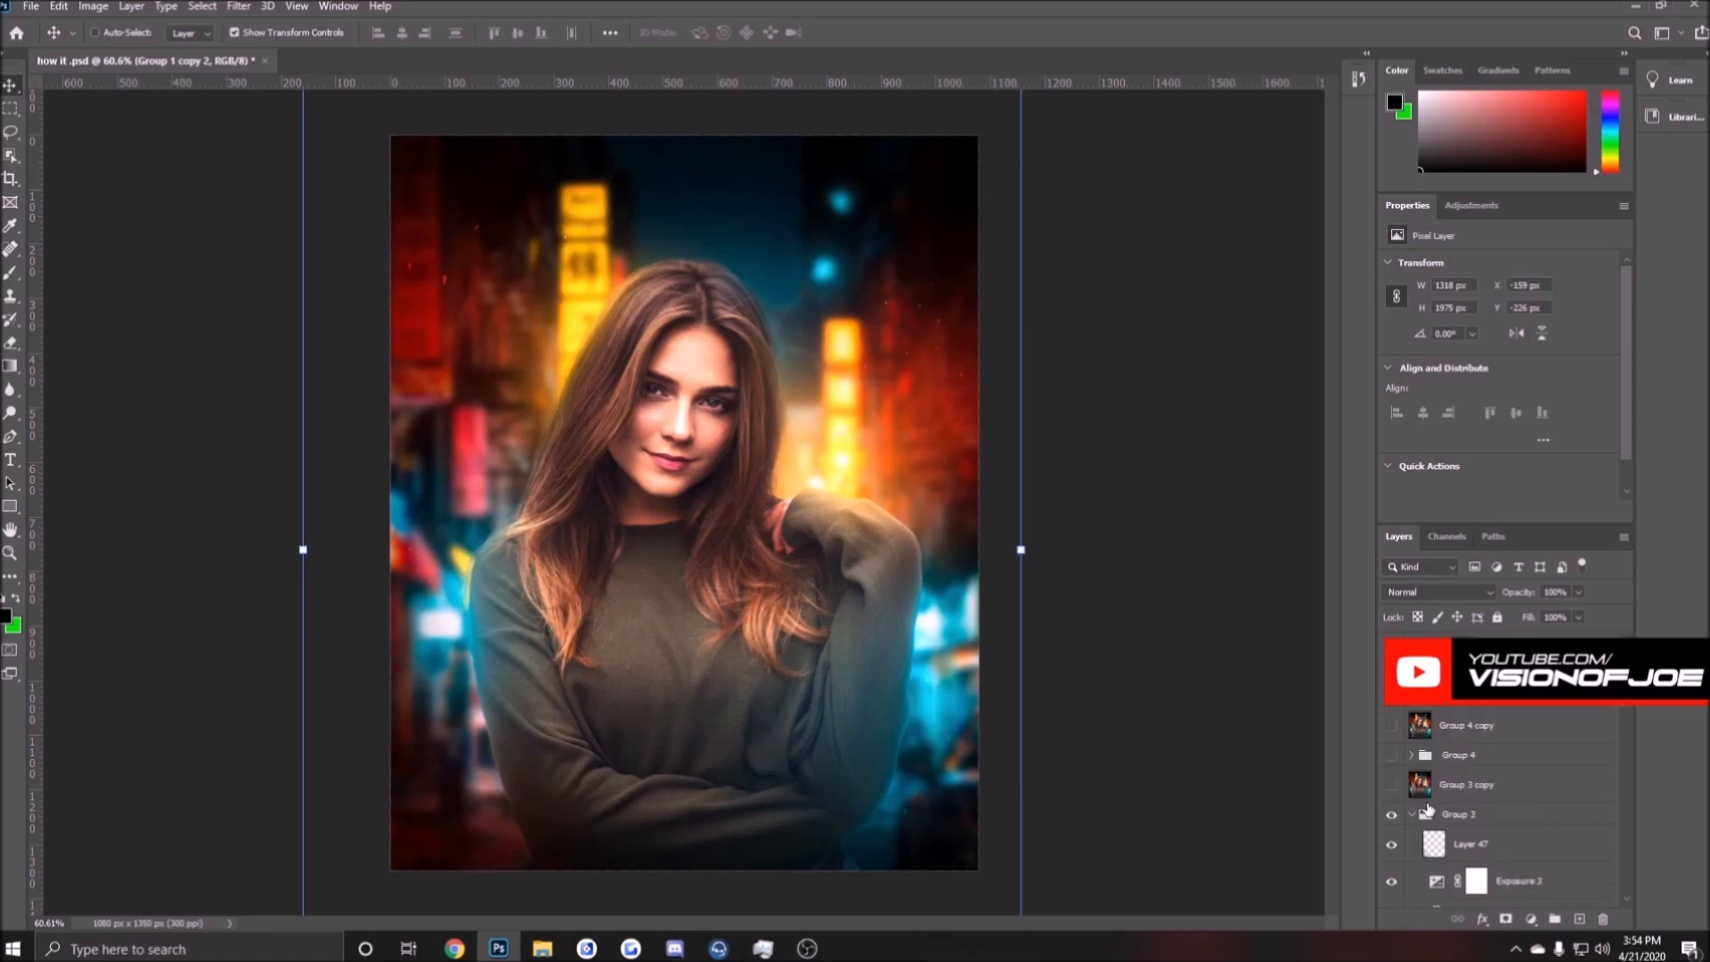
scroll("down", 3)
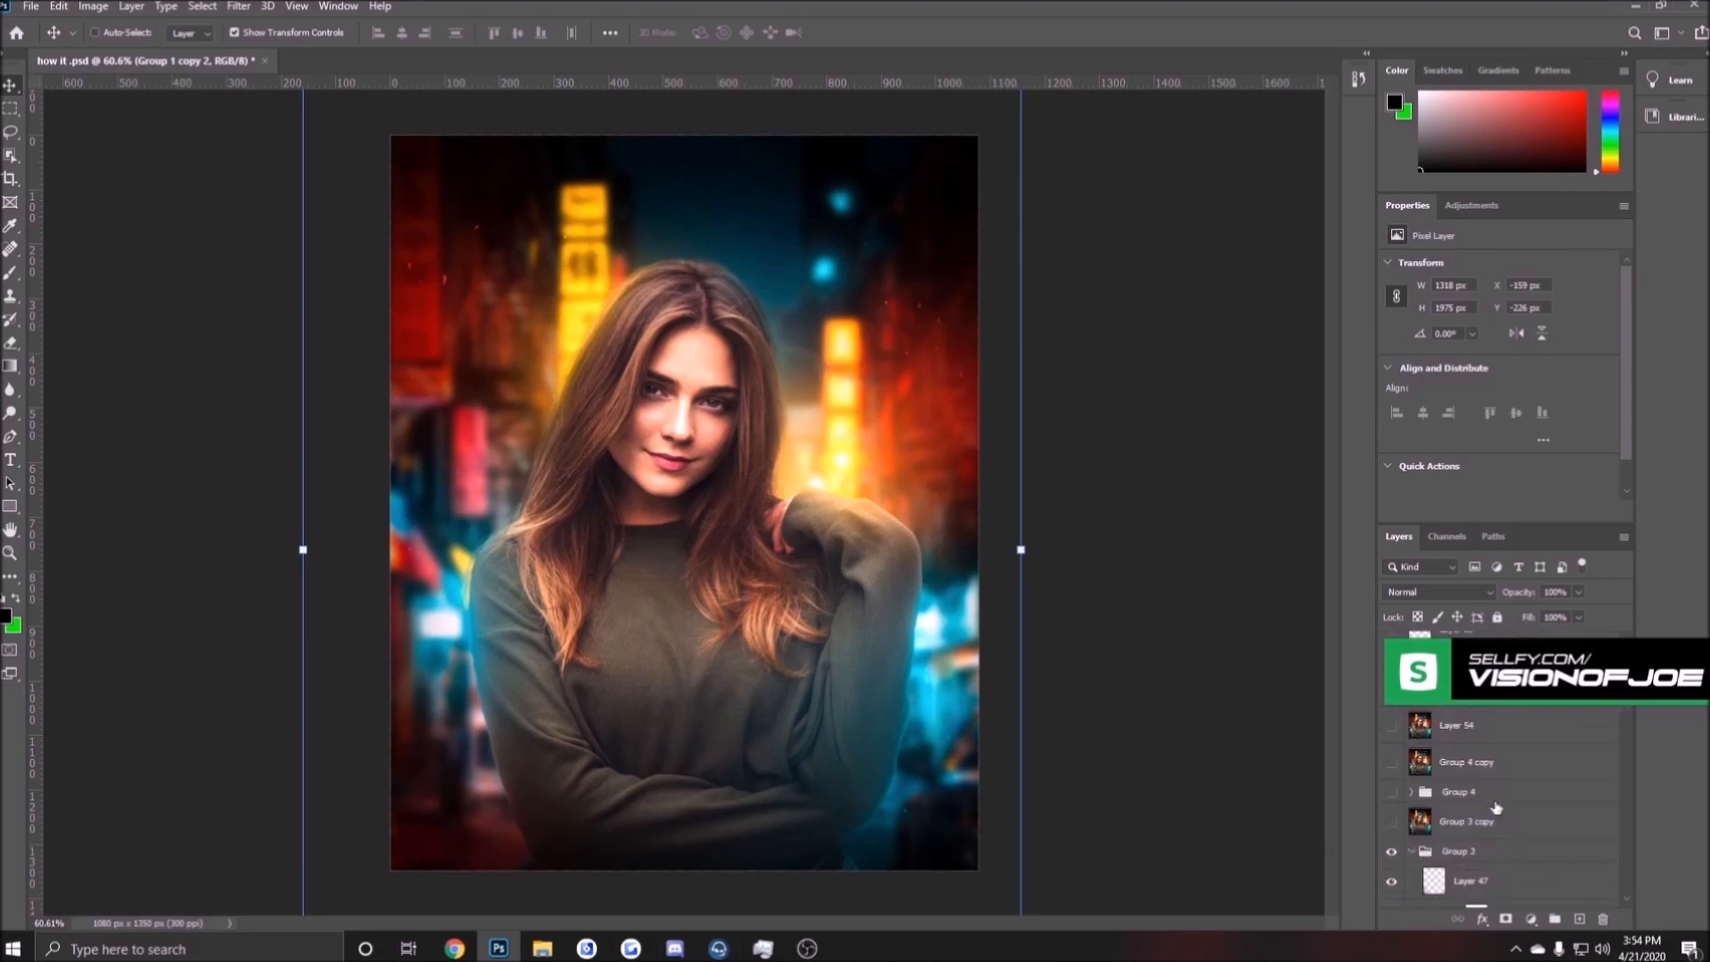
- Expand the lighting group so its paint and Selective Color layers show
left_click(1411, 790)
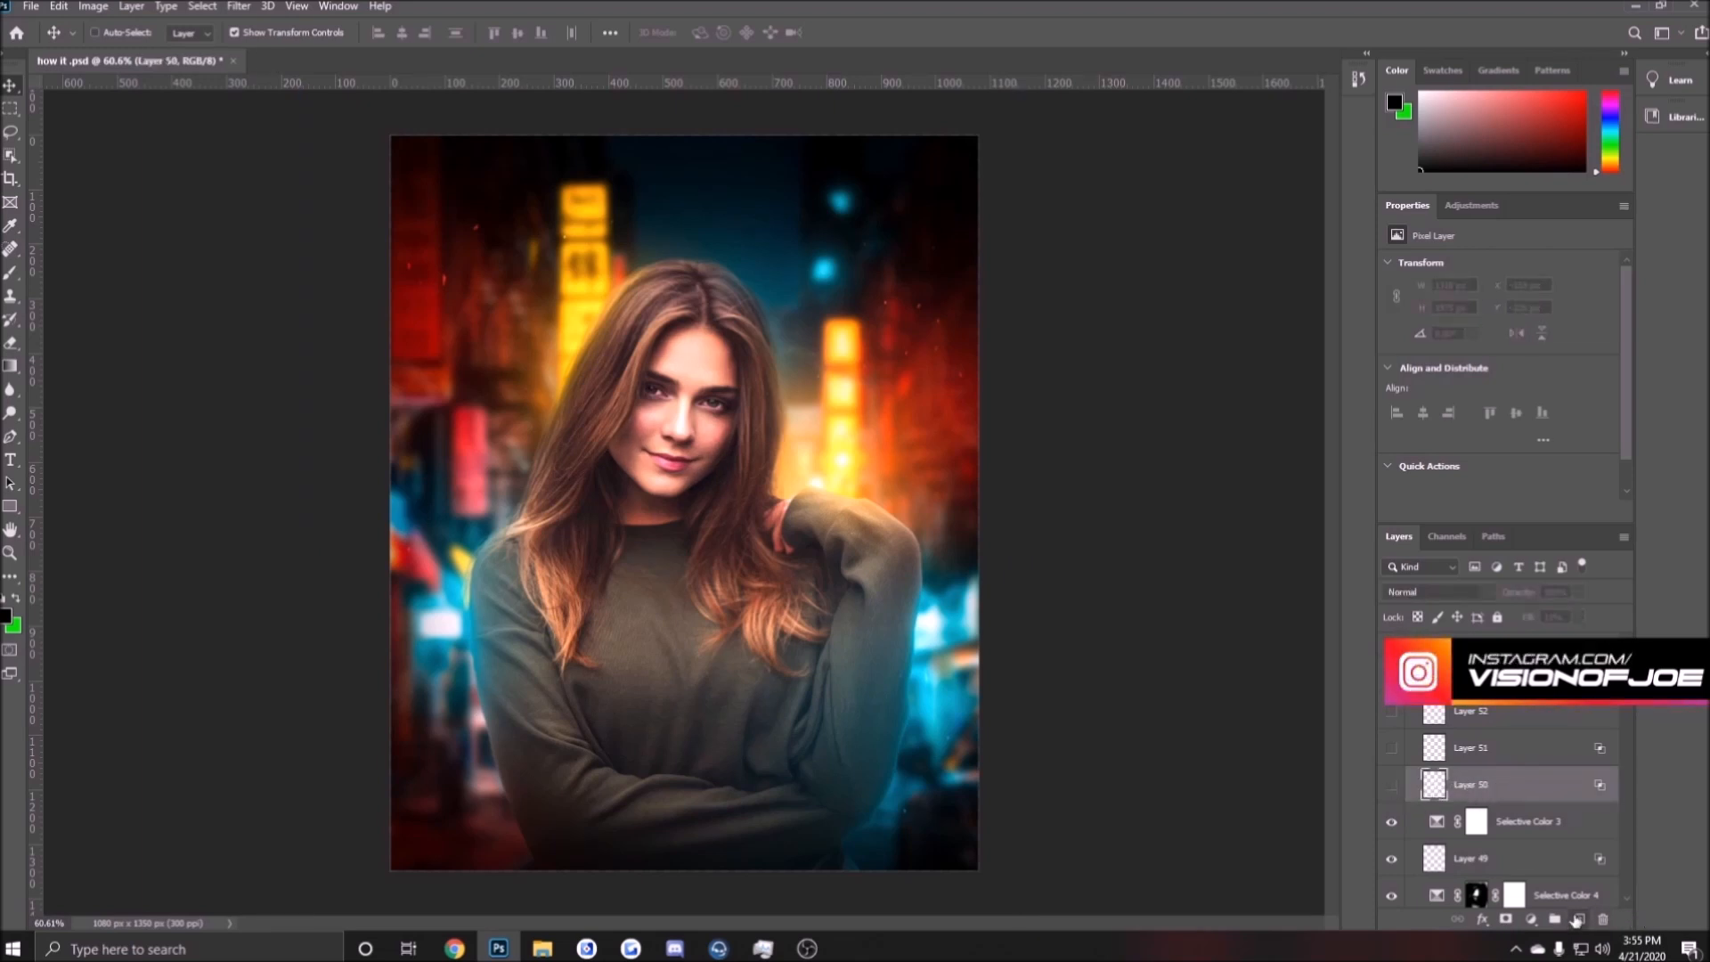
- Set the new blank layer to Color Dodge blending and choose white as the paint colour
right_click(1467, 784)
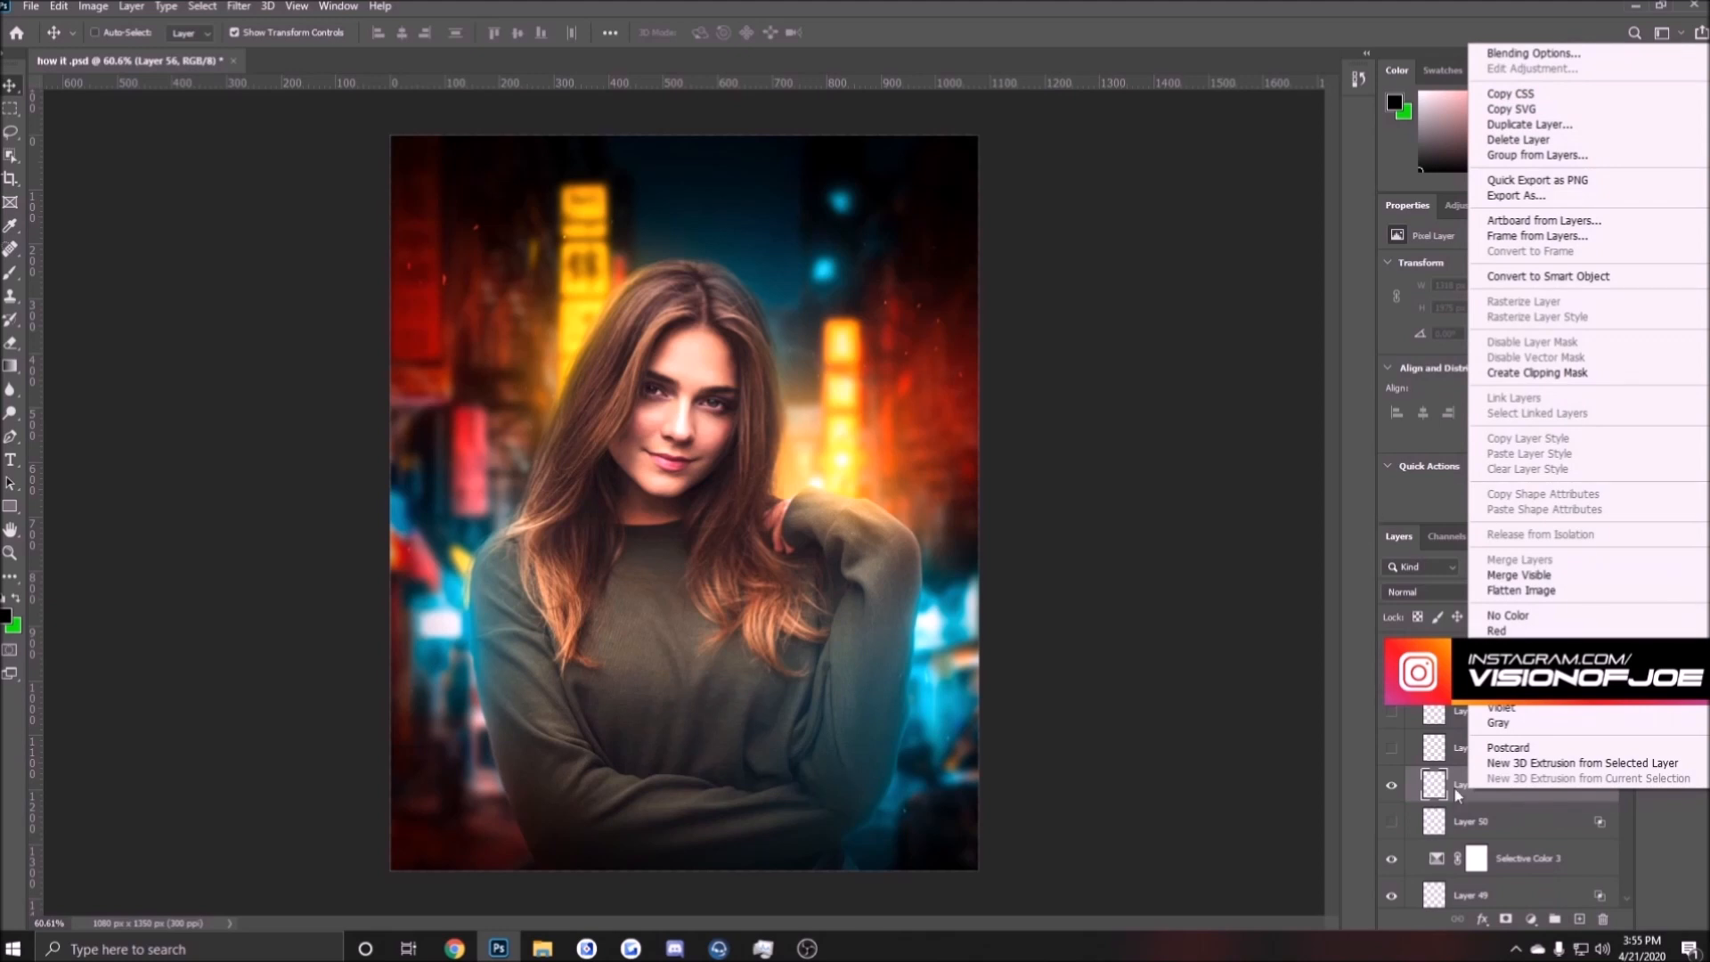
left_click(1486, 784)
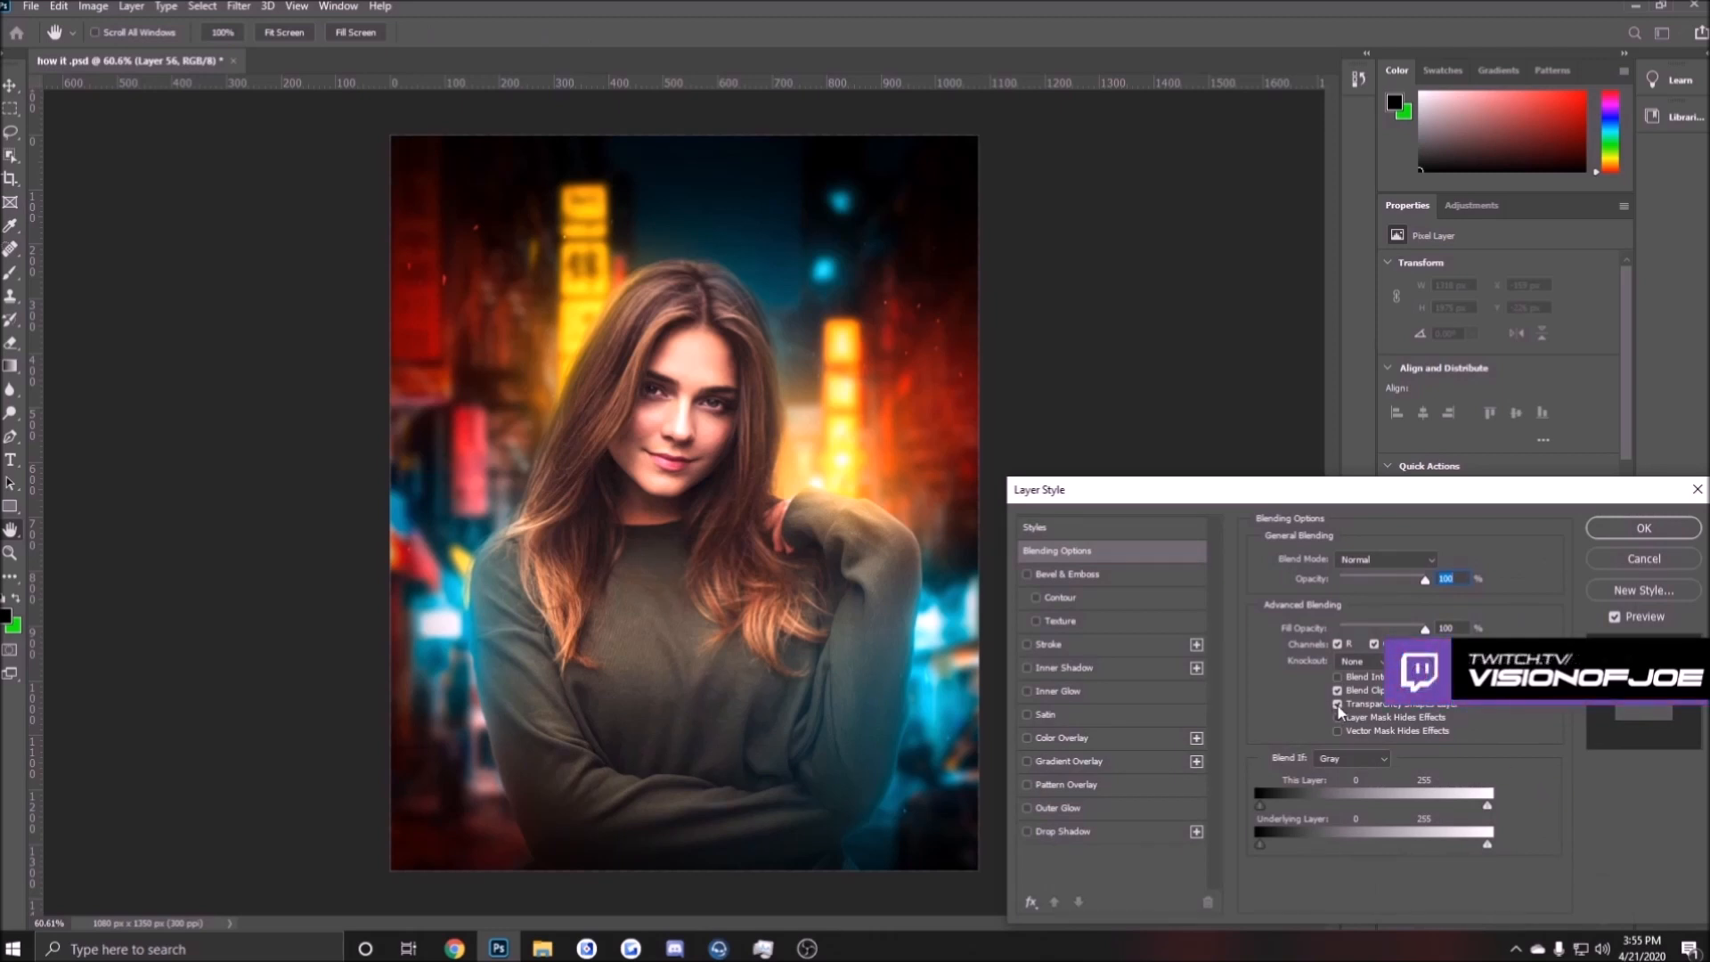
mouse_move(1340, 706)
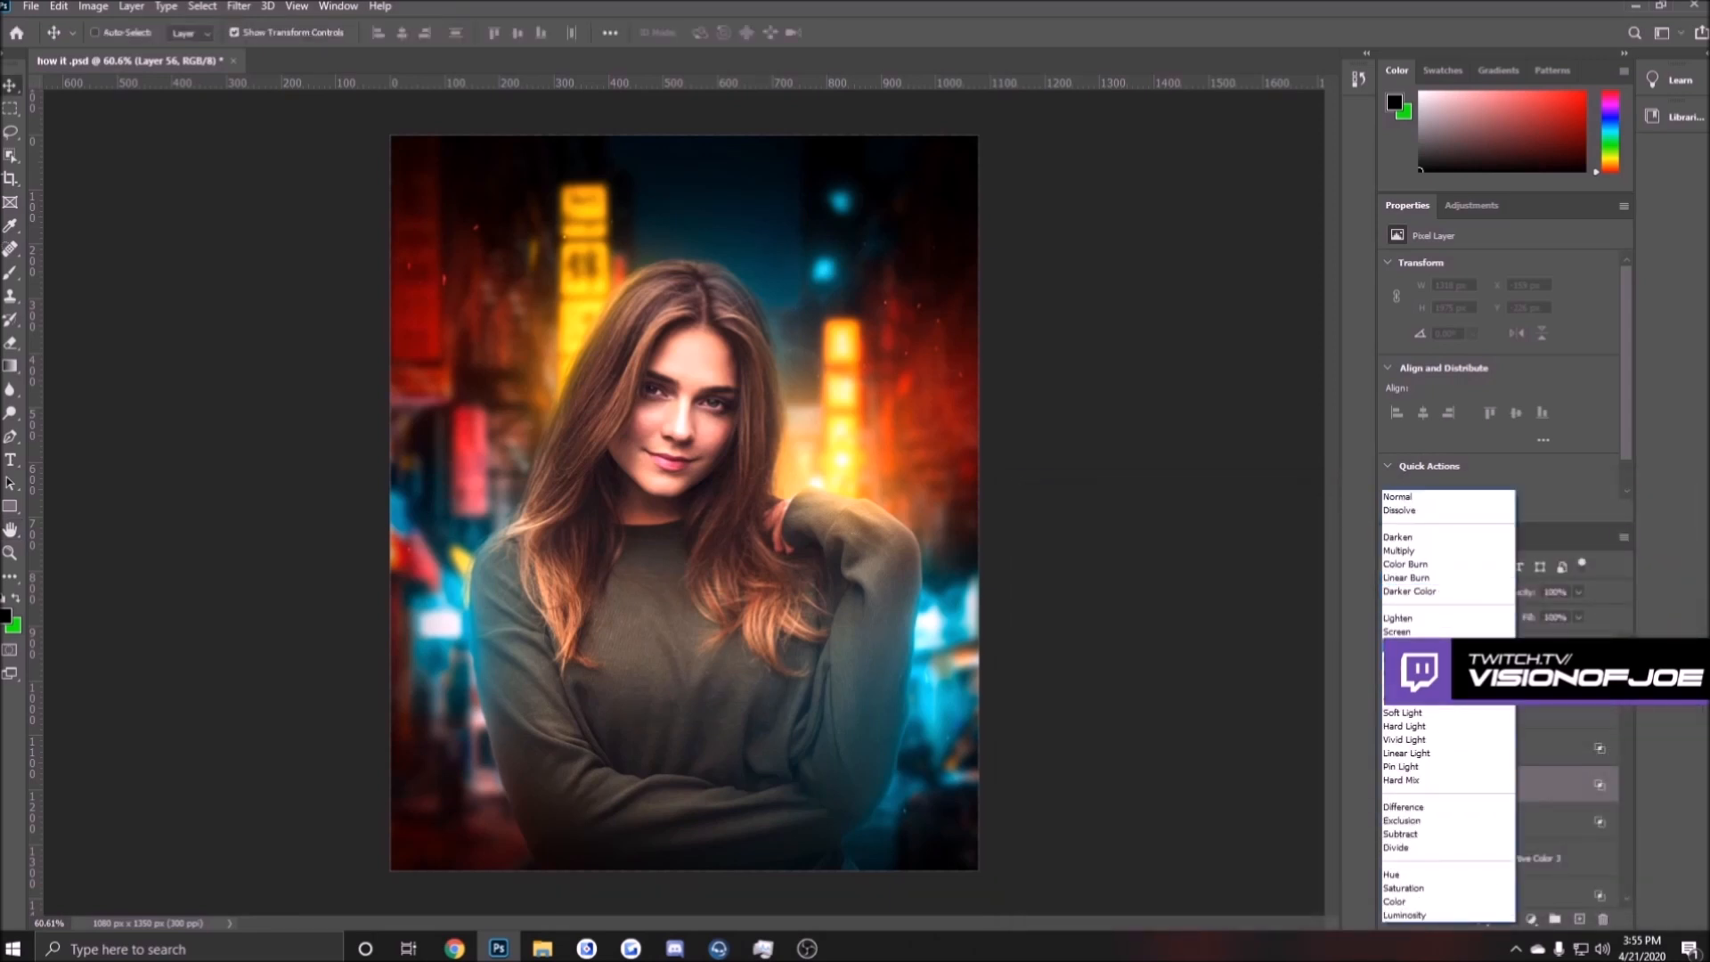
left_click(1411, 592)
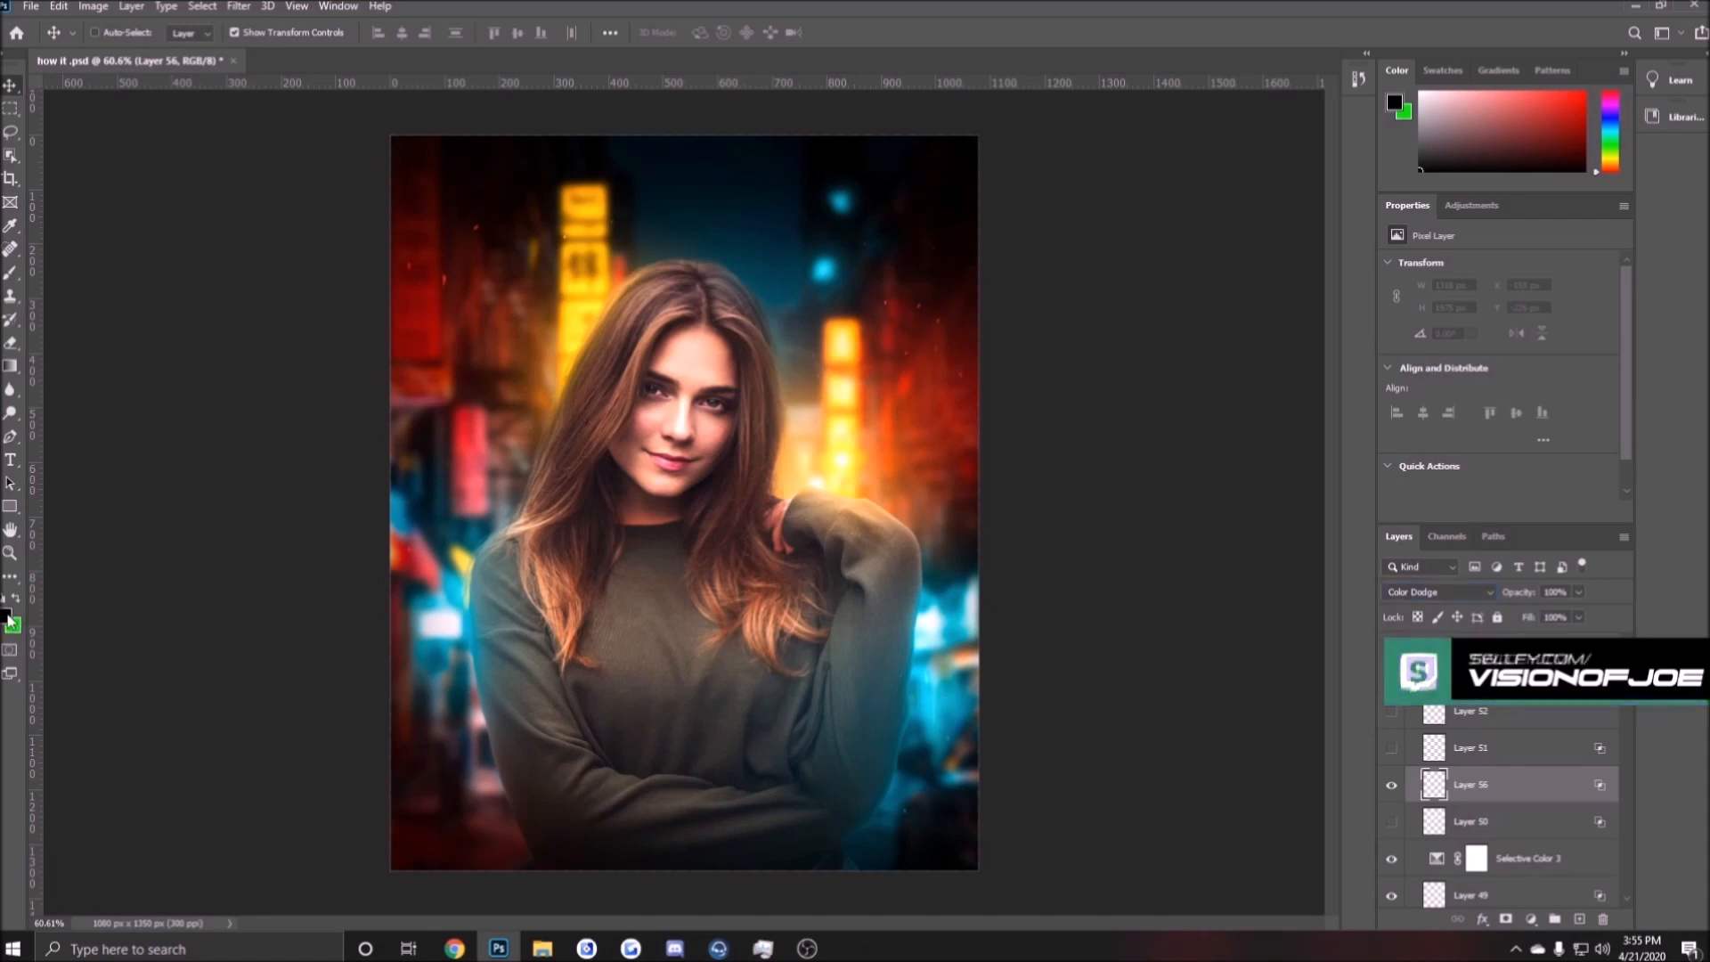
left_click(10, 271)
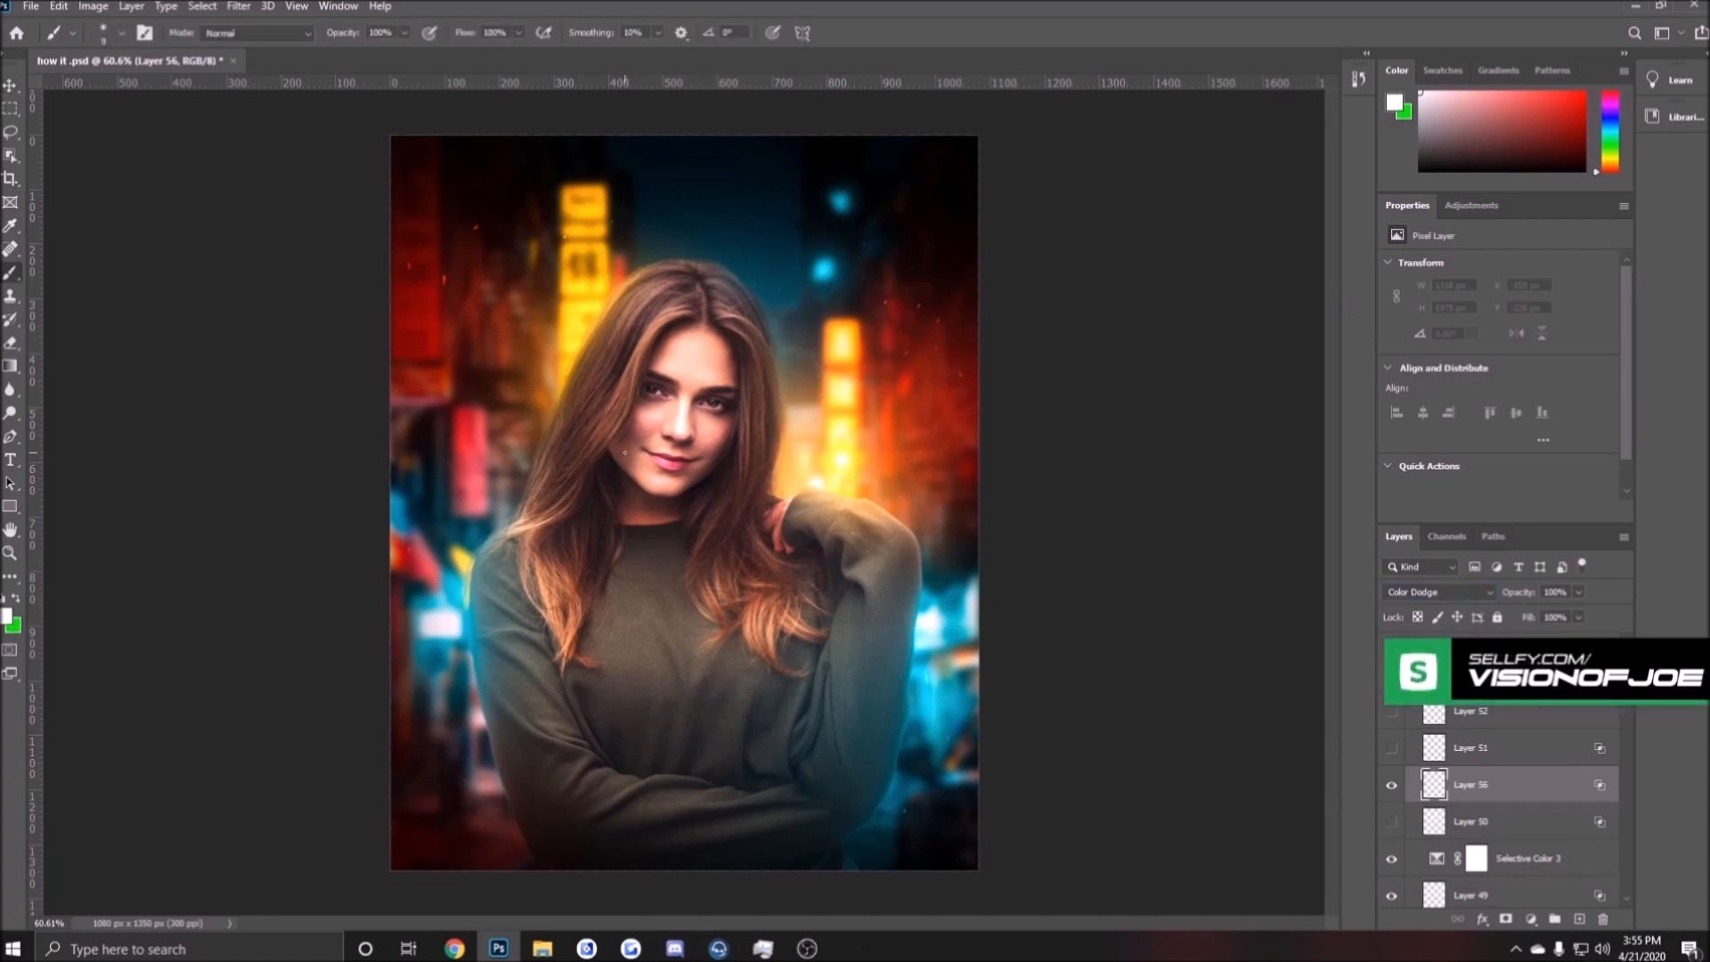
- Brush a soft white glow across the woman's cheek and compare it against a light layer
left_click(638, 458)
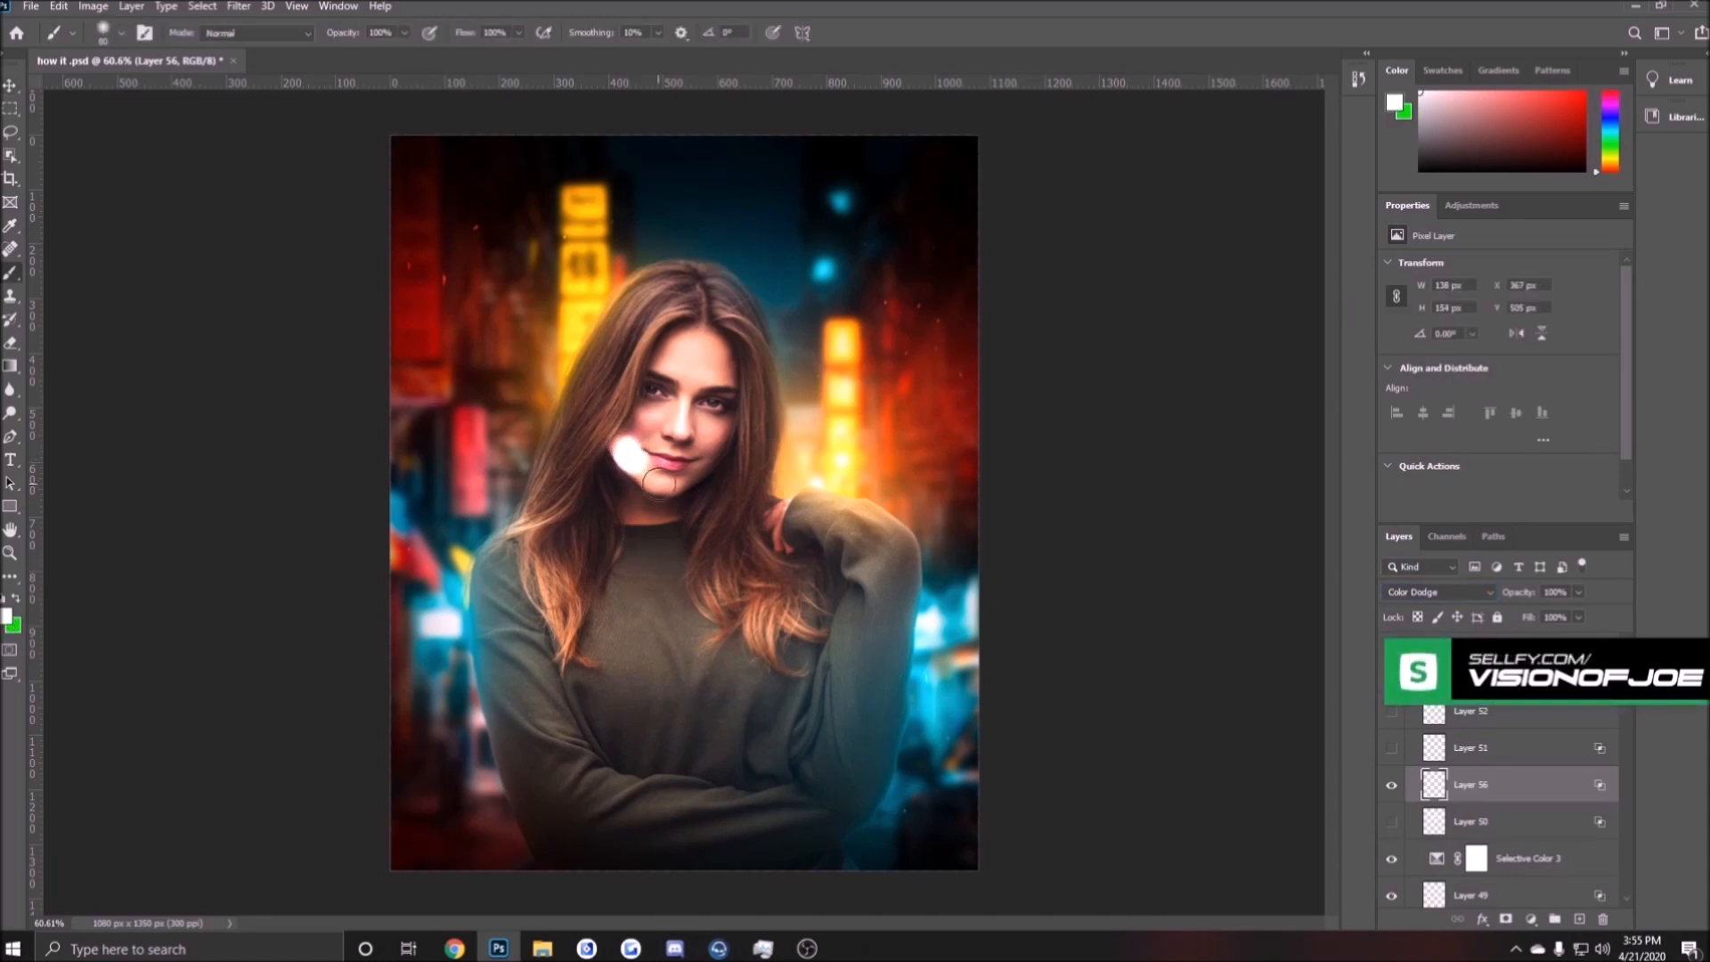
left_click_drag(643, 458, 672, 354)
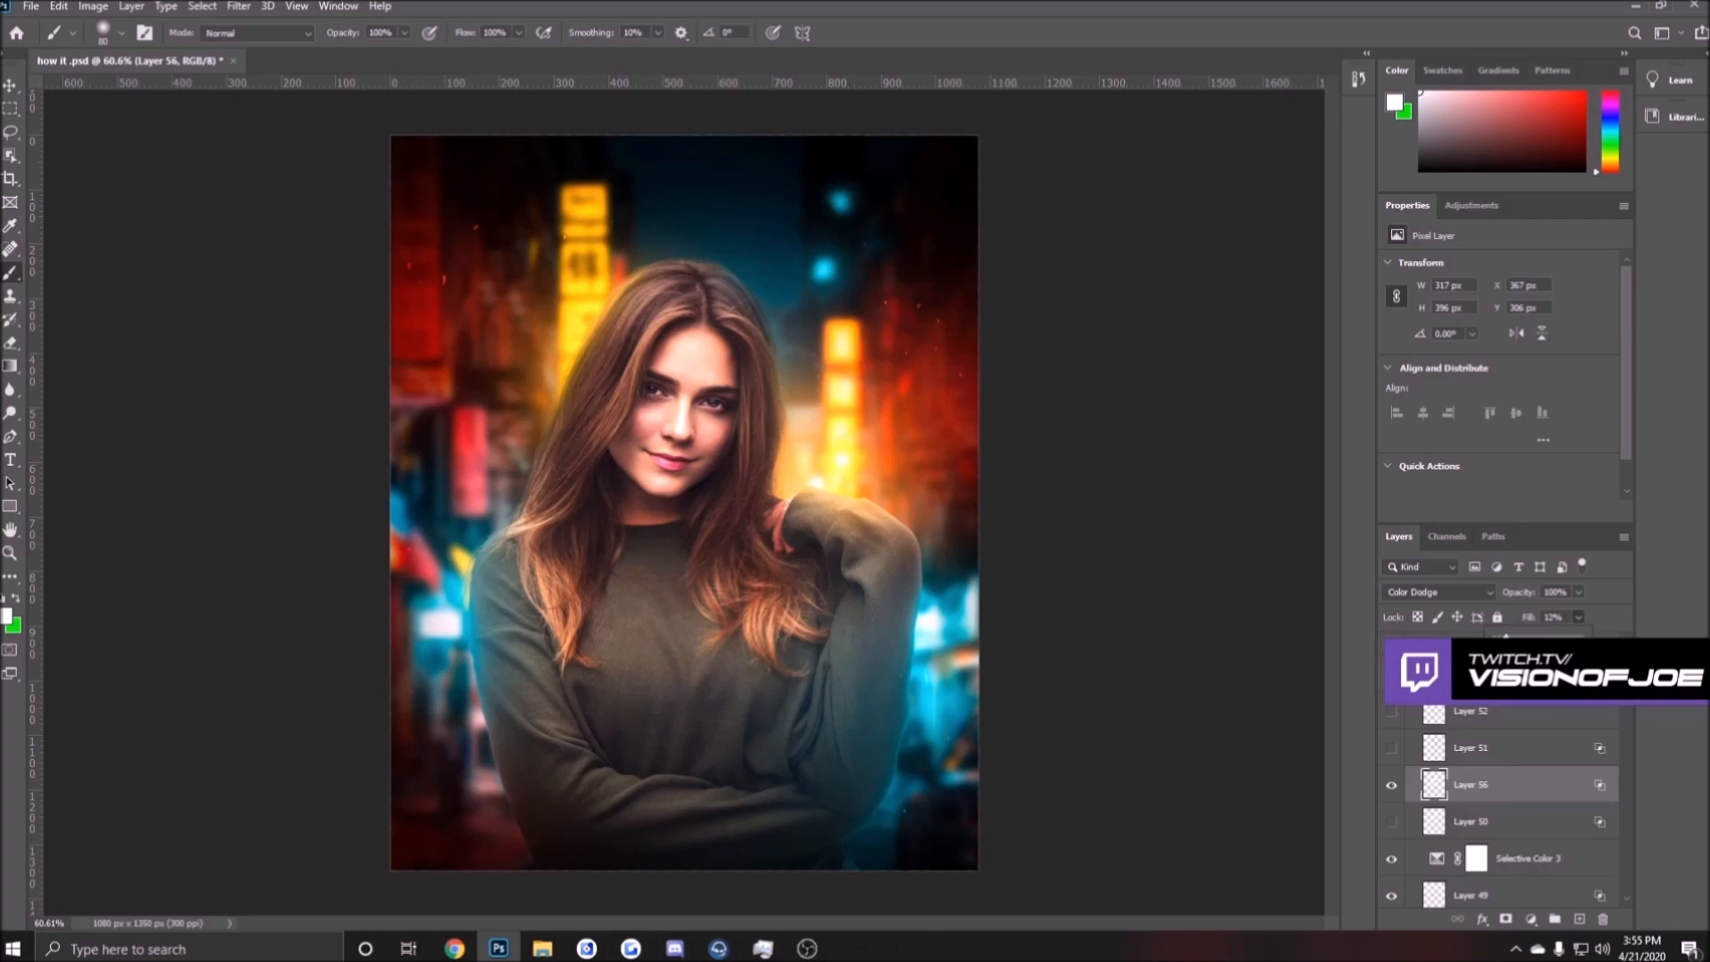
left_click(1391, 783)
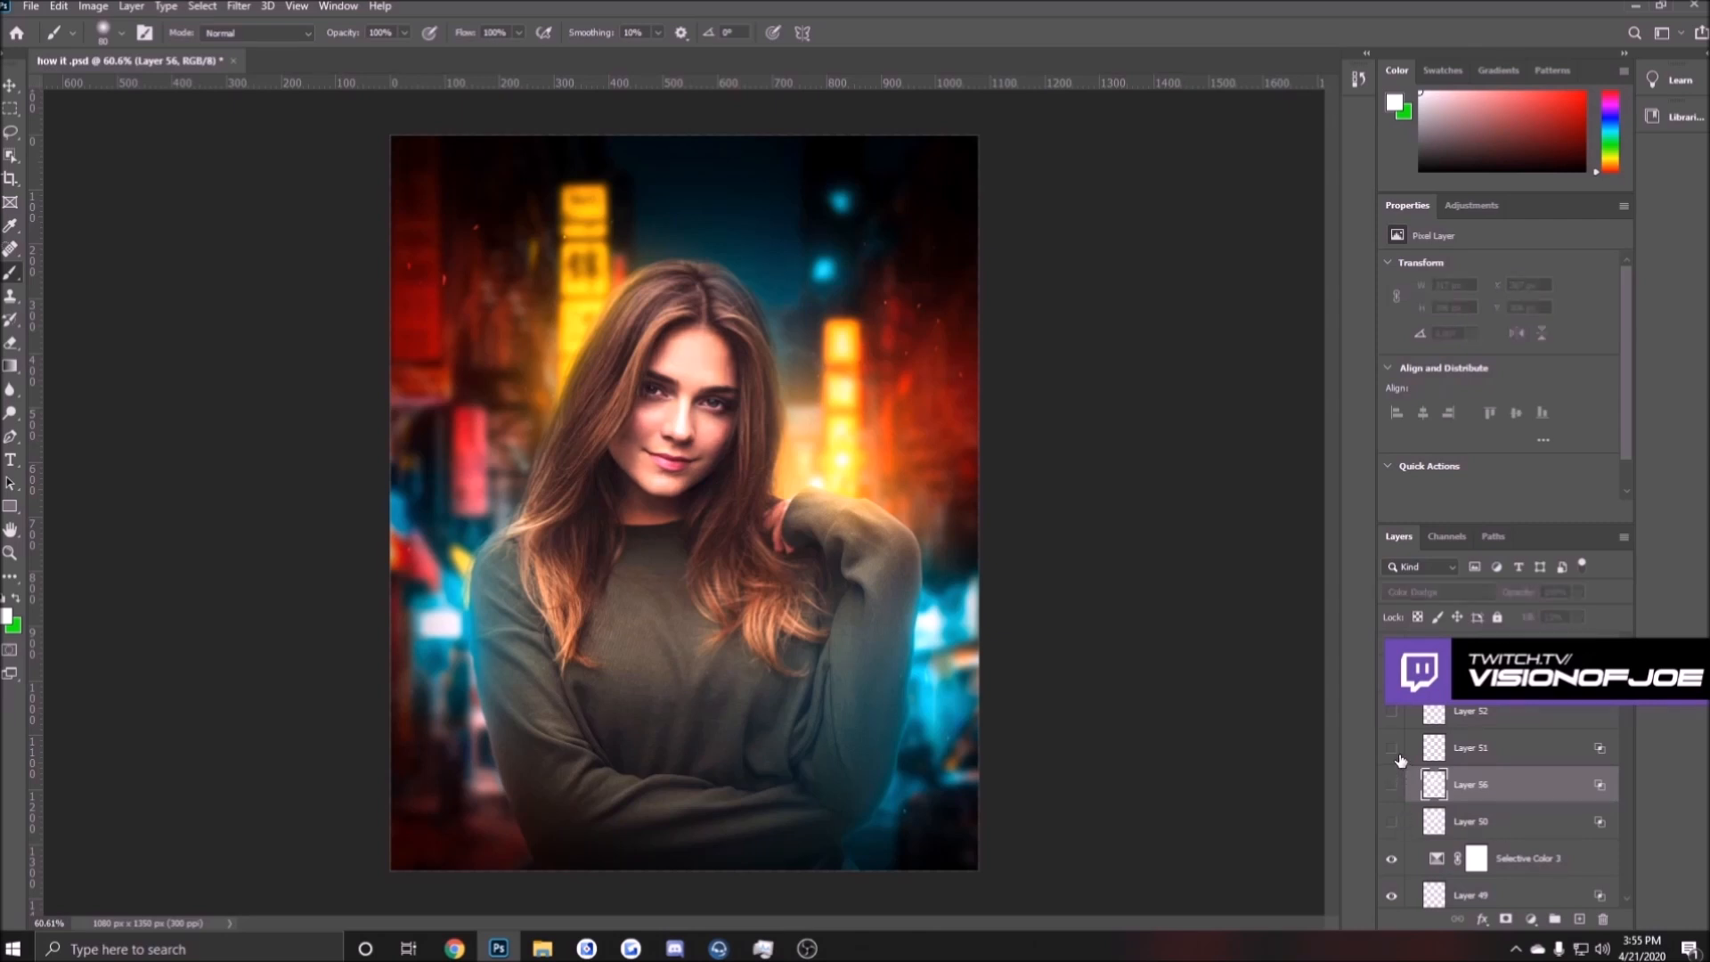
mouse_move(1393, 755)
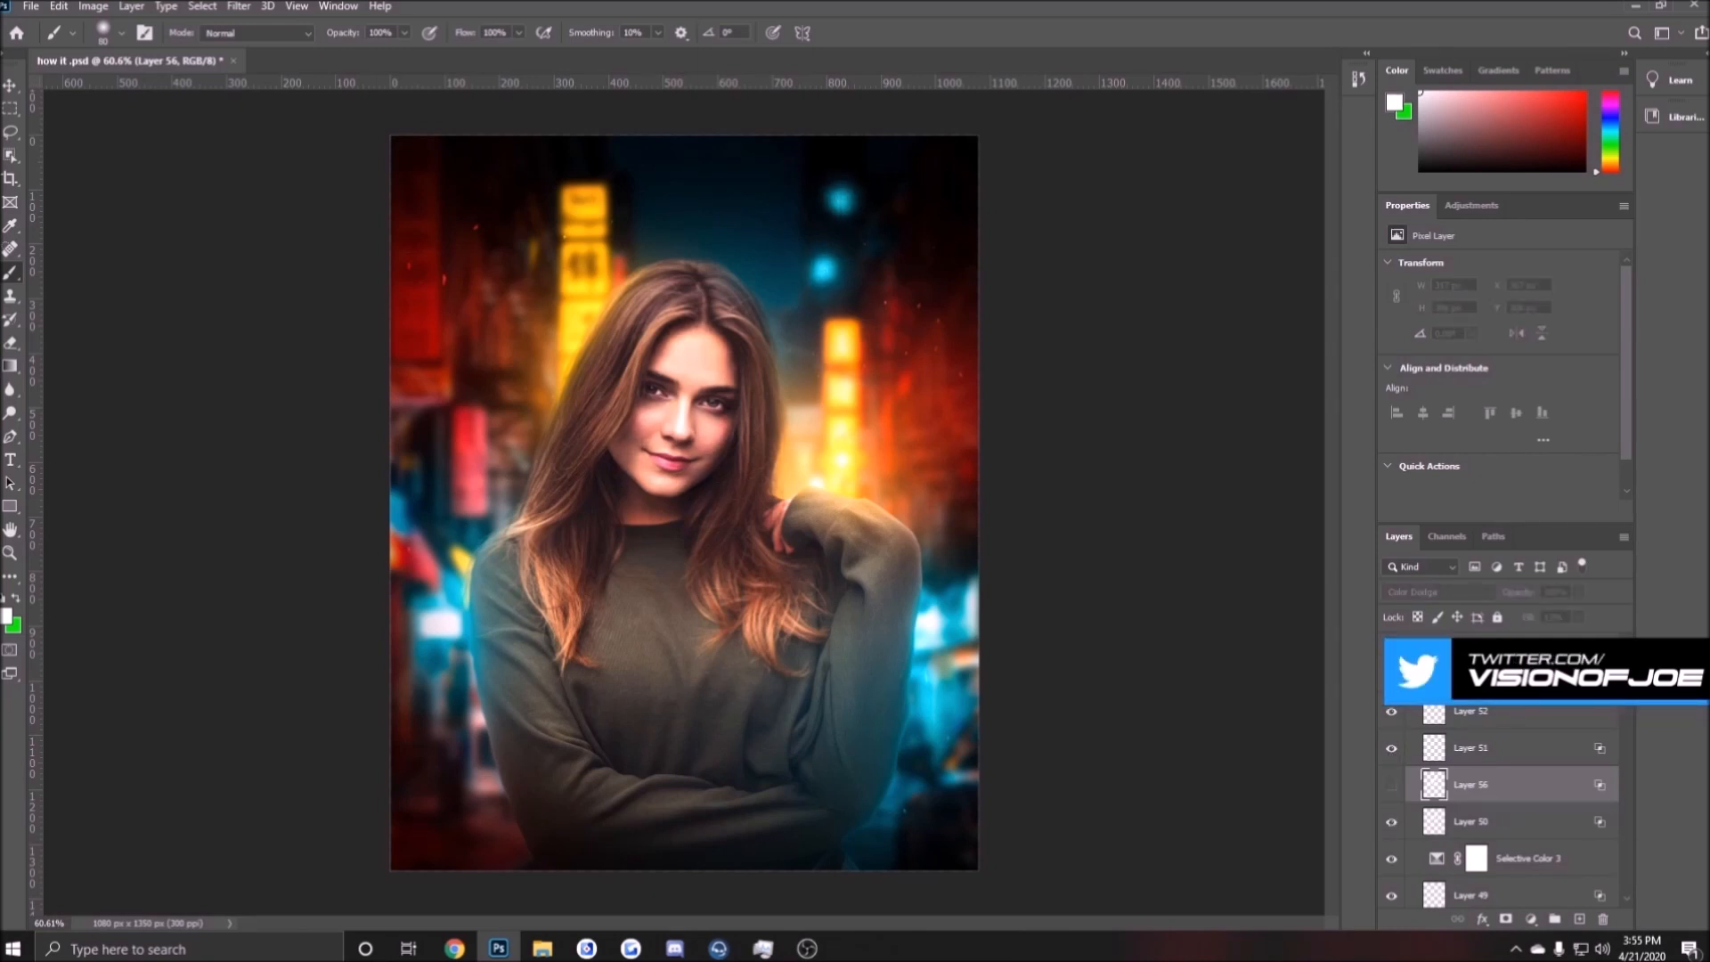
- Make the merged composite copy visible and start the Camera Raw filter on it
left_click(1411, 722)
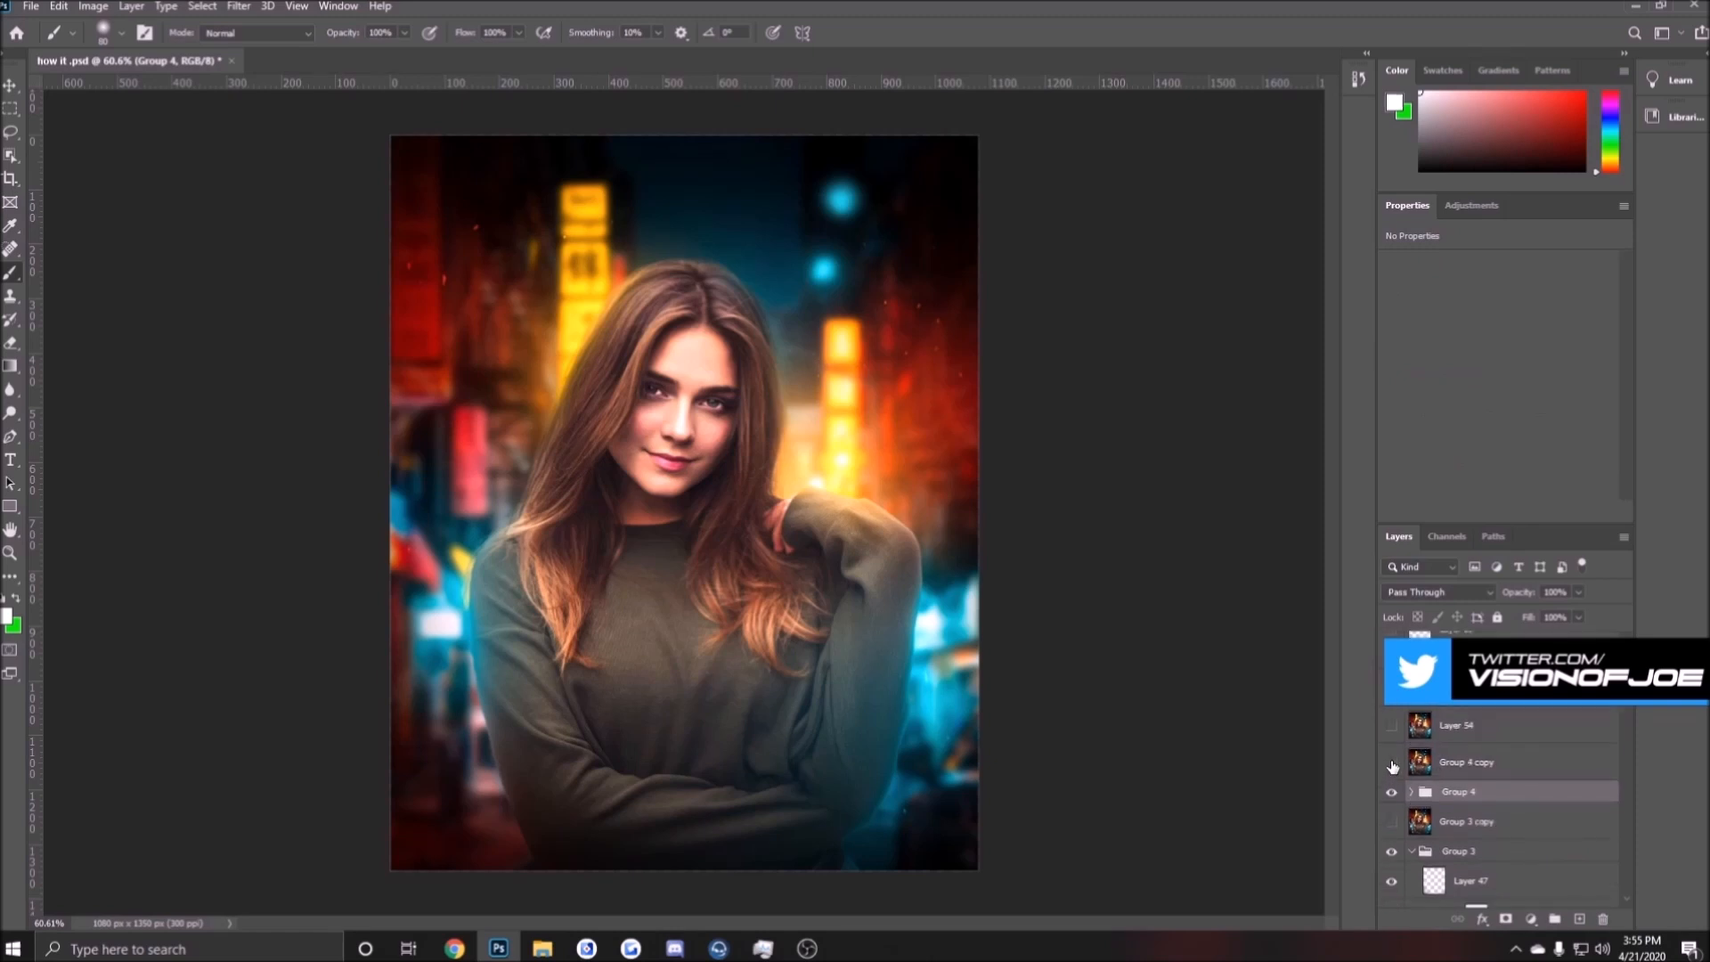
left_click(1391, 763)
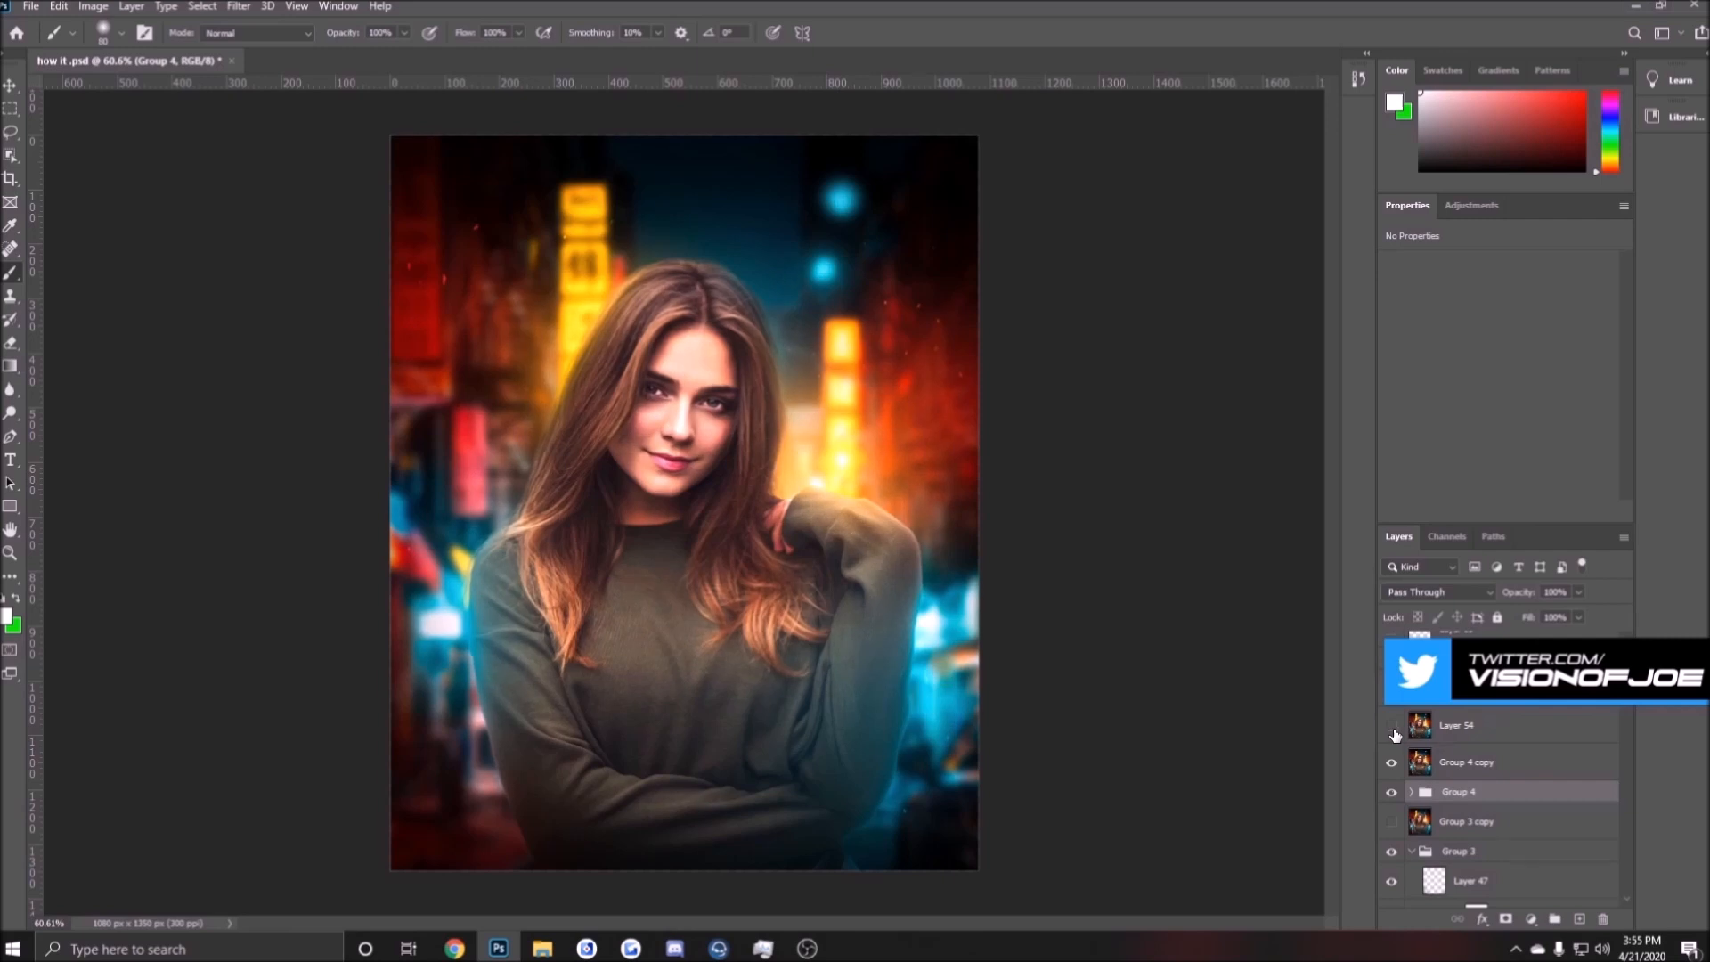
left_click(1393, 727)
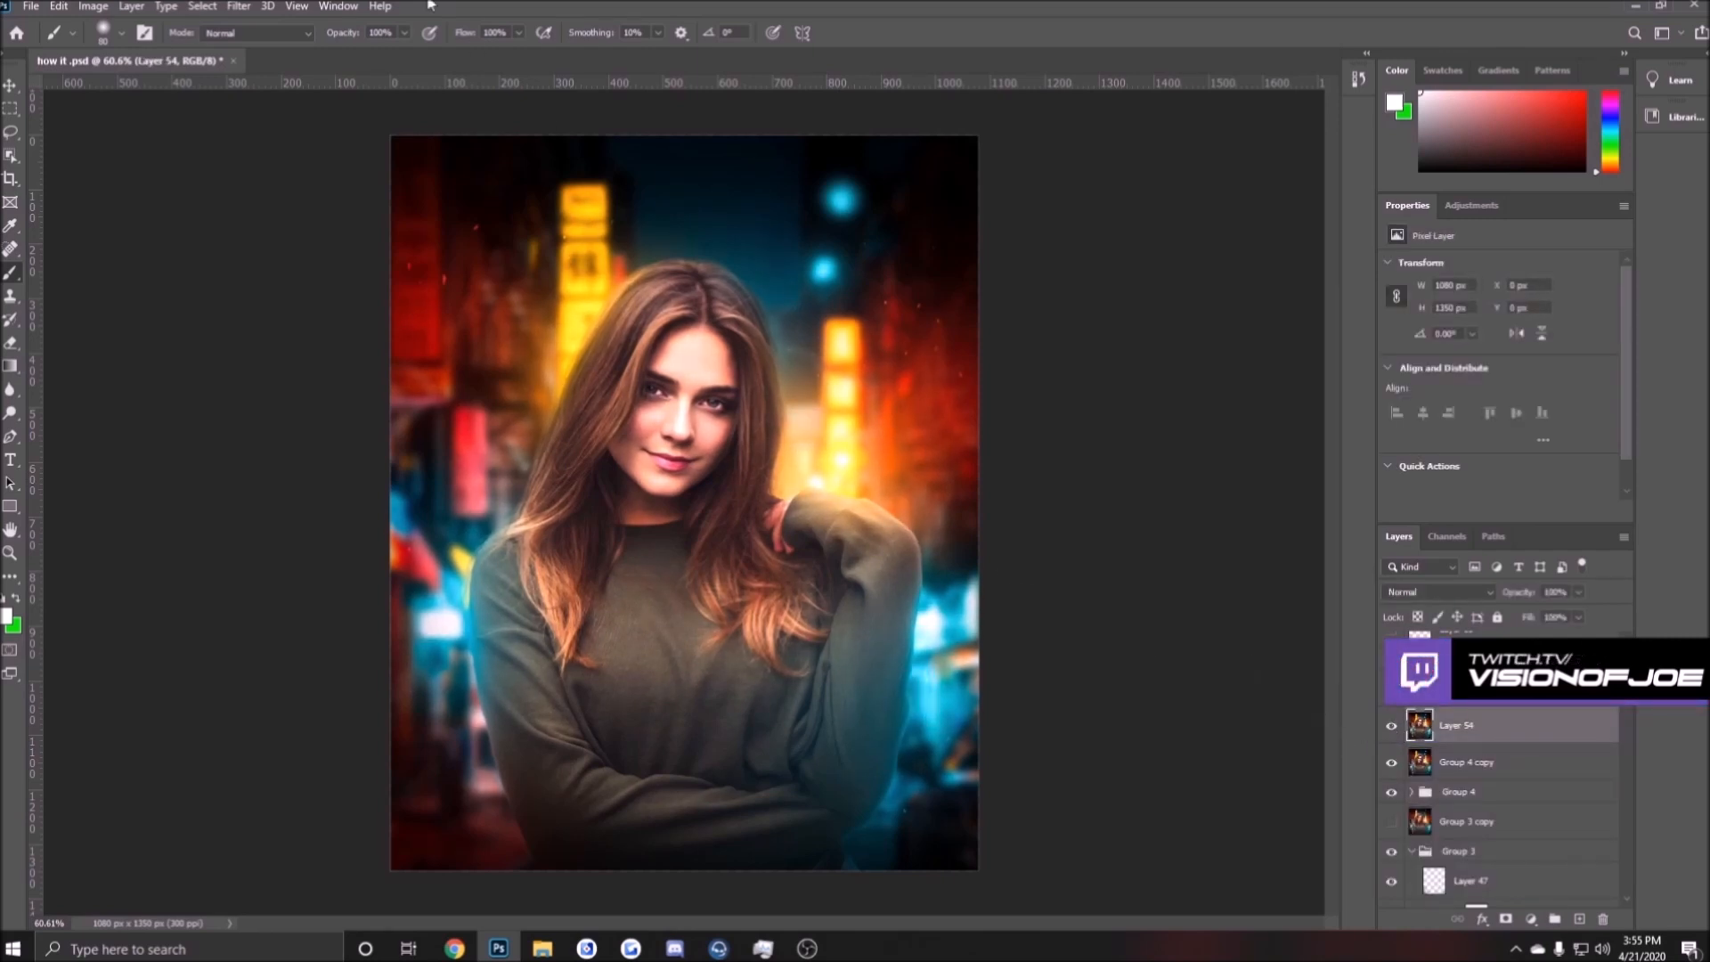
left_click(1466, 763)
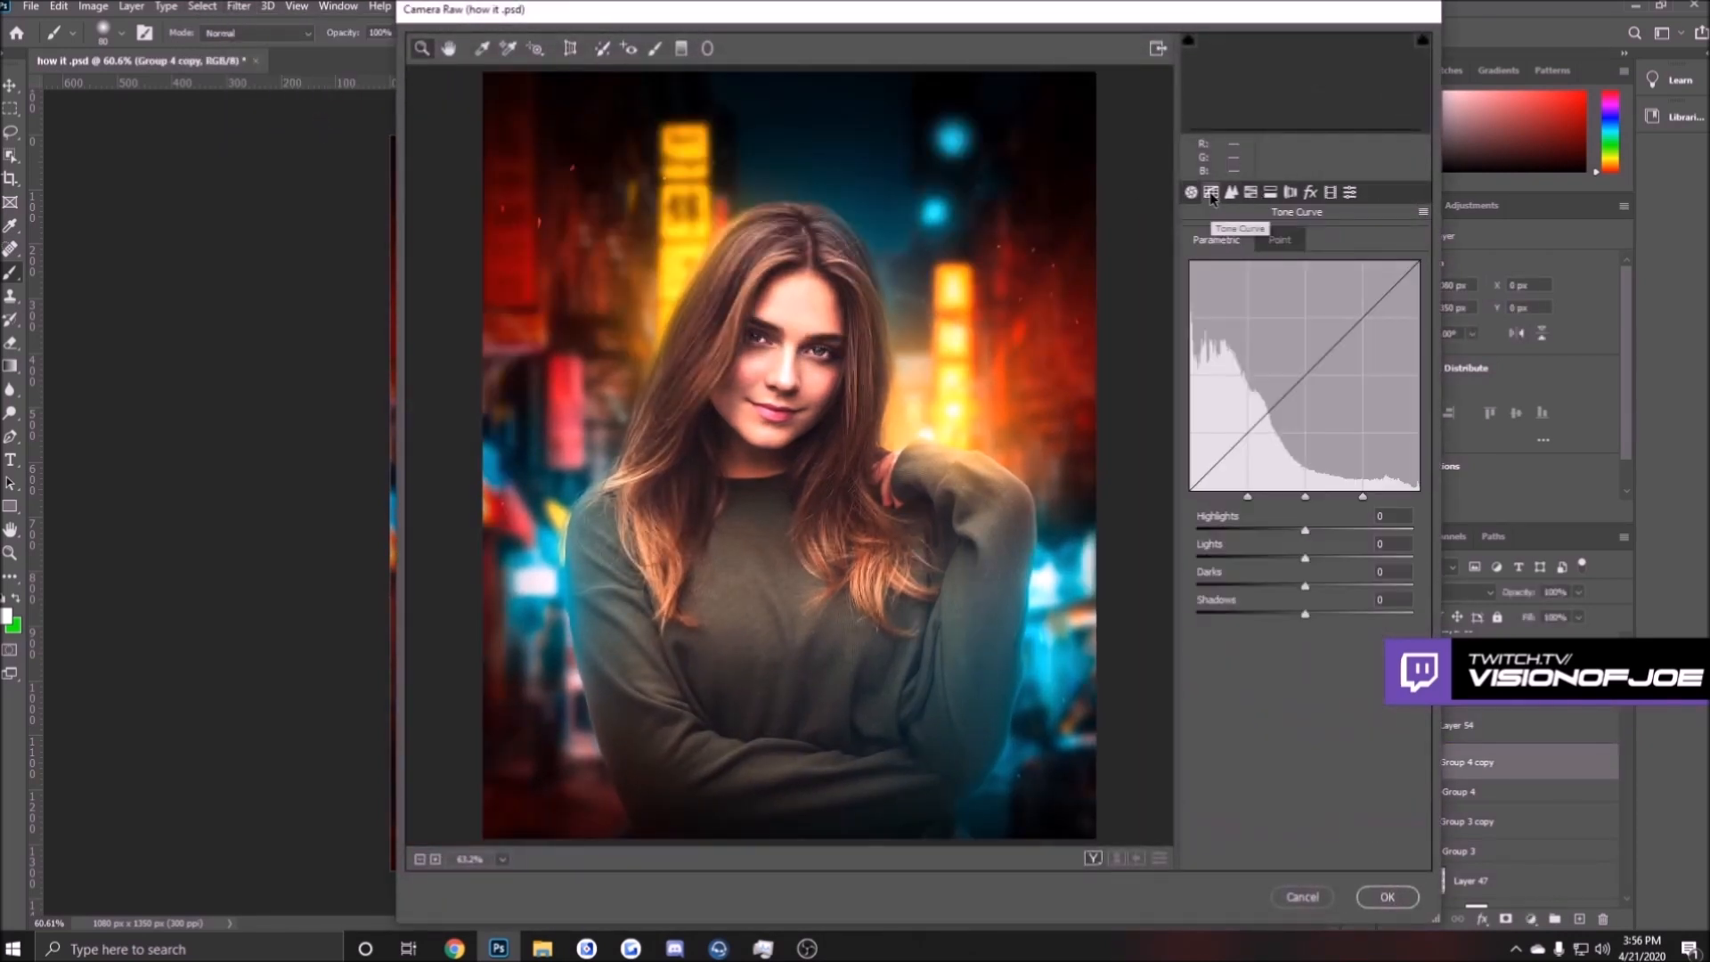
- Lift the Lights on the tone curve to about +28 and apply it
left_click_drag(1305, 558, 1320, 557)
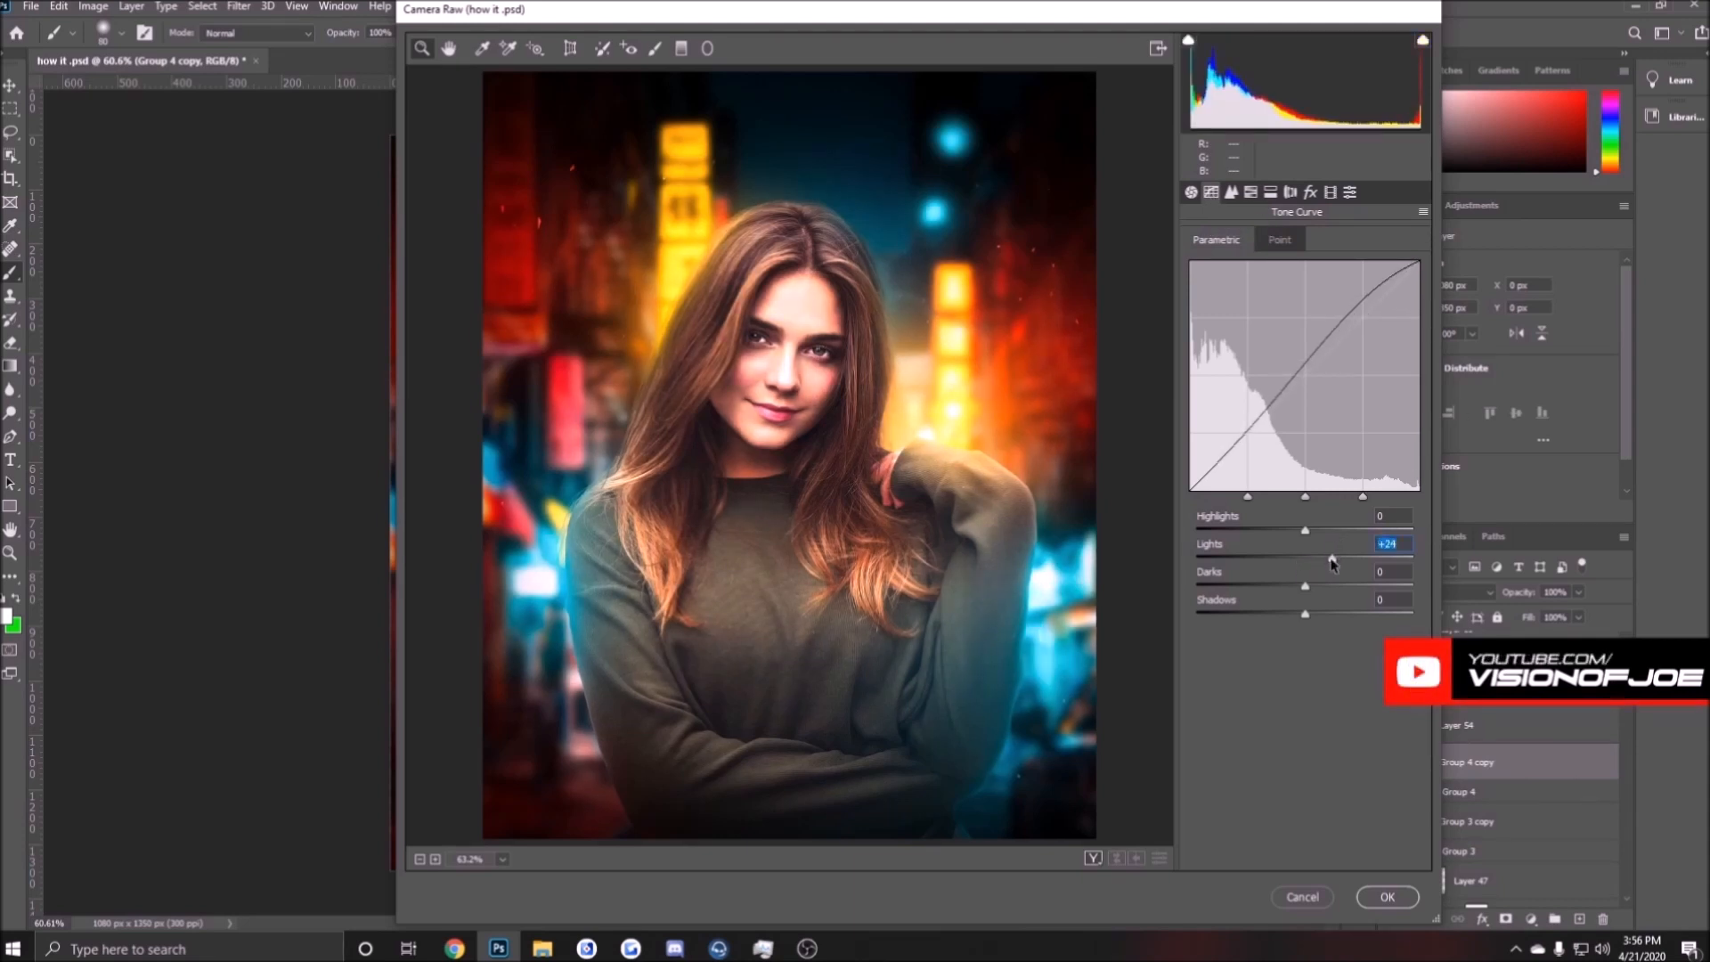
left_click_drag(1305, 558, 1335, 558)
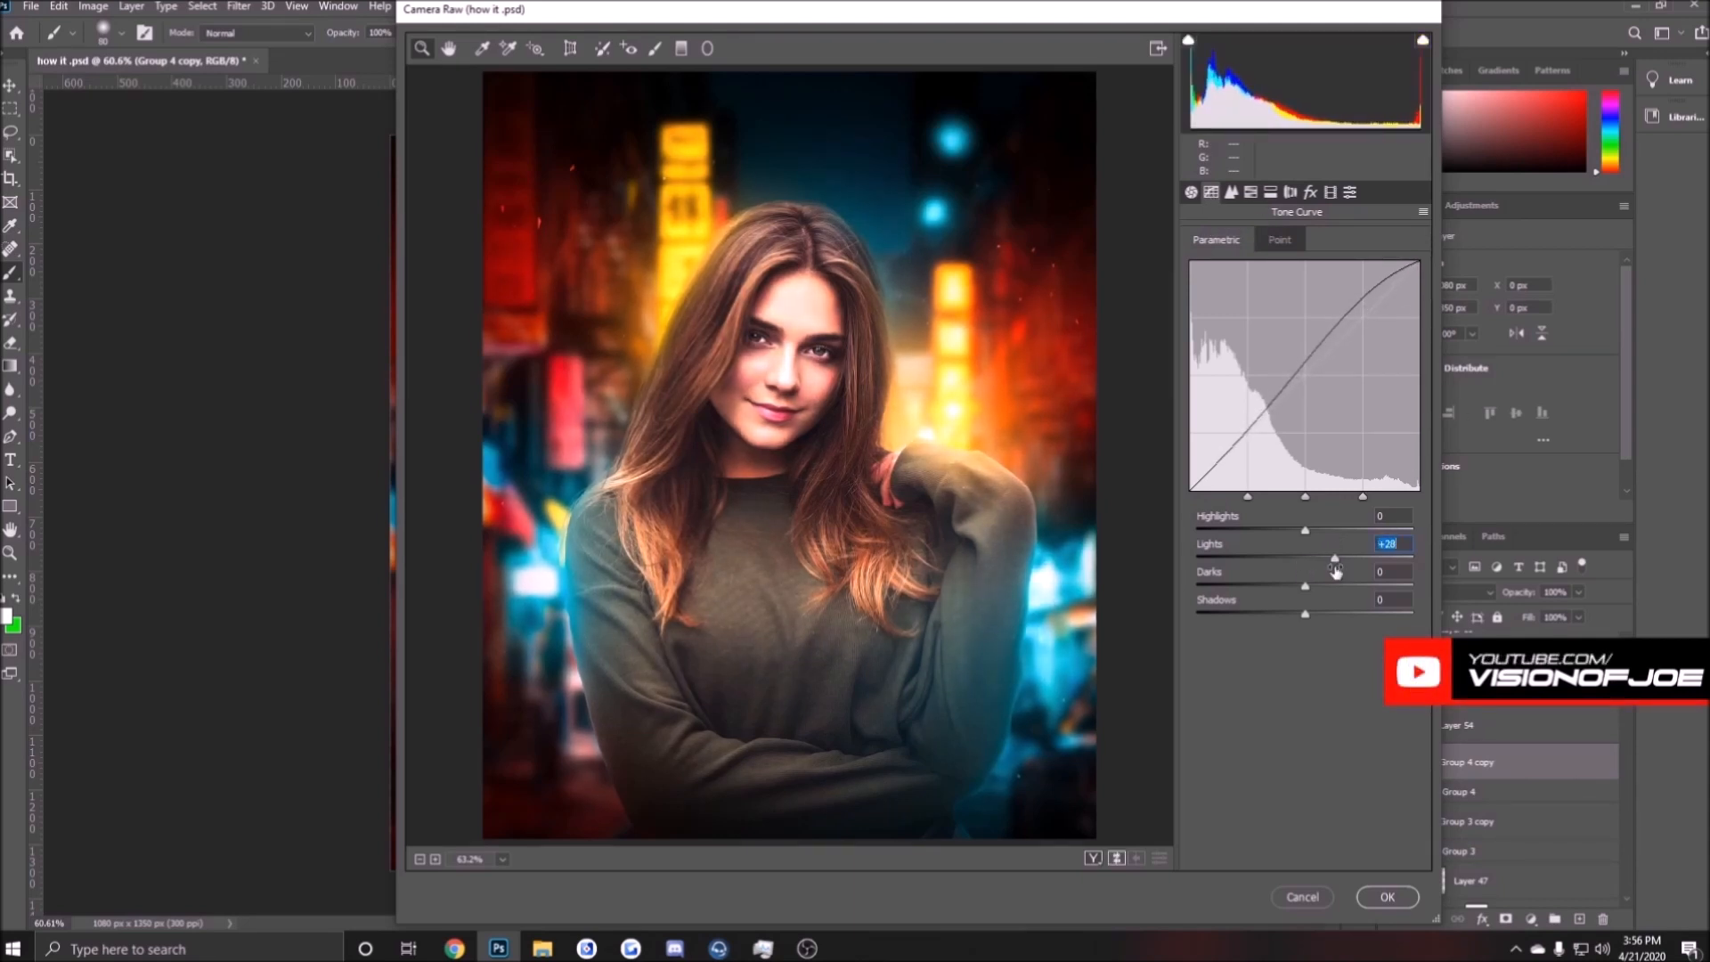
left_click(1385, 896)
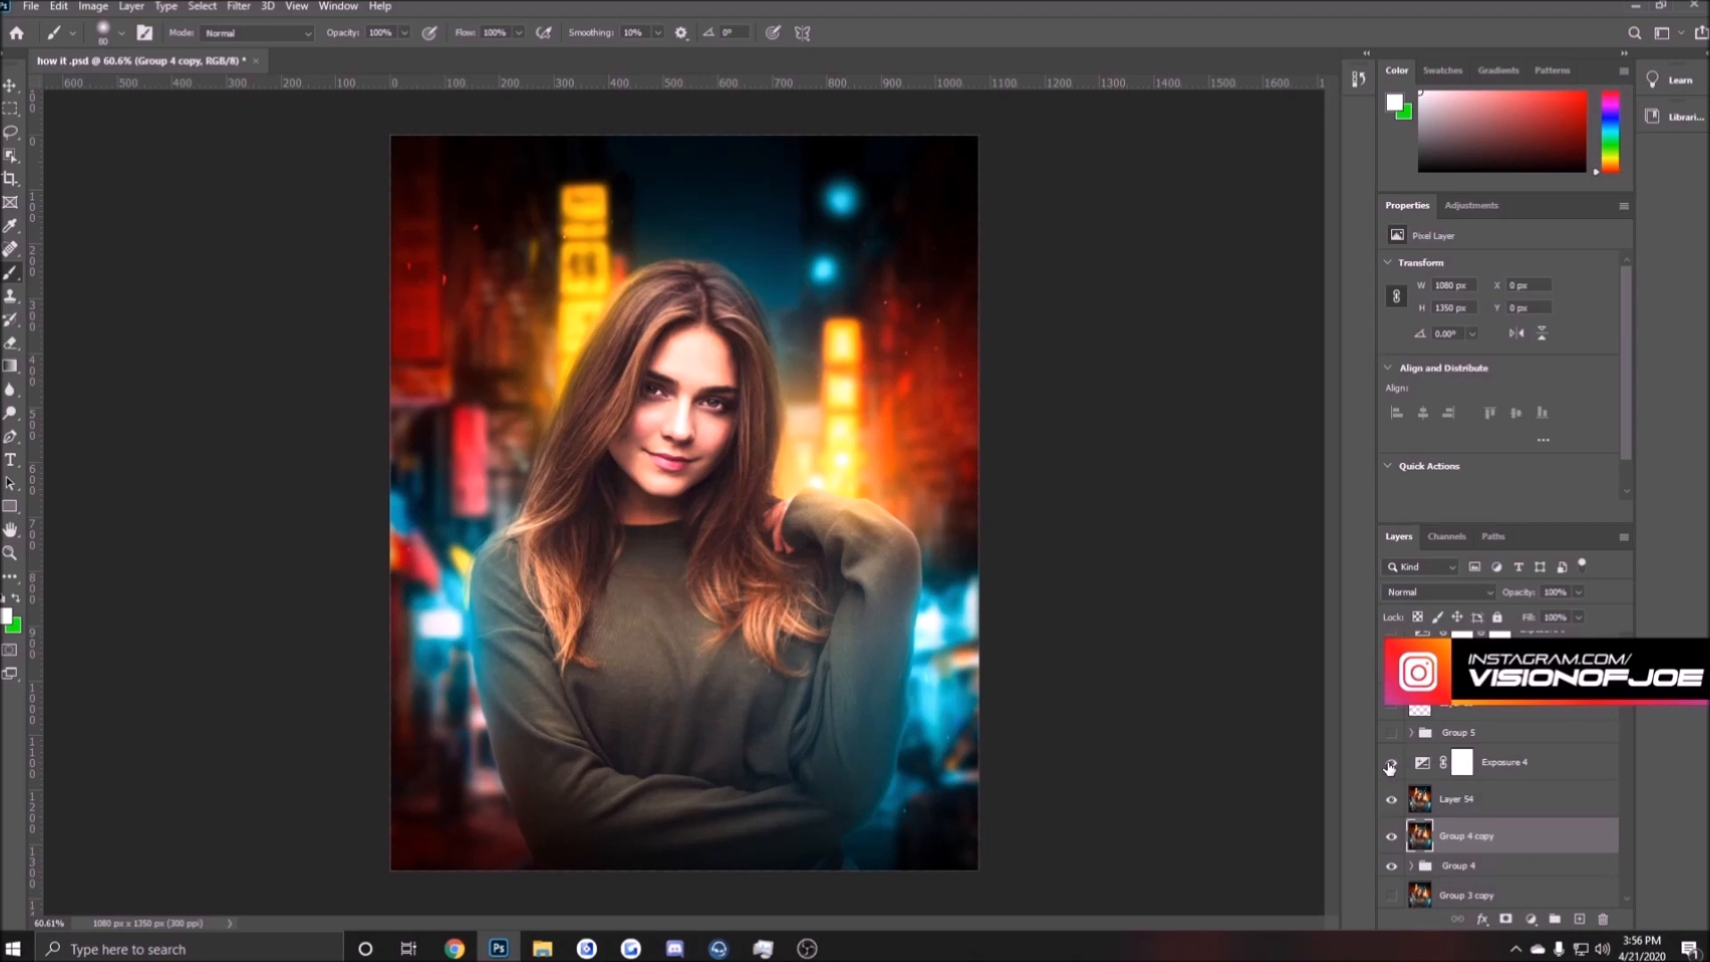
- Show the Exposure, Curves and Brightness/Contrast adjustments above the whole composite
left_click(1390, 766)
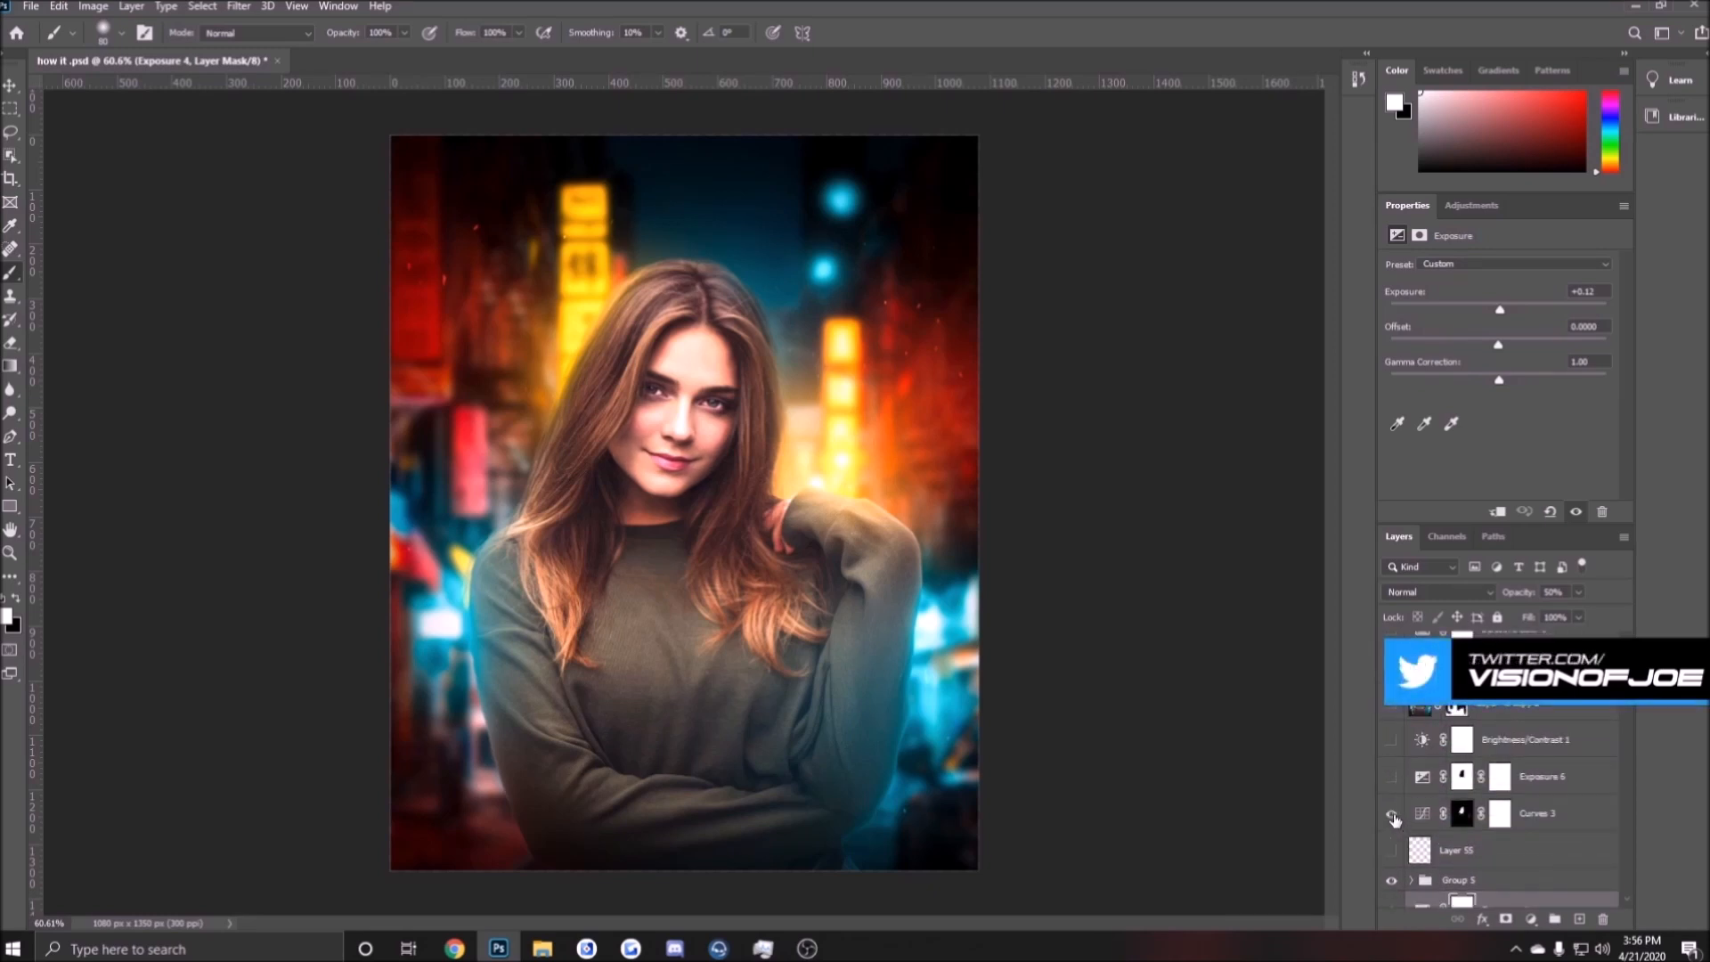
left_click(1391, 777)
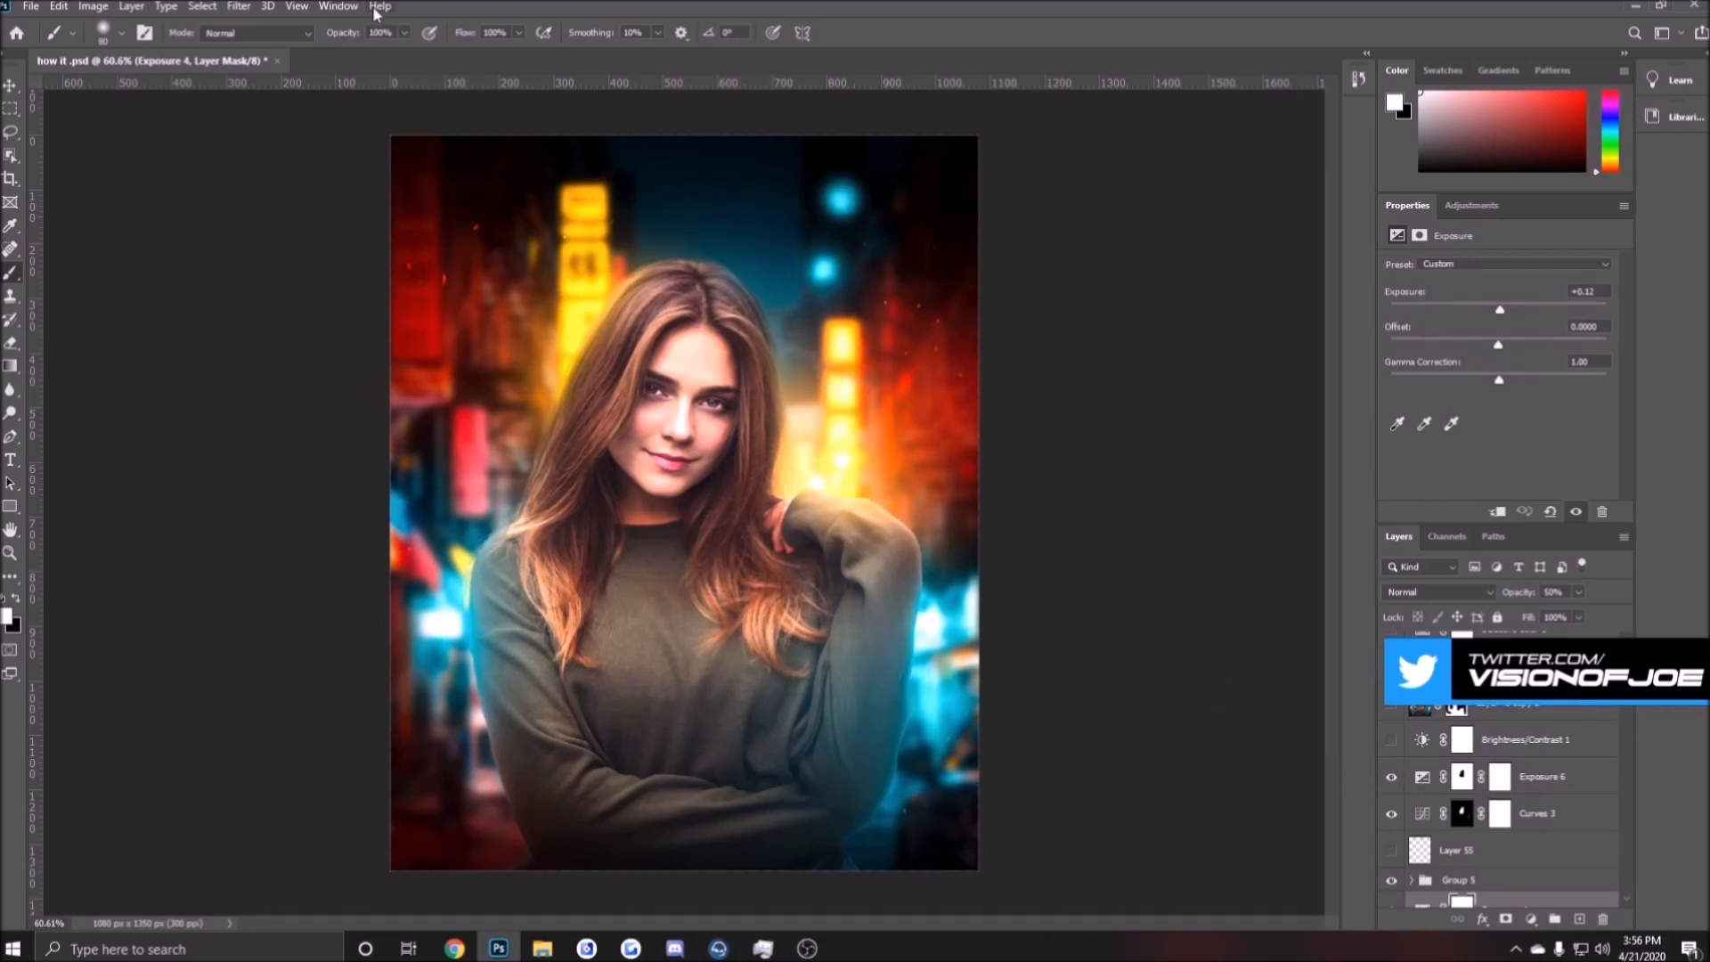
mouse_move(486, 146)
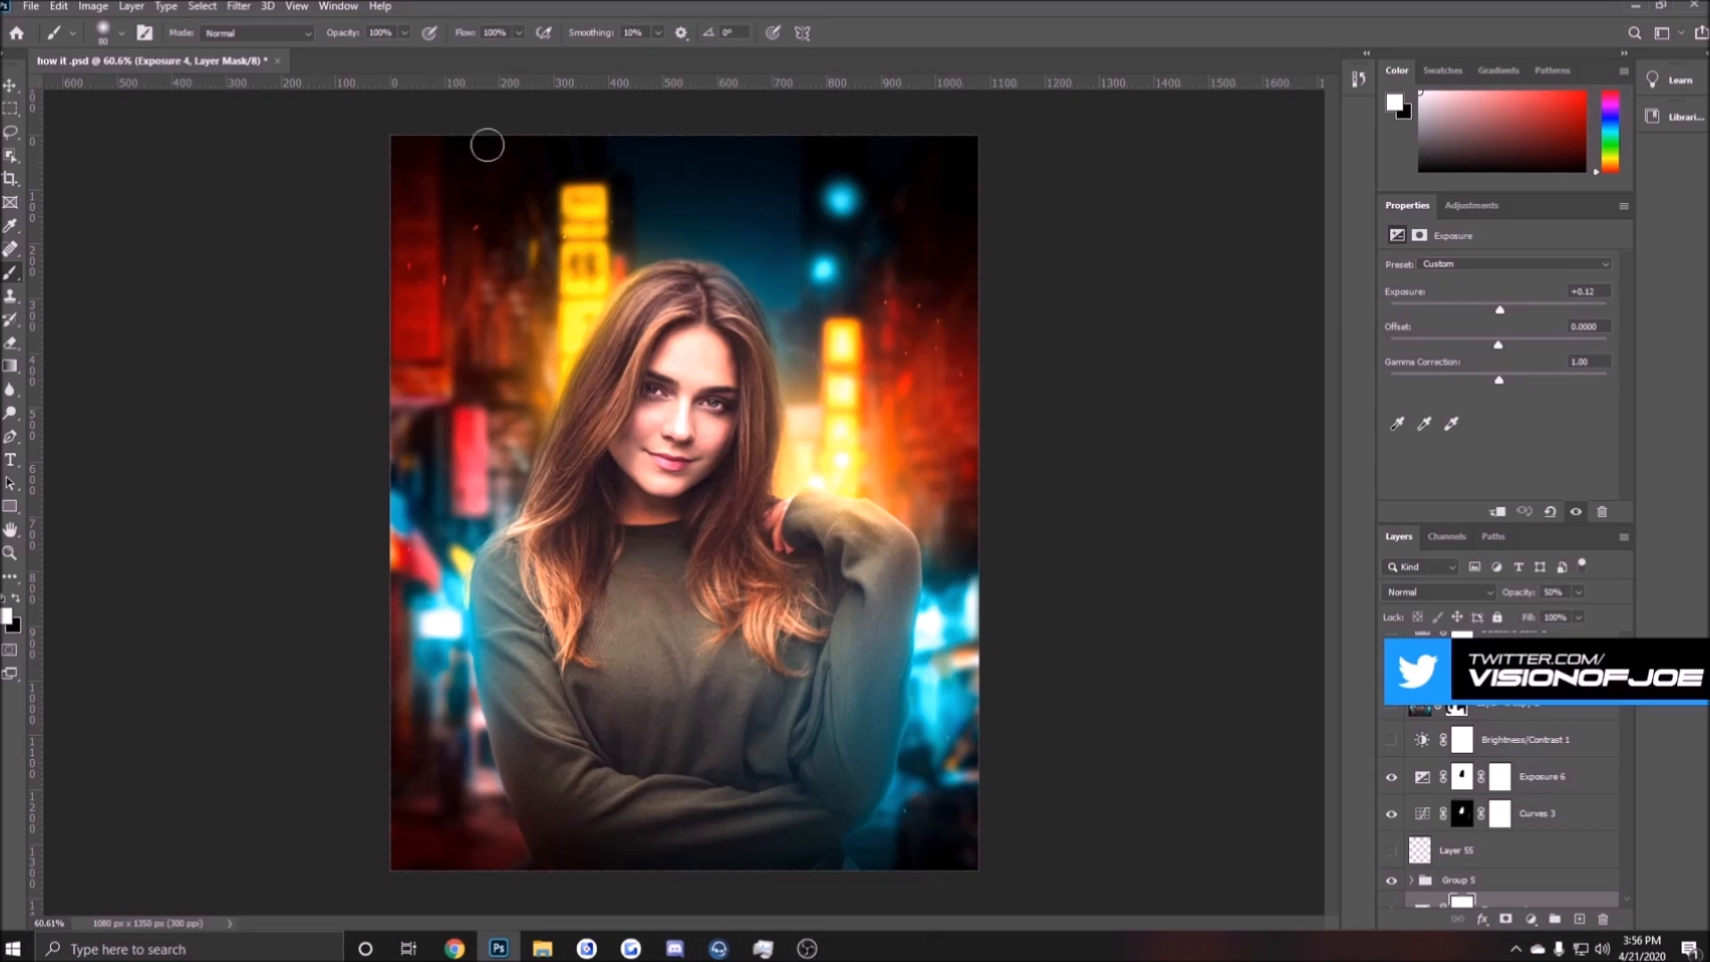
left_click(1391, 739)
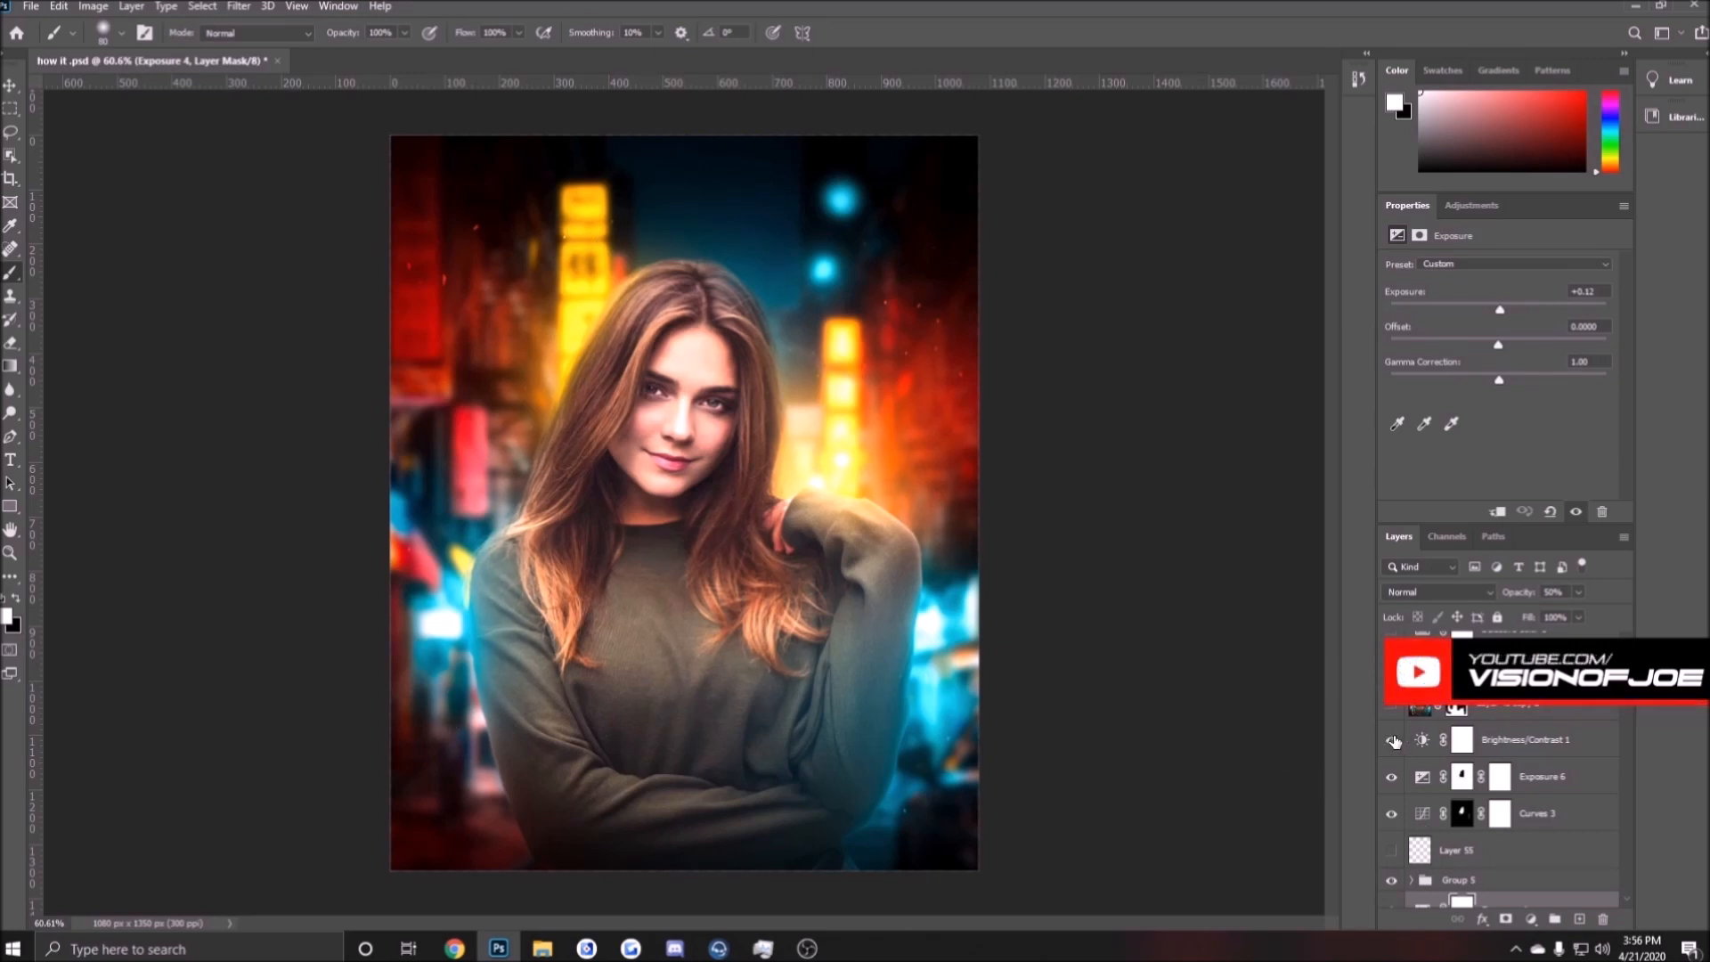